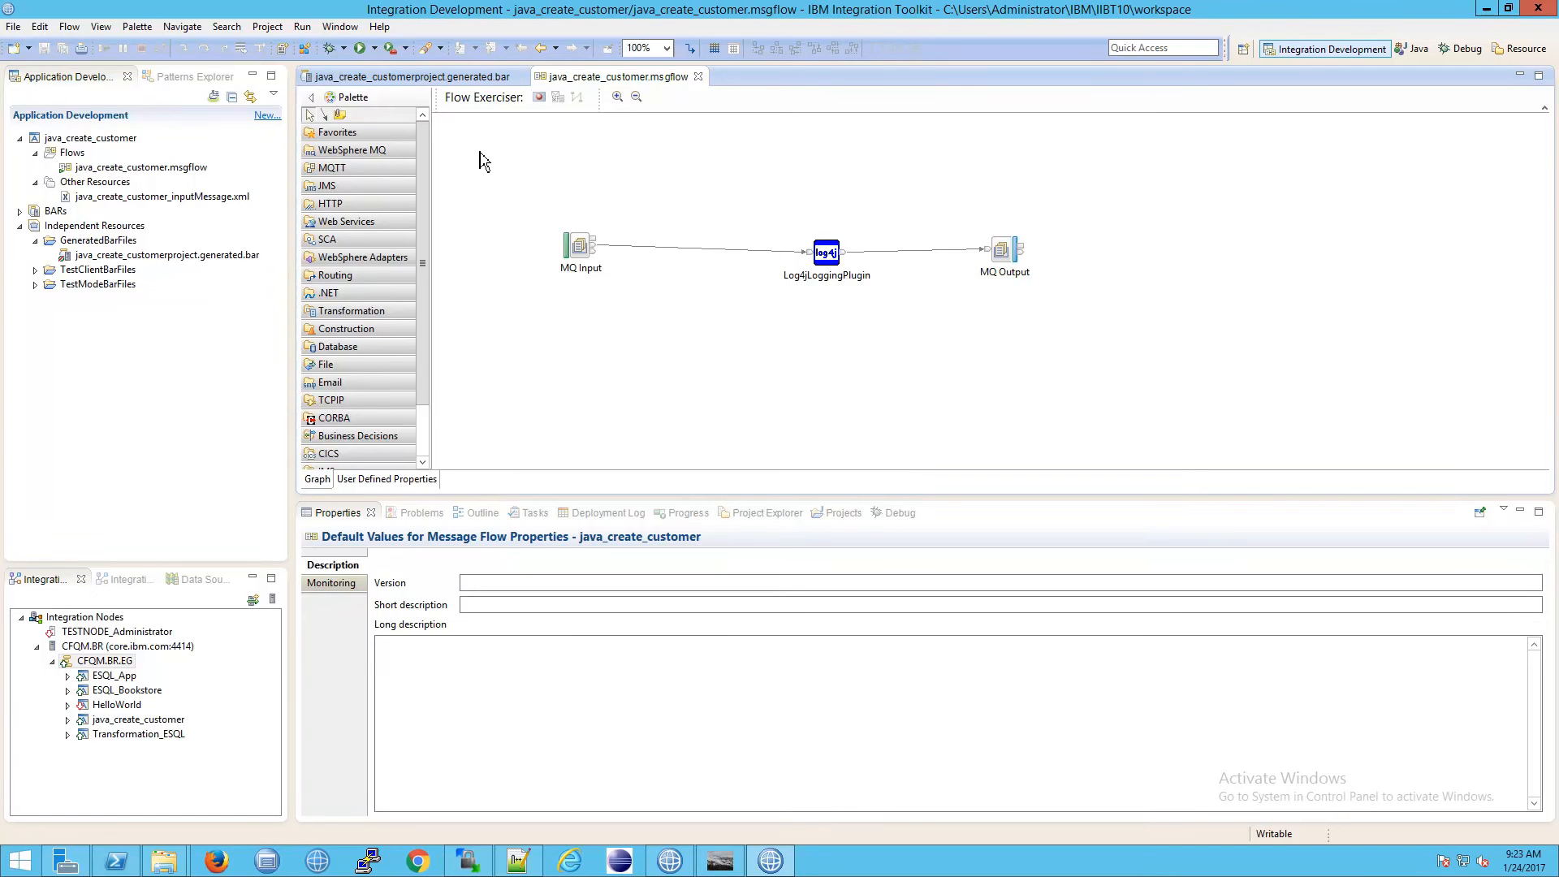
mouse_move(473, 138)
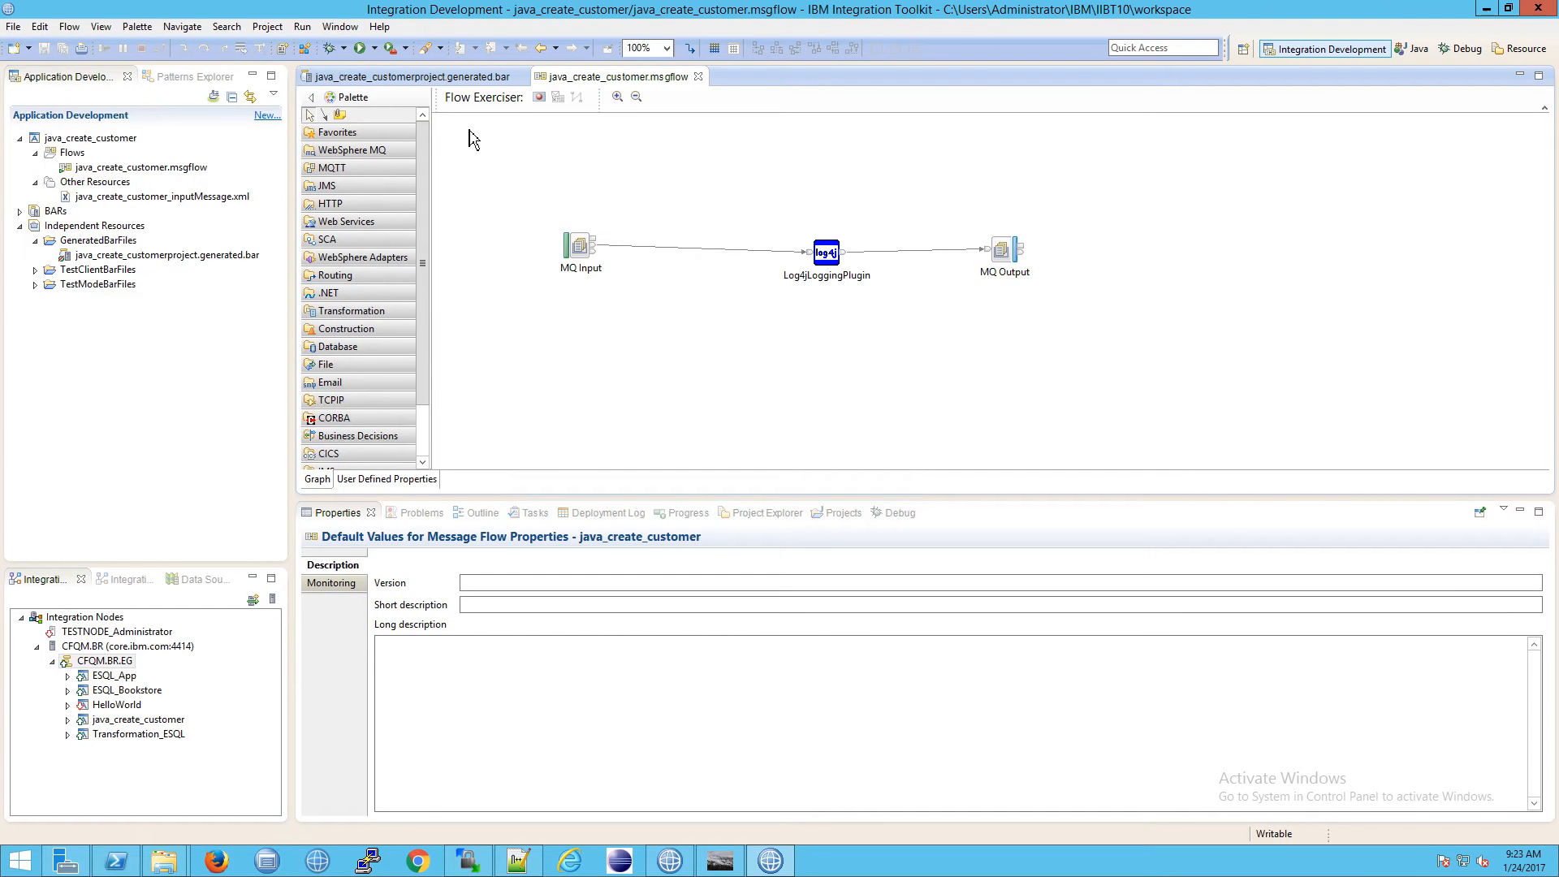
mouse_move(459, 124)
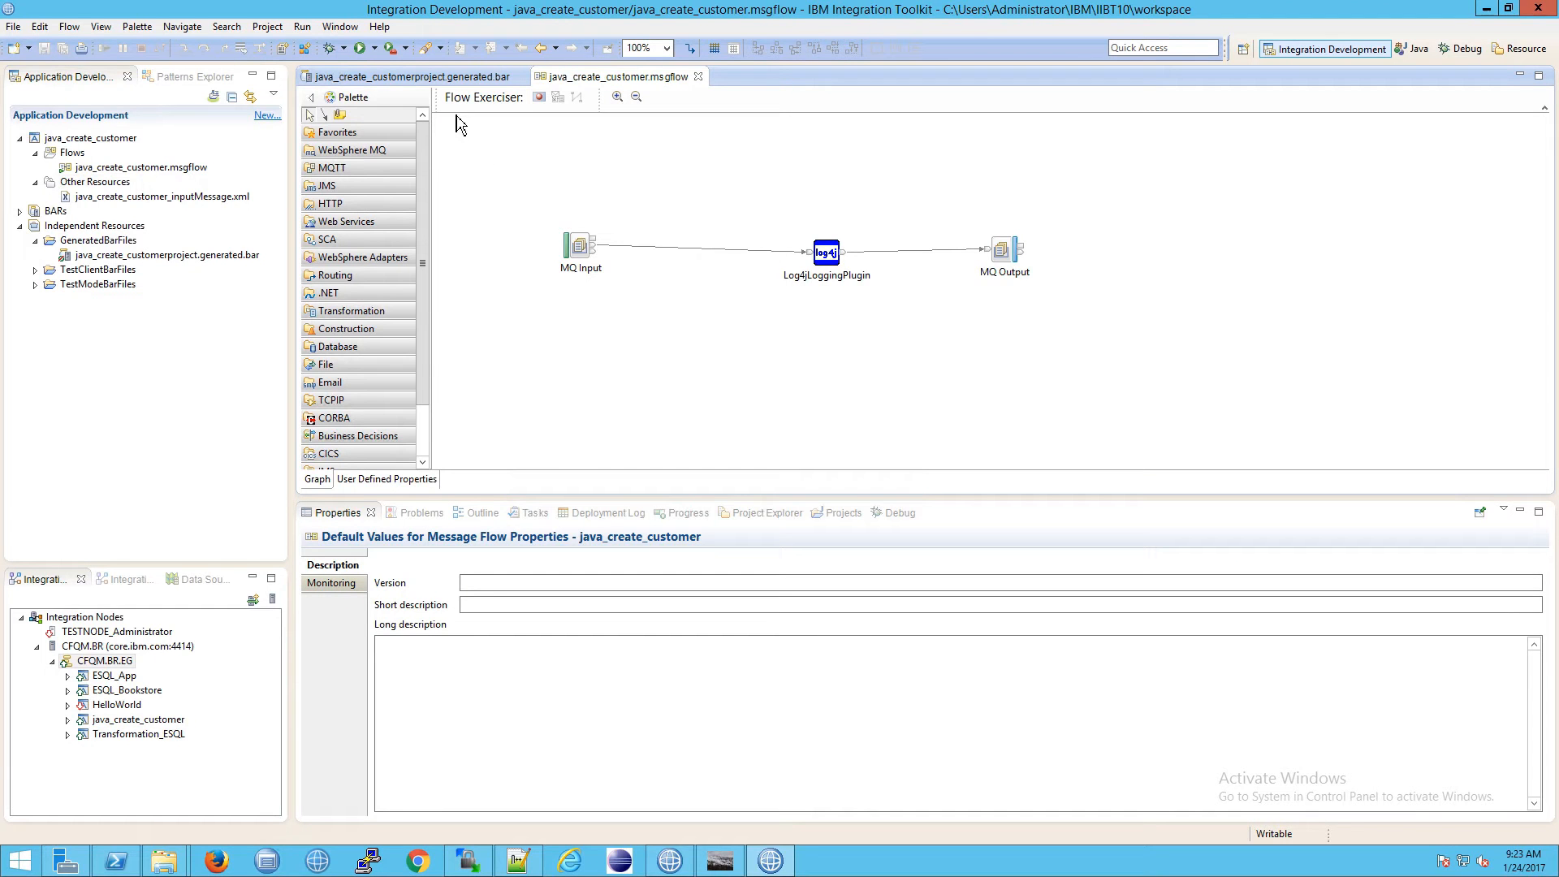
- Show java_create_customer's deployment properties under CFQM.BR.EG, including deployment time and BAR path
click(162, 196)
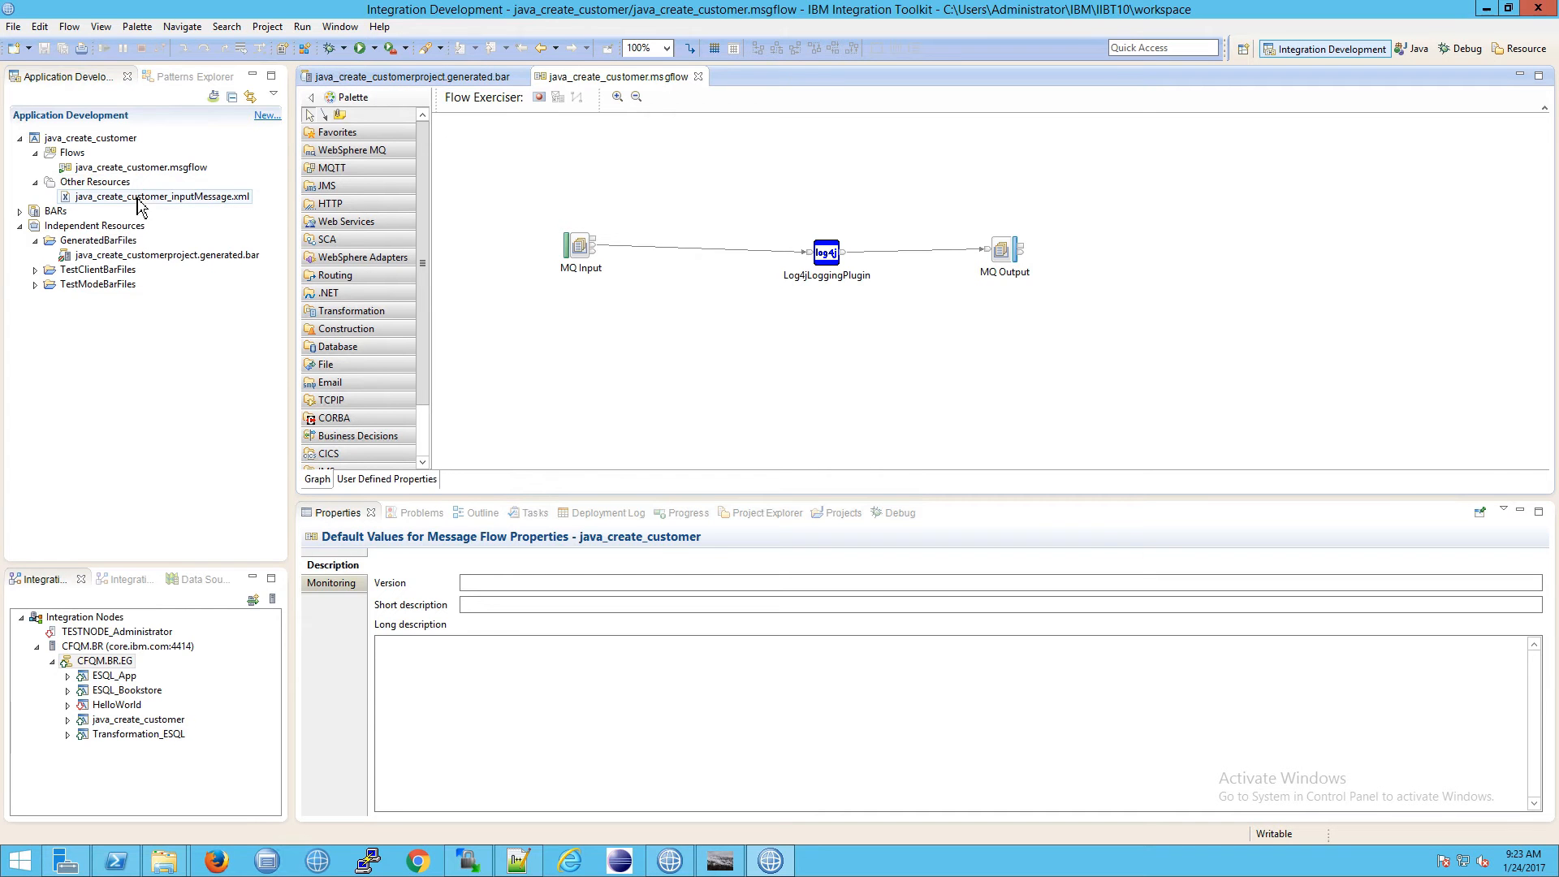
click(146, 166)
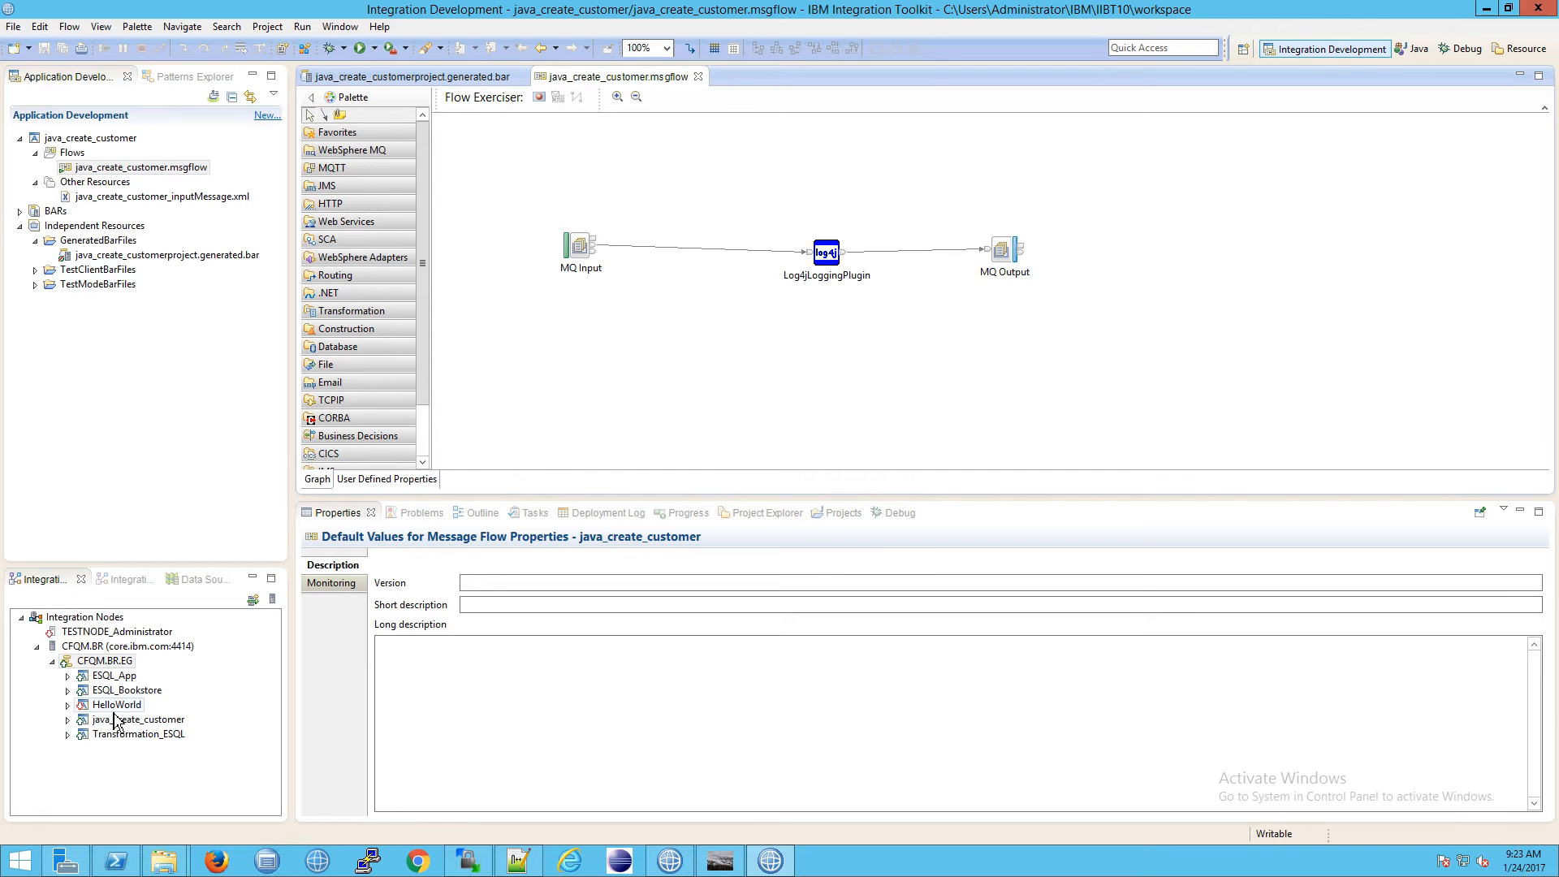
click(142, 719)
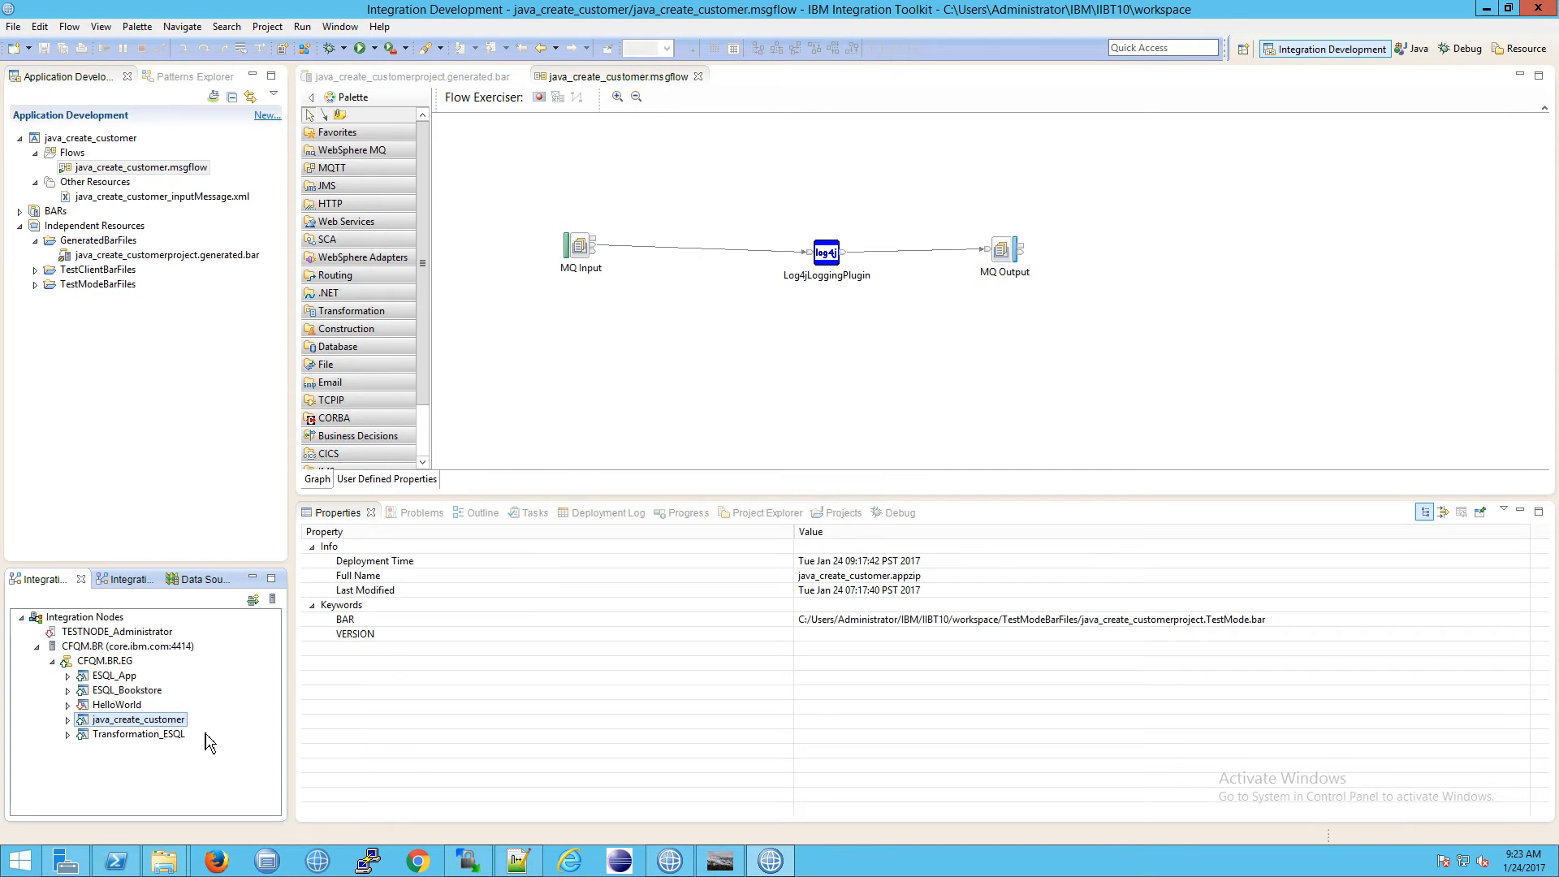
- Delete java_create_customer from CFQM.BR.EG, confirm, and select the generated BAR file
click(136, 719)
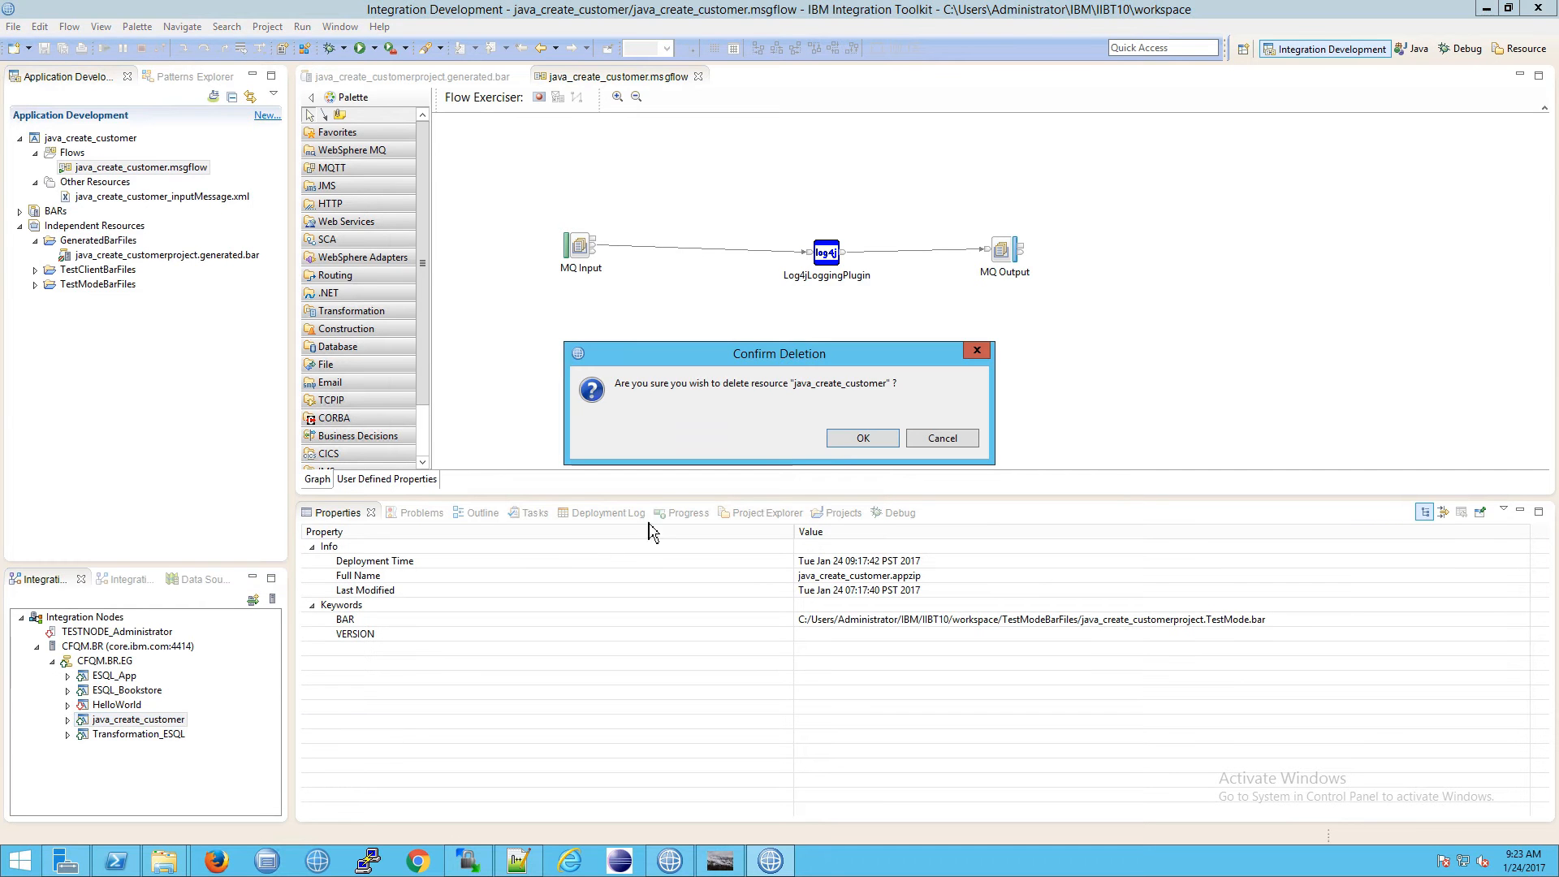
click(862, 438)
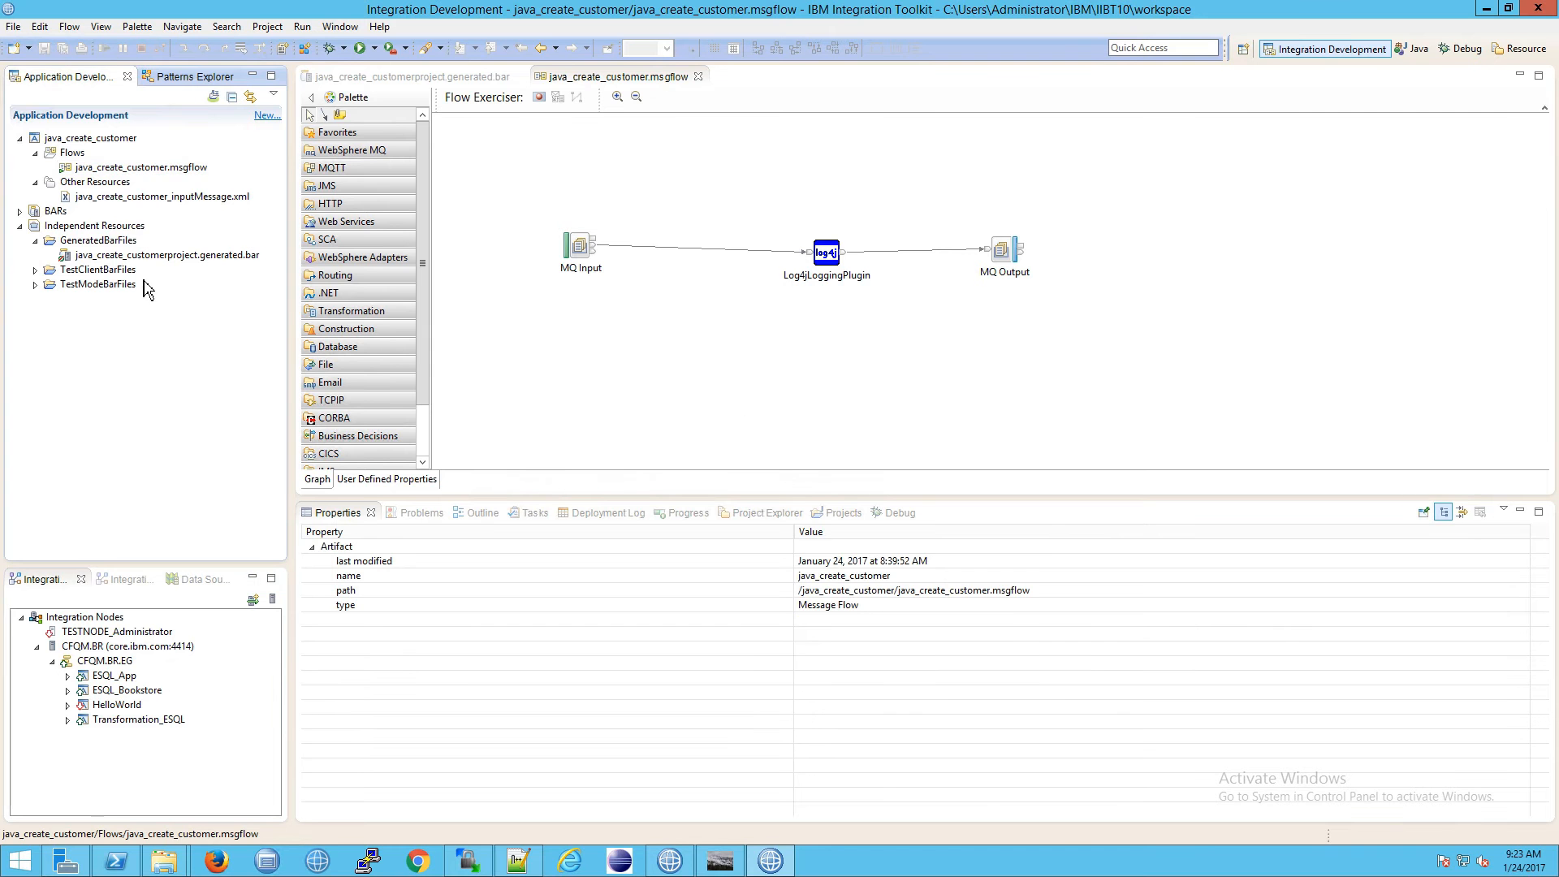
click(142, 168)
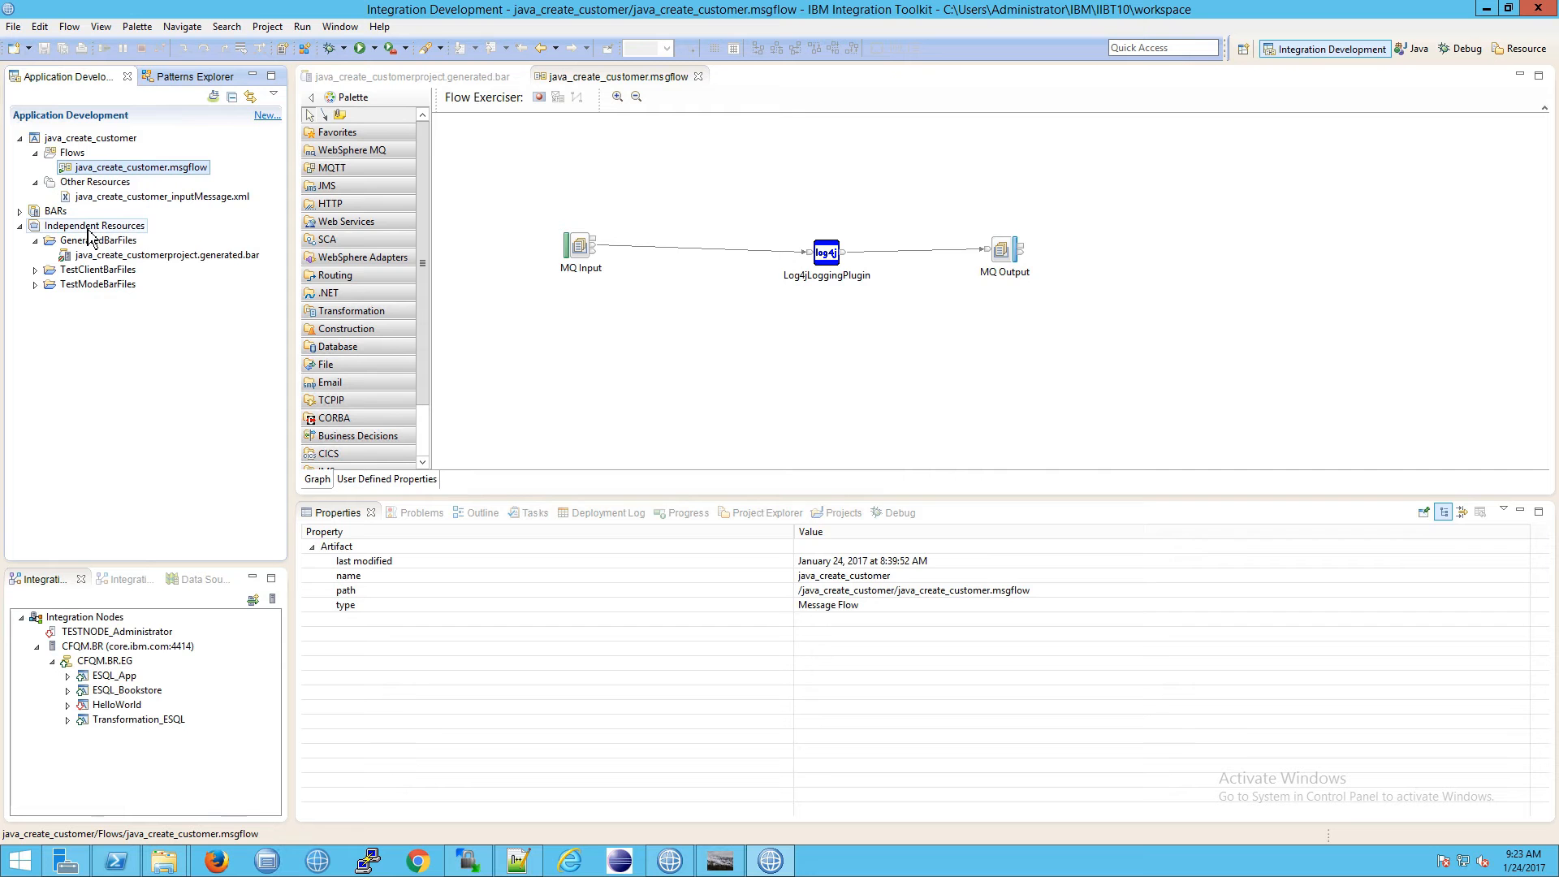
click(165, 254)
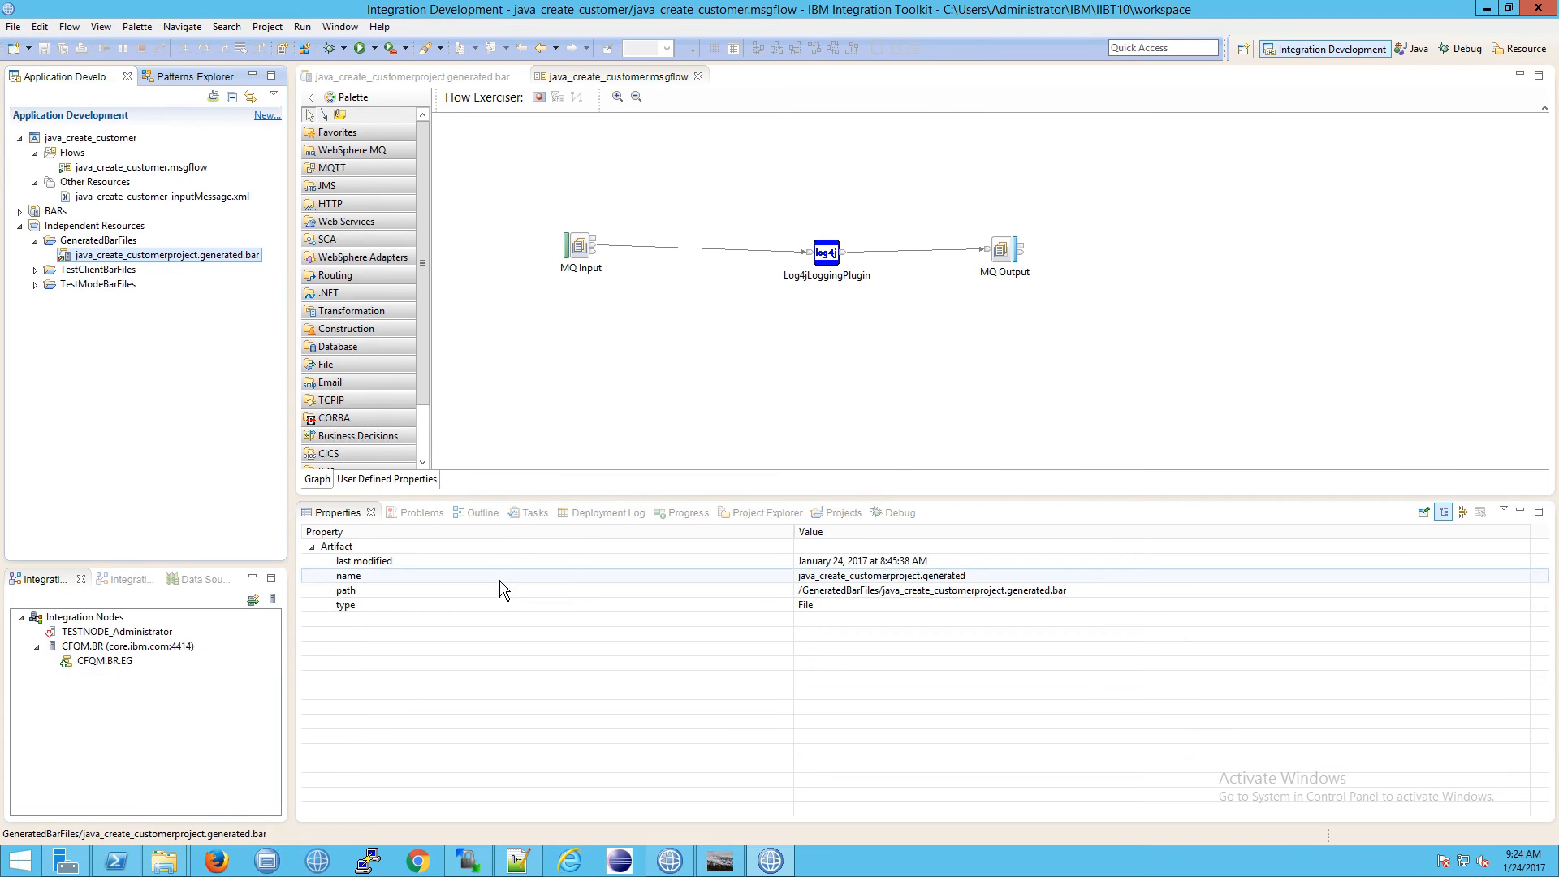
- Inspect the Log4jLoggingPlugin node's Basic logging properties and edit its config file path
click(138, 719)
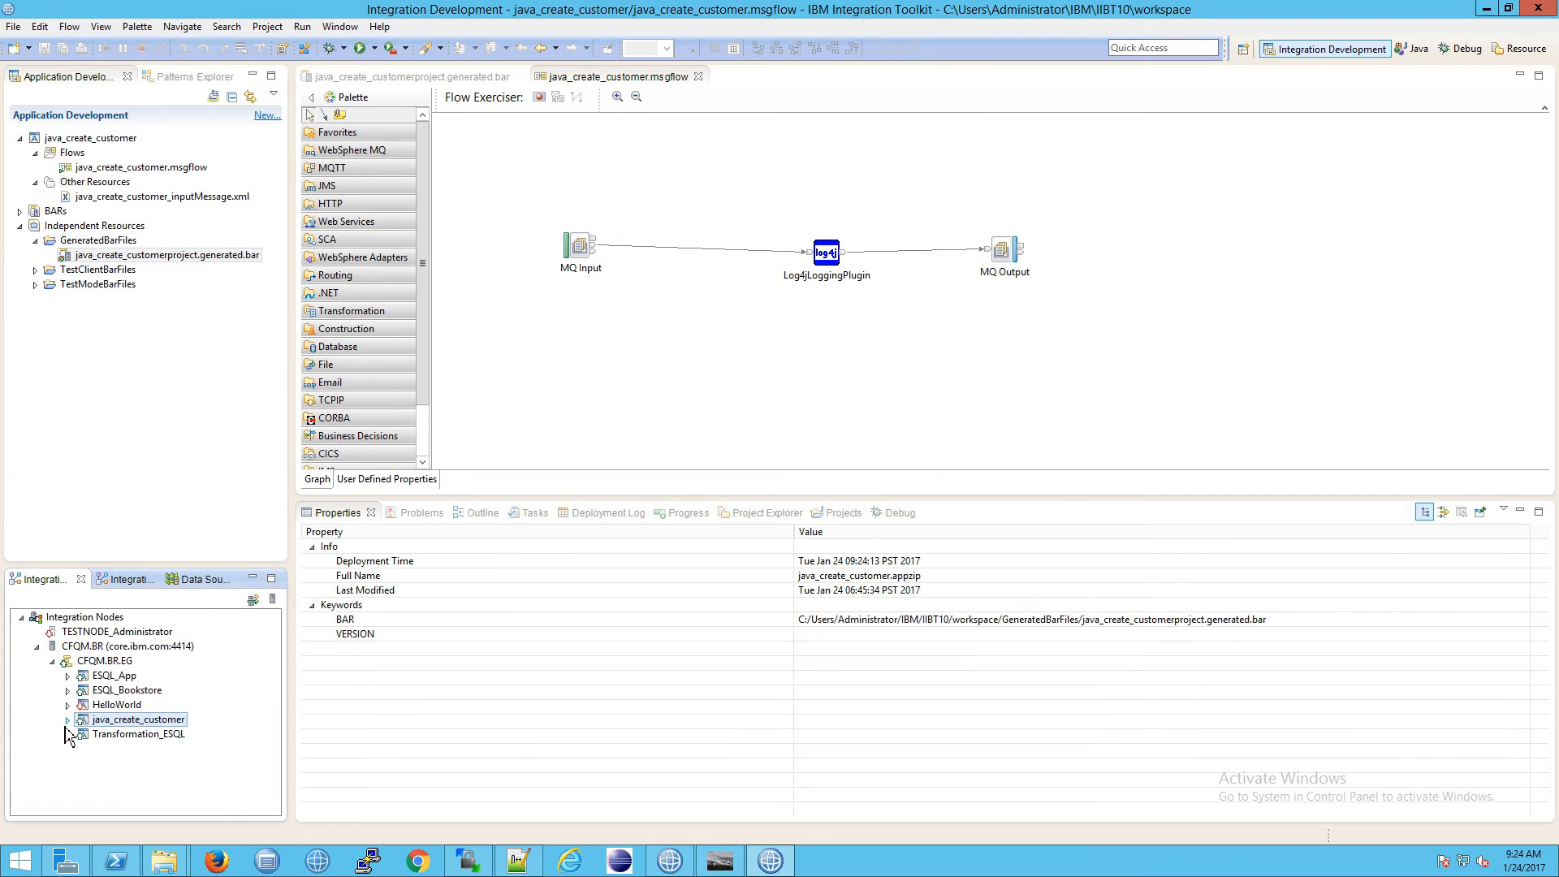
click(67, 719)
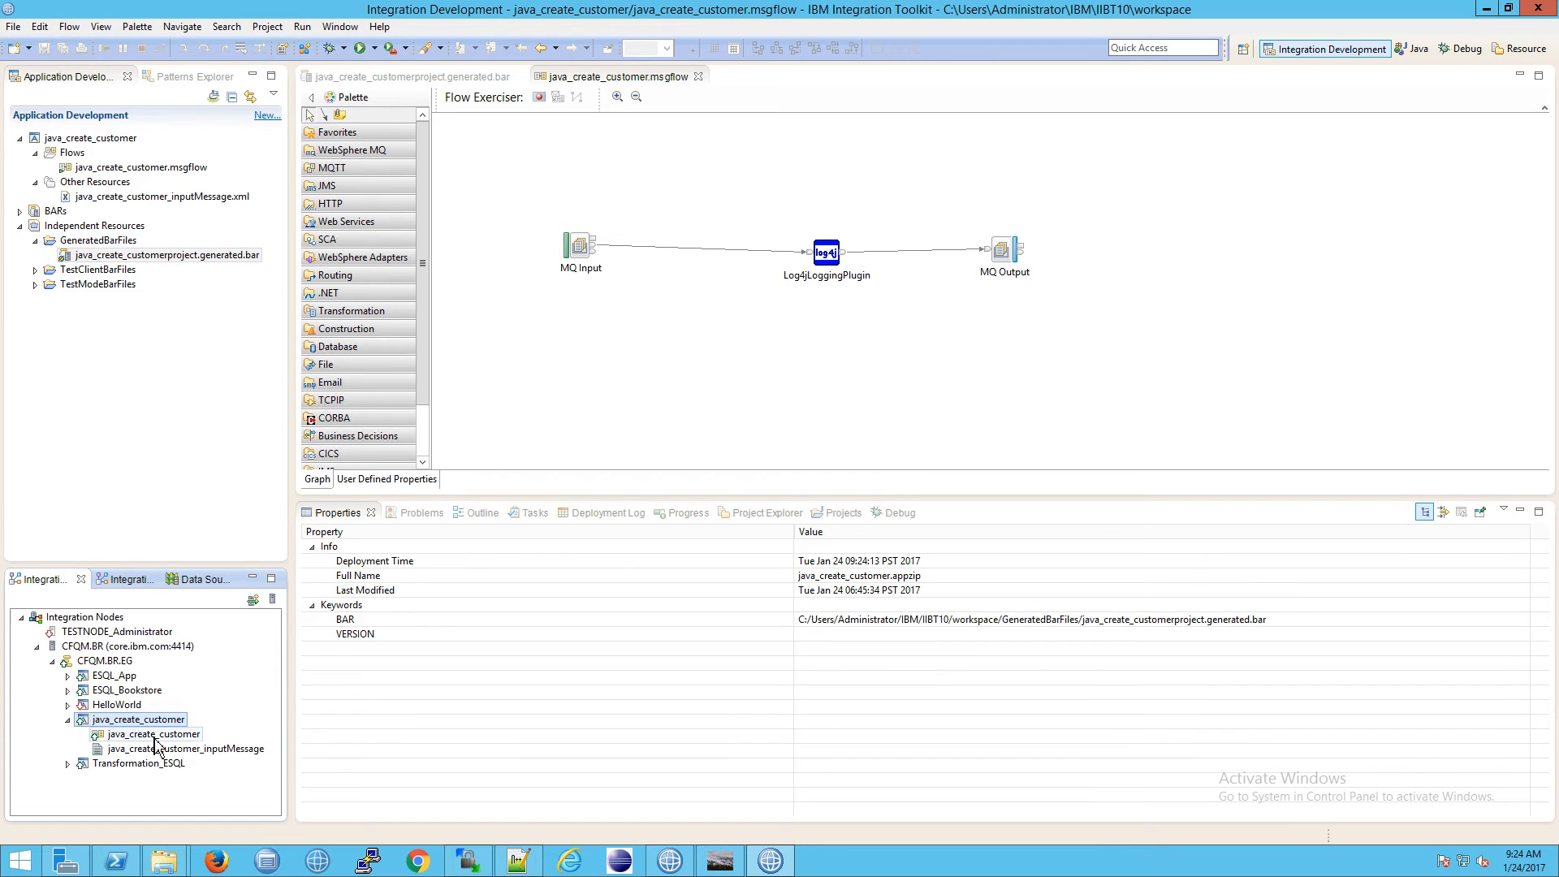
click(825, 252)
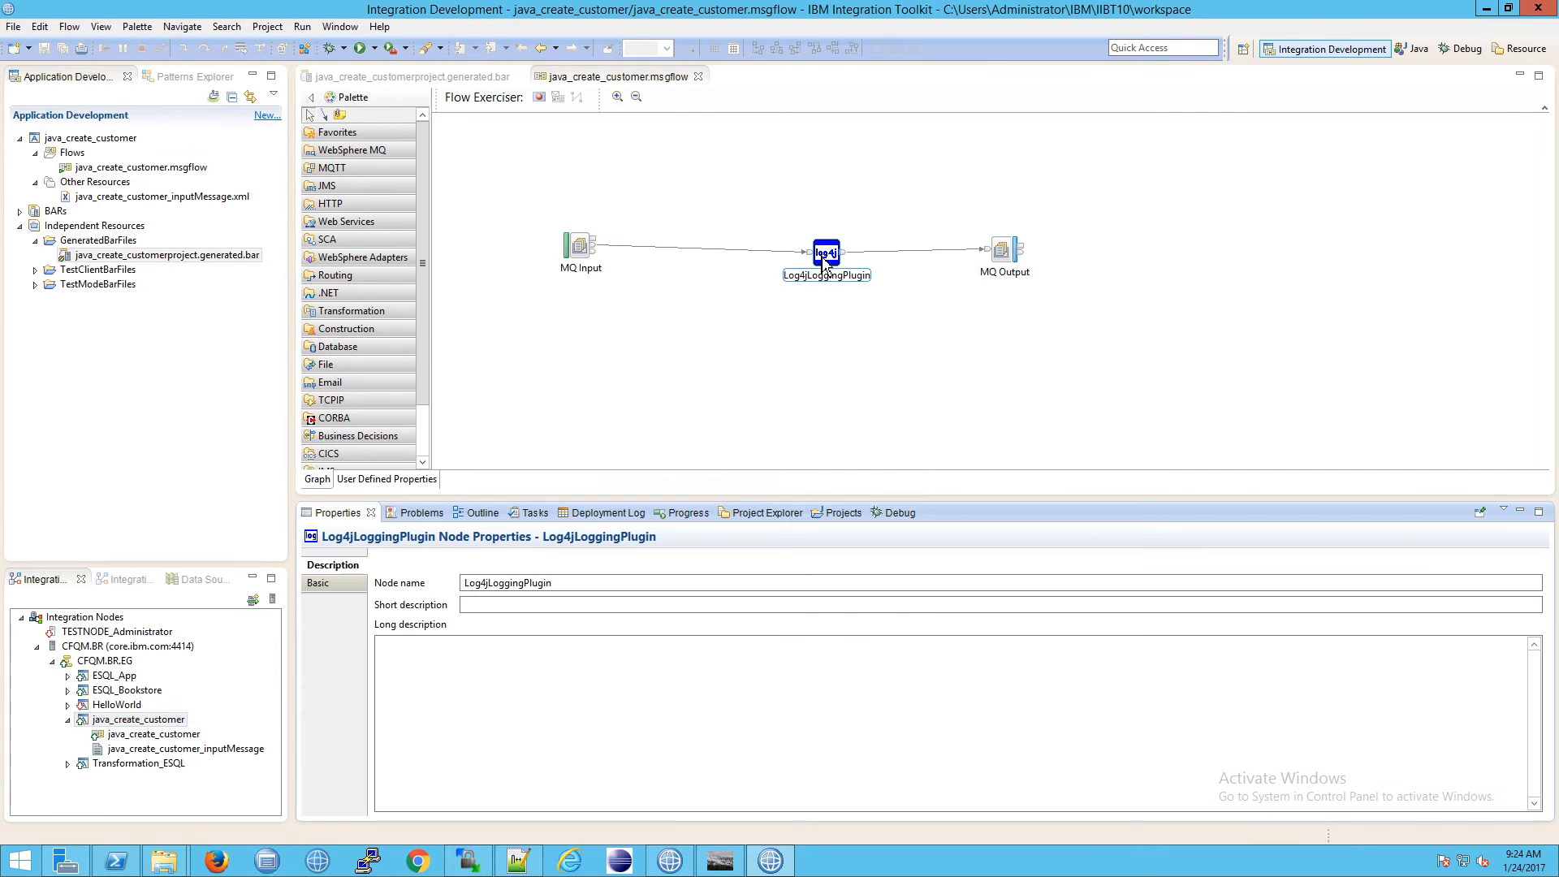
click(319, 584)
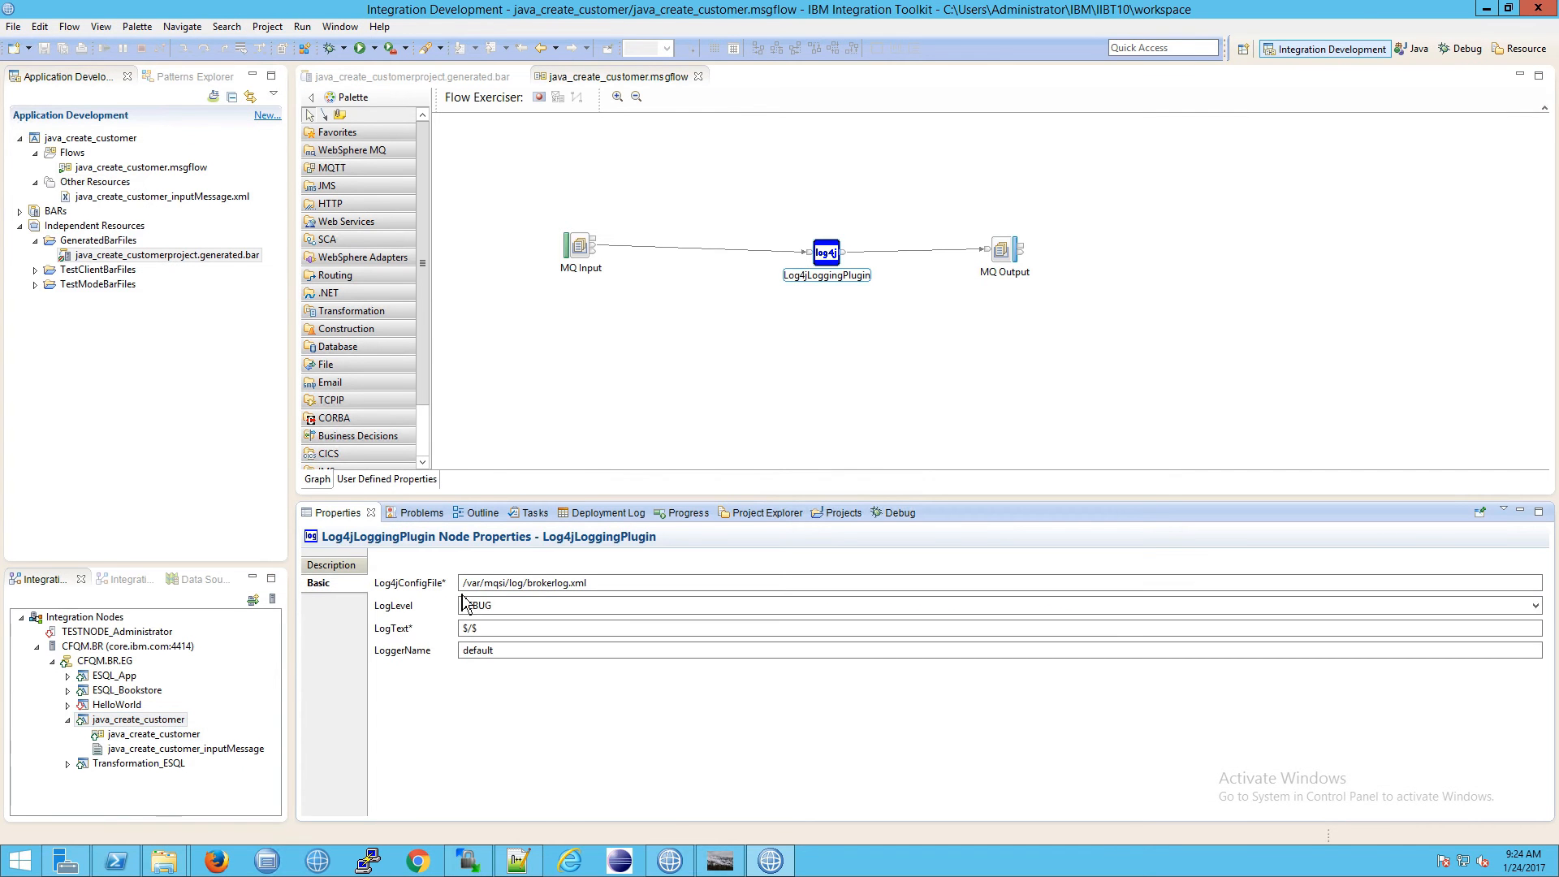
click(616, 583)
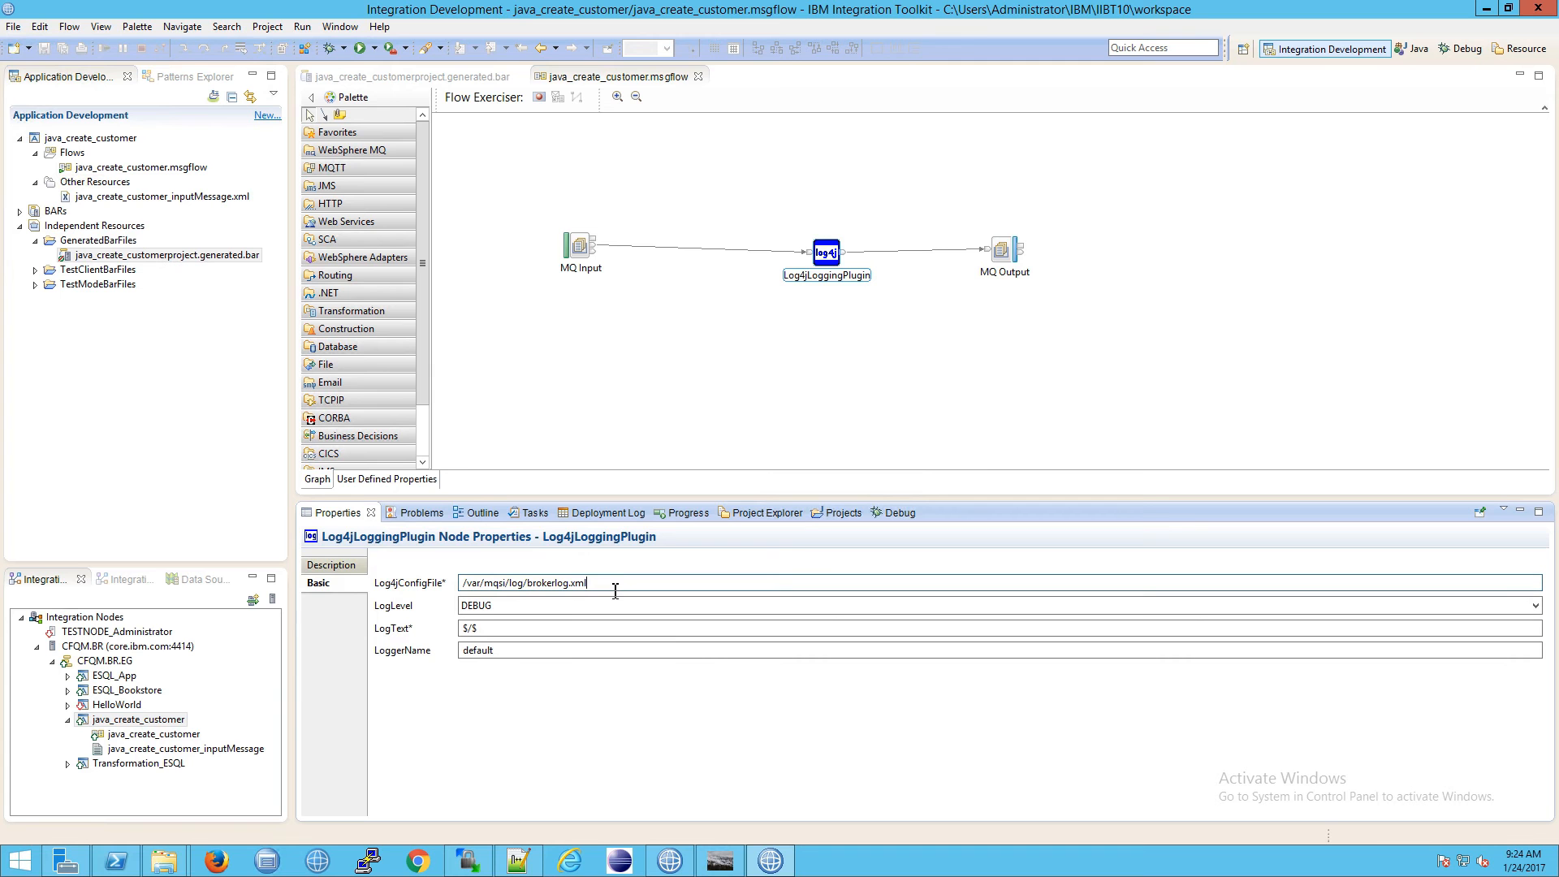
text(d)
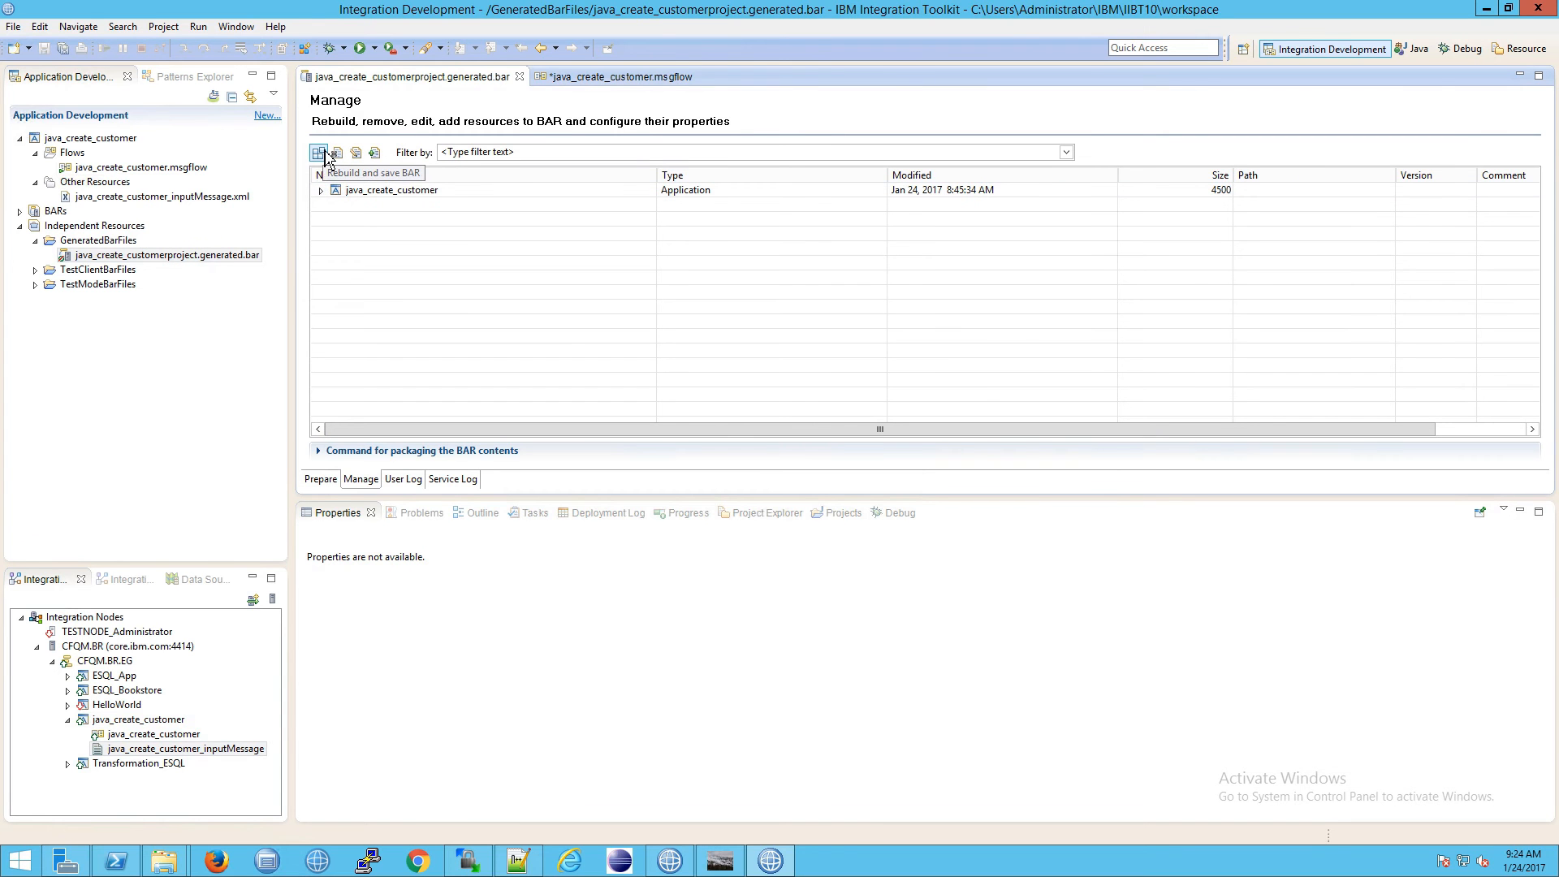
- Save the msgflow, rebuild the generated BAR, and go back to the java_create_customer flow
click(318, 152)
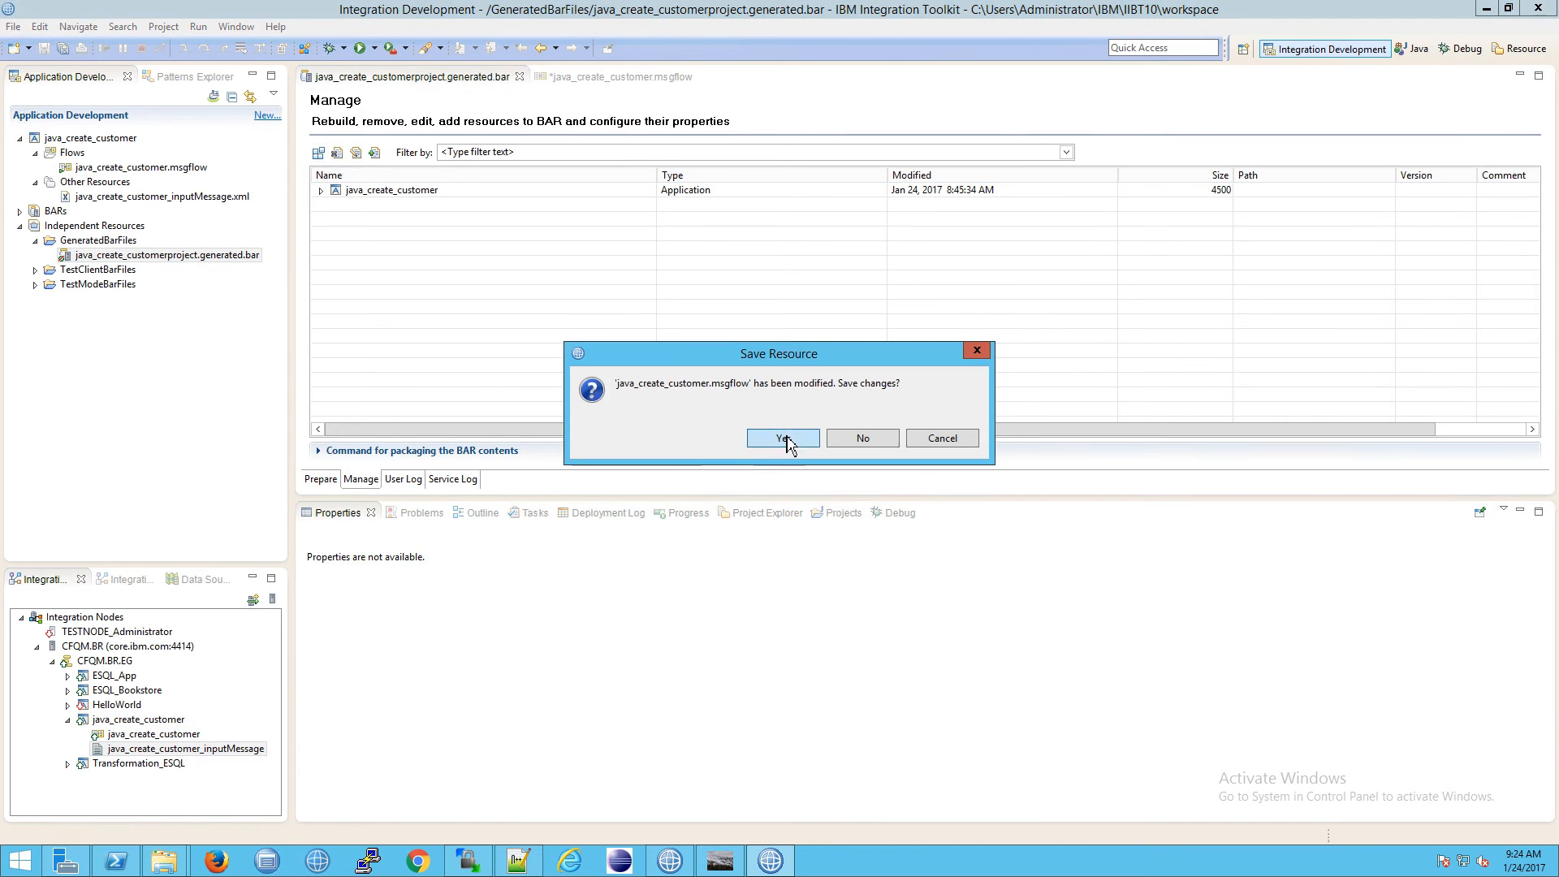
click(783, 438)
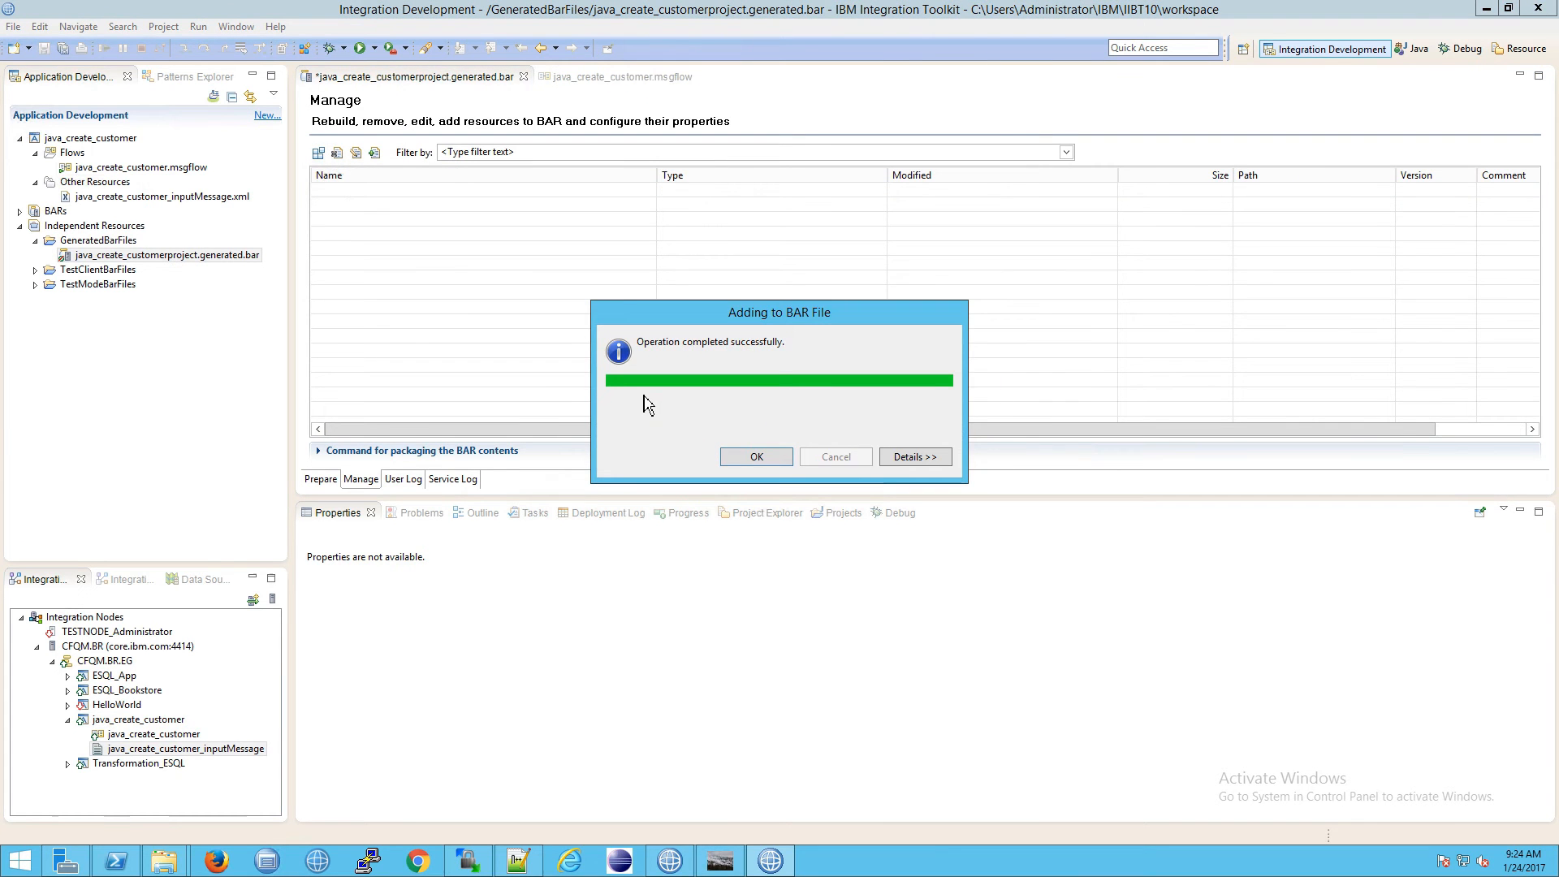
mouse_move(278, 731)
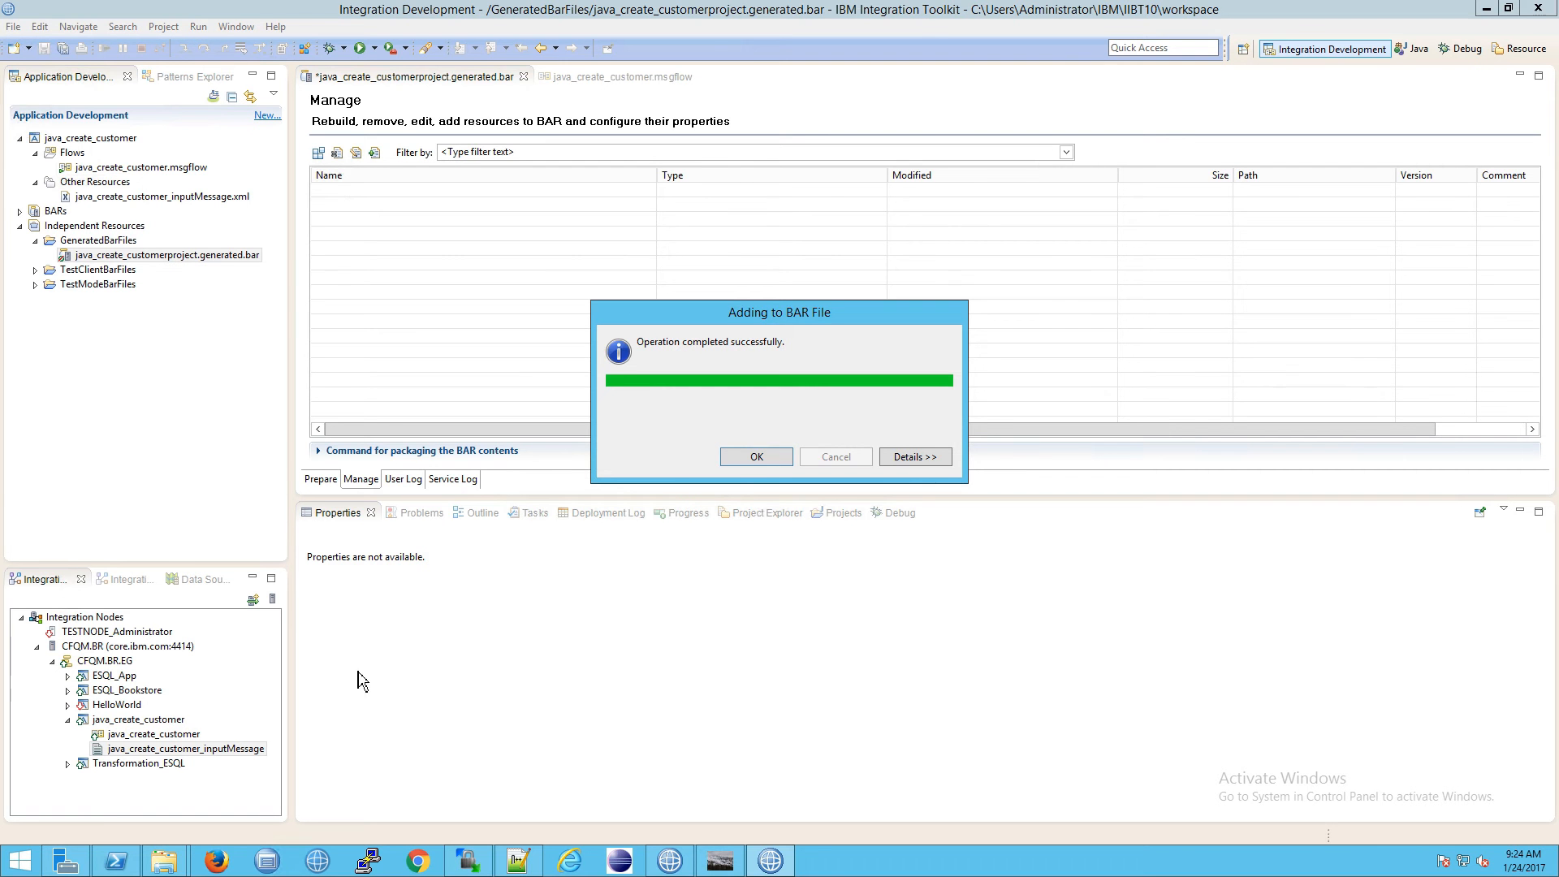
click(755, 456)
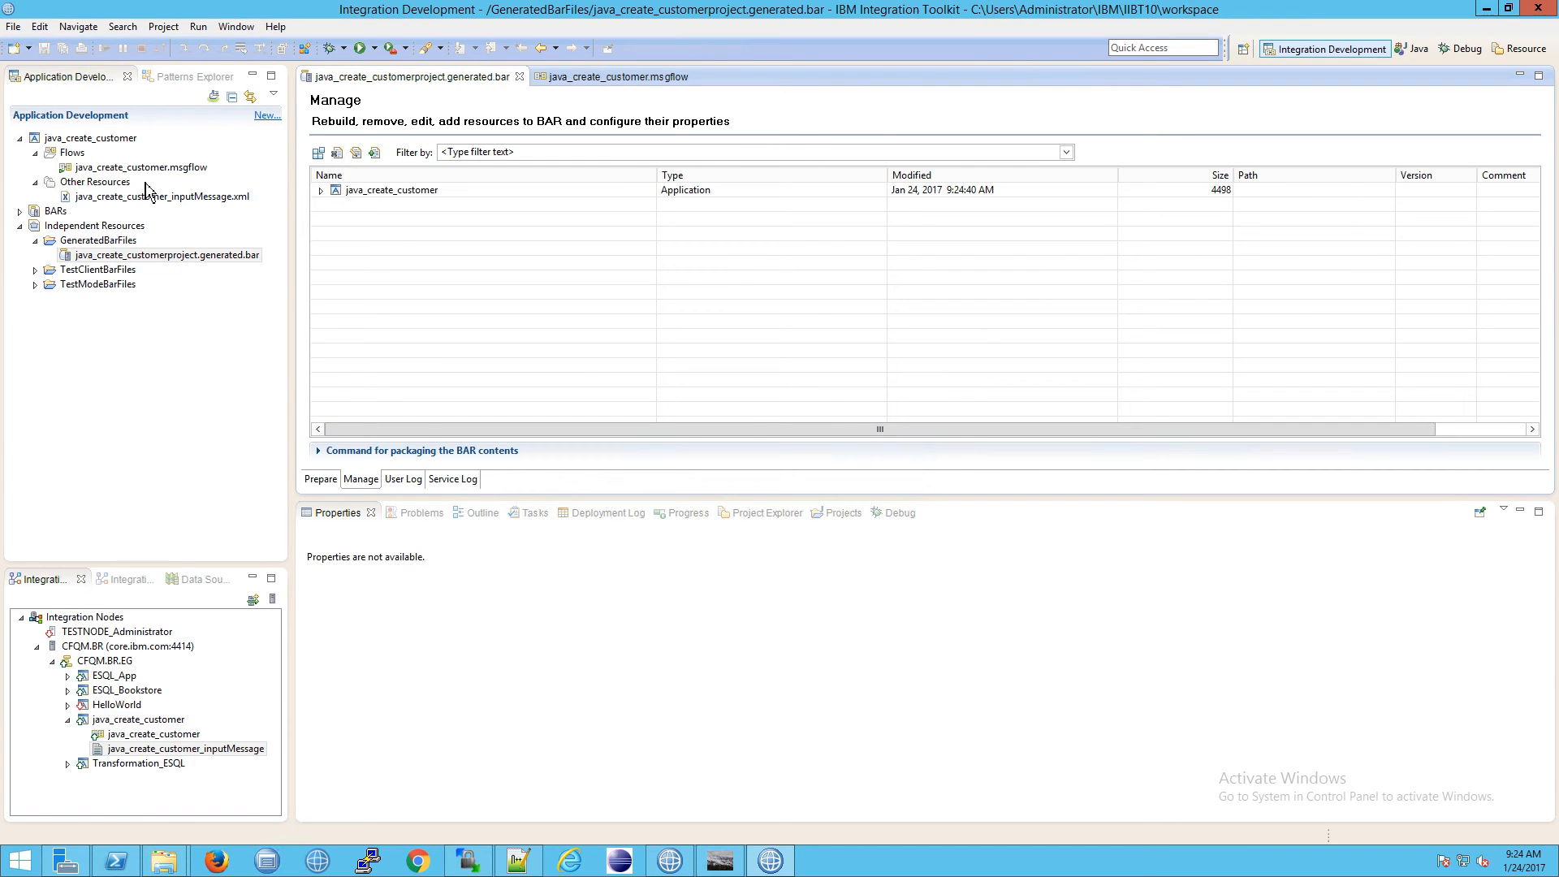
click(616, 76)
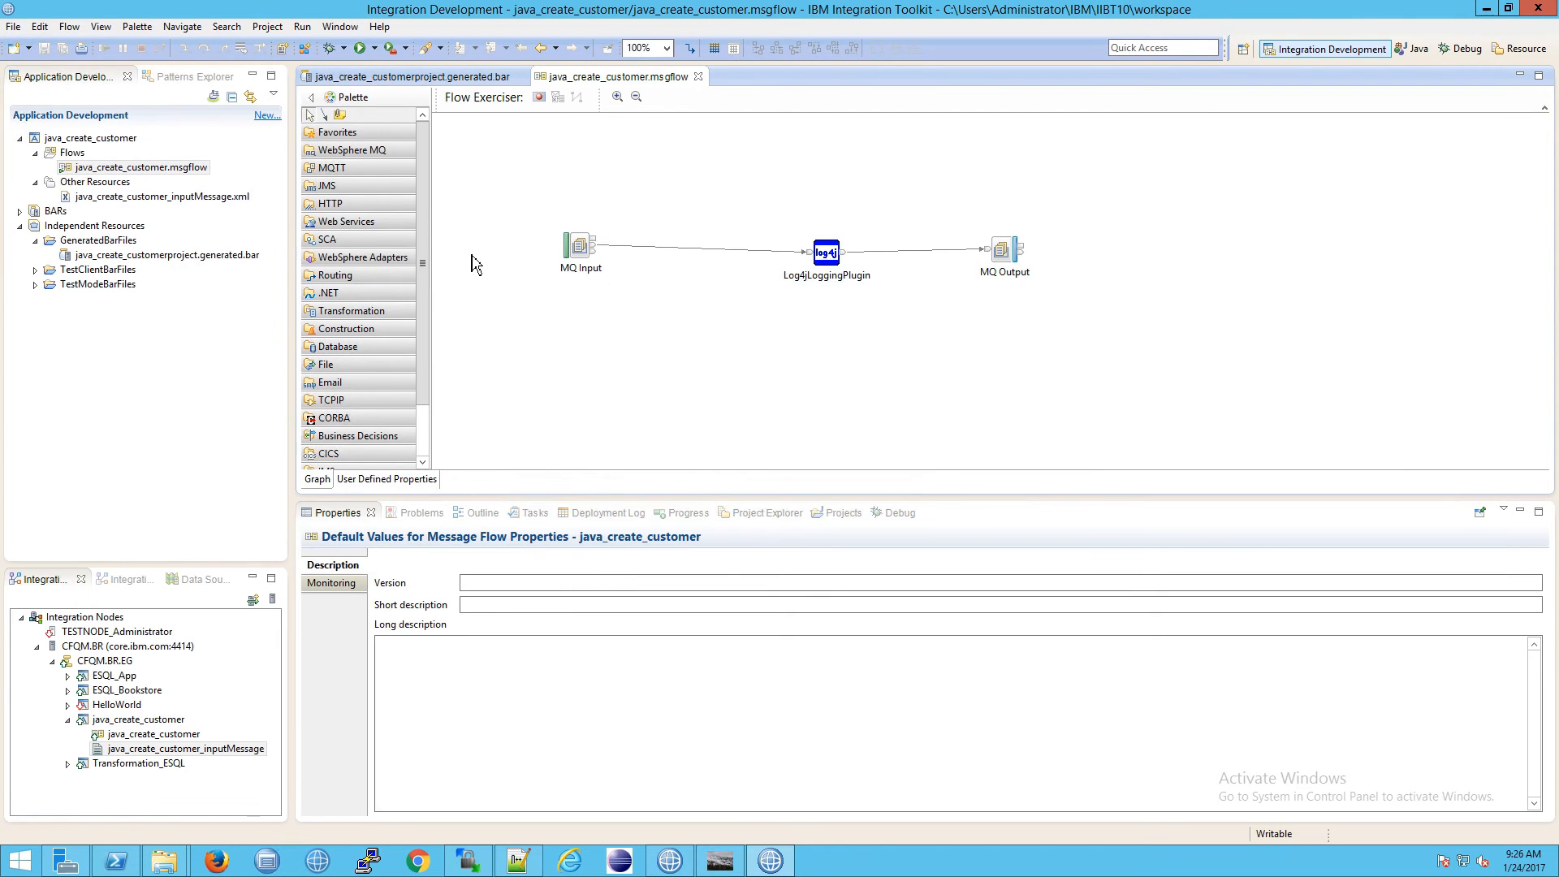
mouse_move(287, 514)
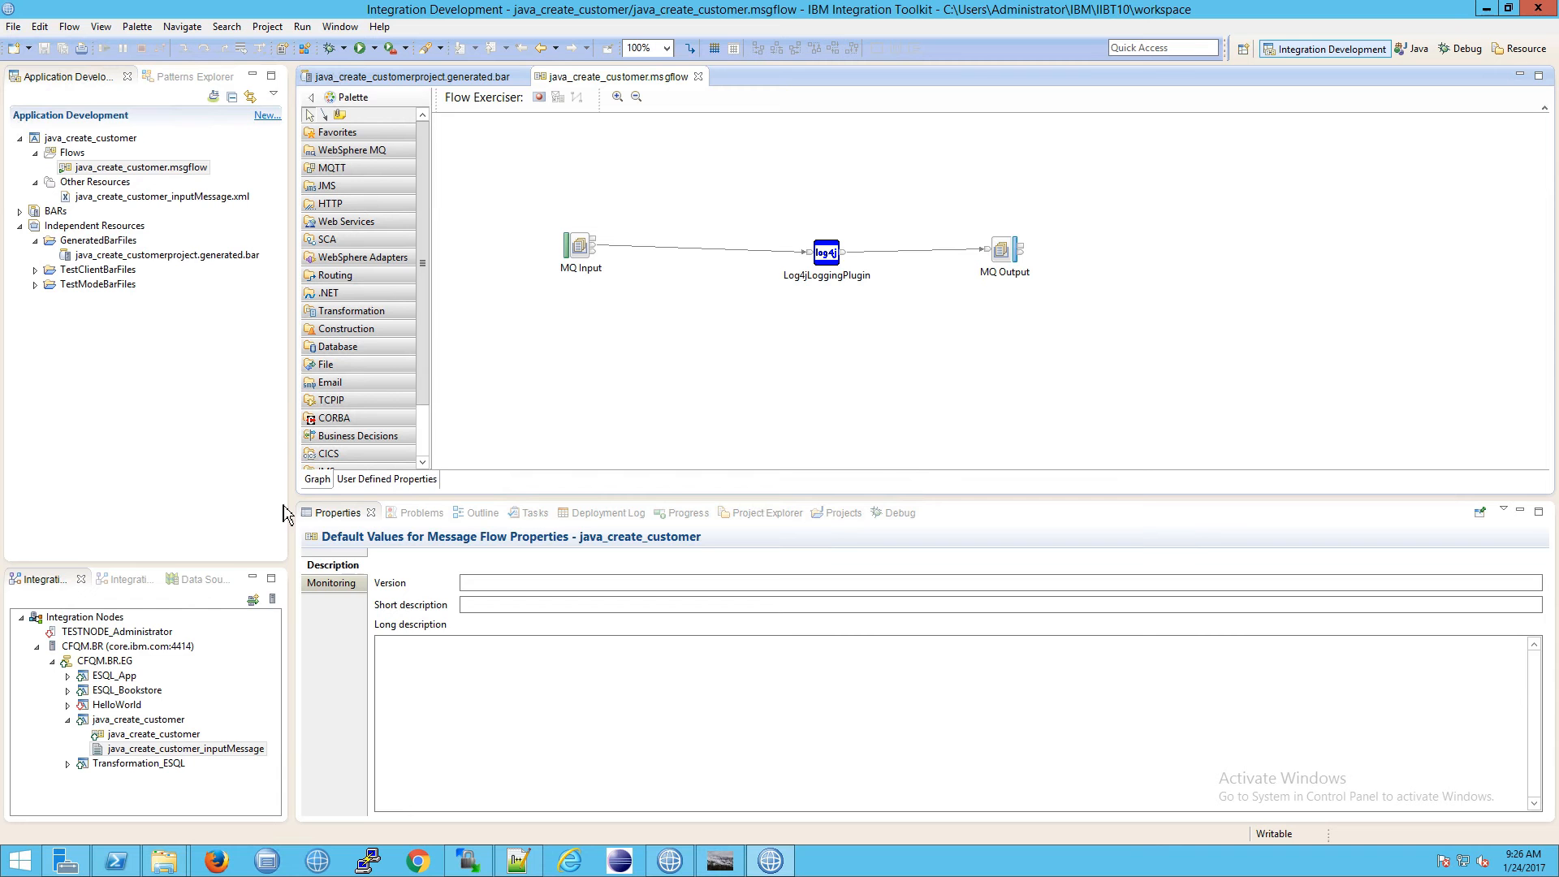
- Launch the flow debugger on CFQM.BR.EG and review the proposed debug port 23232
click(124, 646)
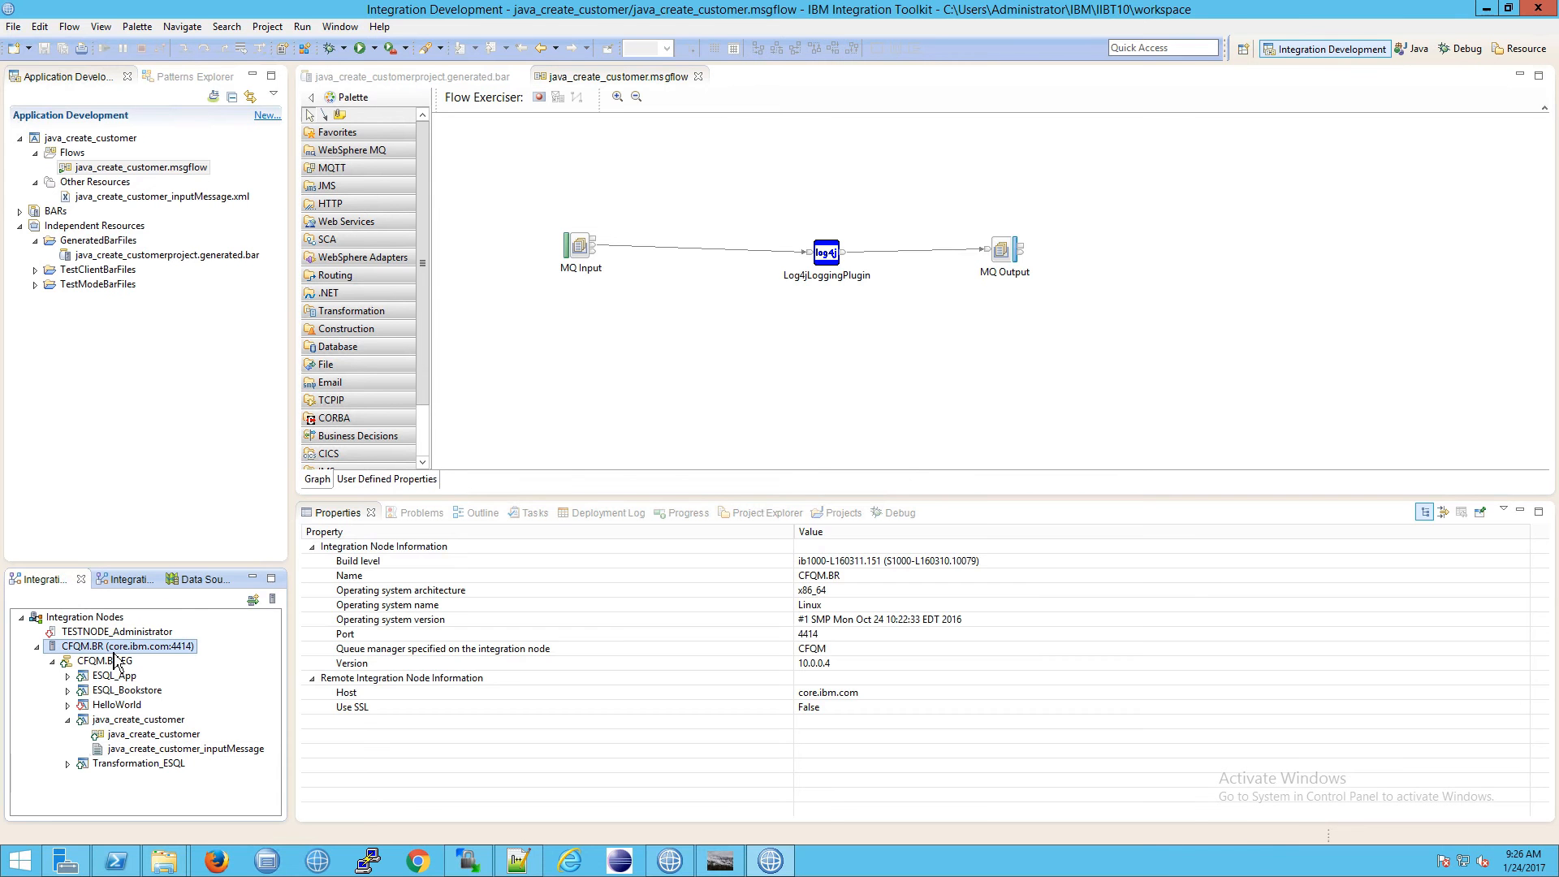
click(103, 661)
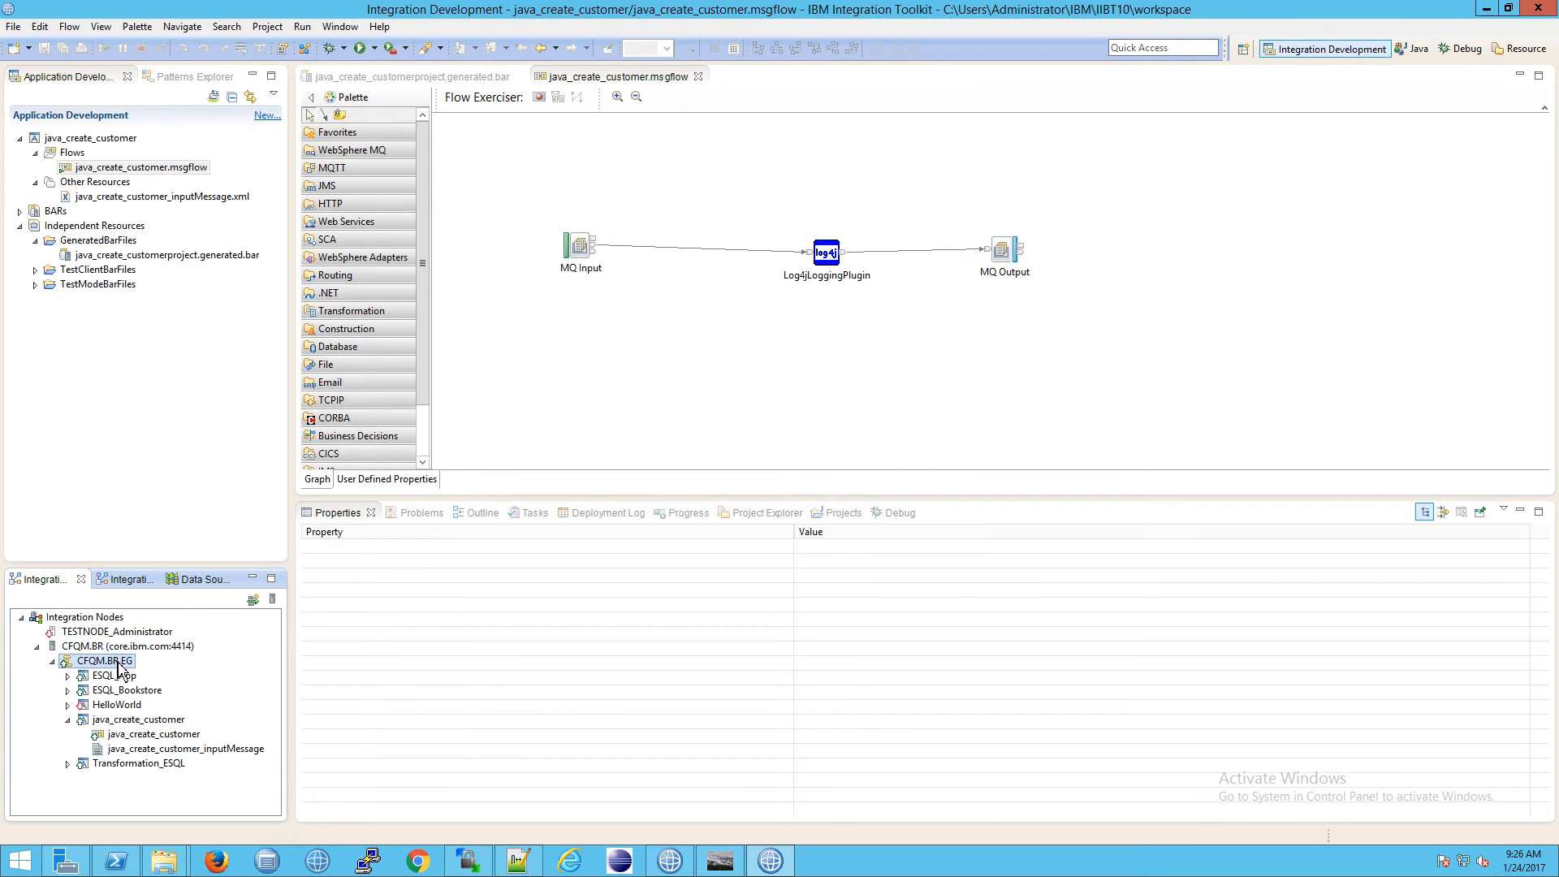
right_click(102, 661)
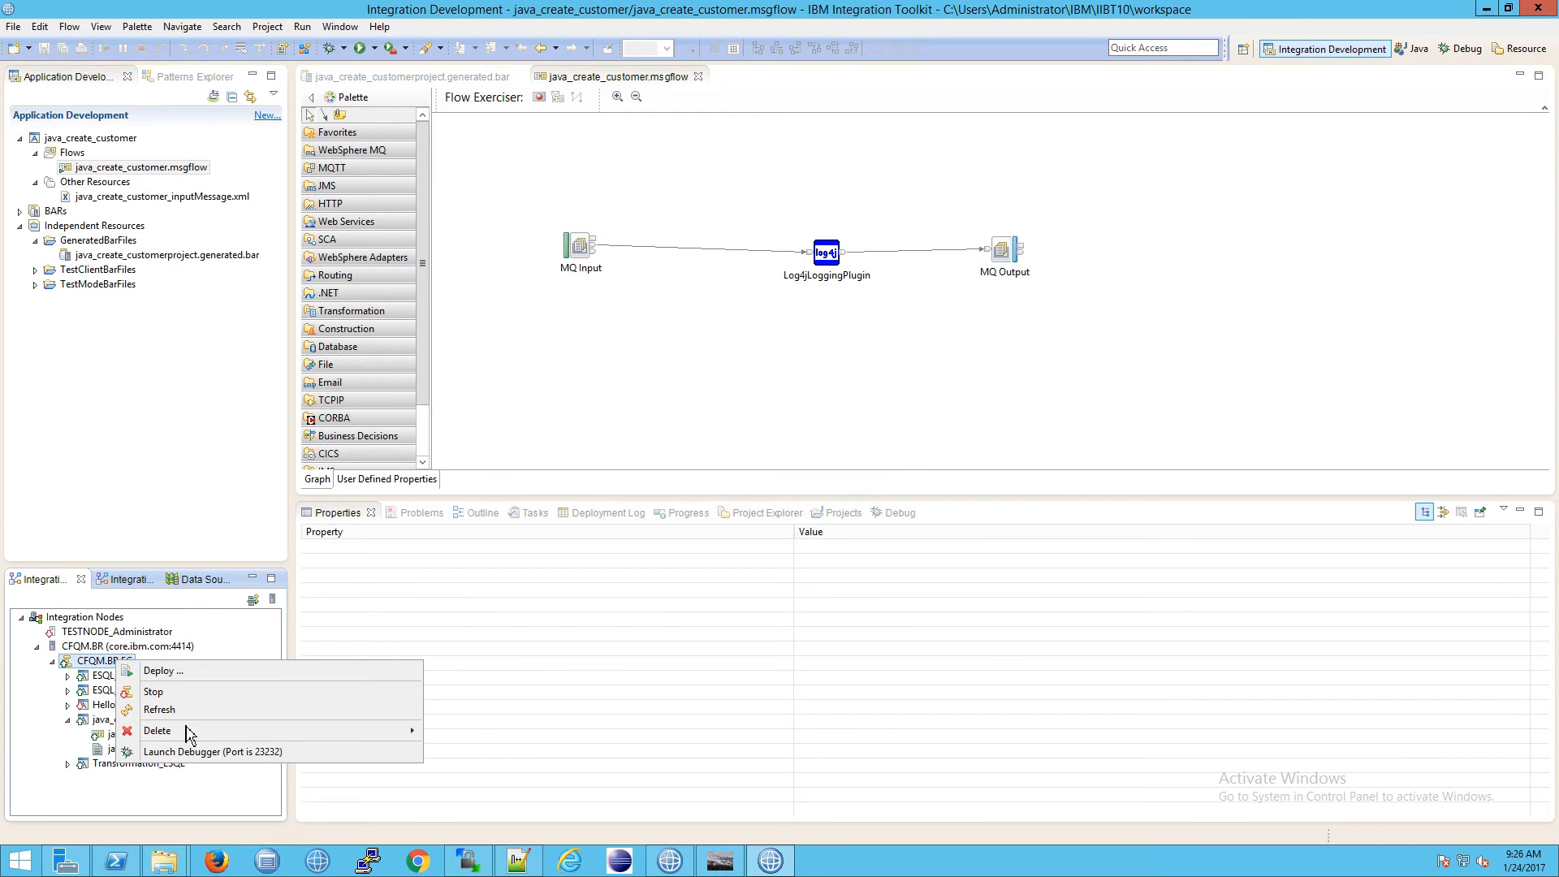
mouse_move(212, 752)
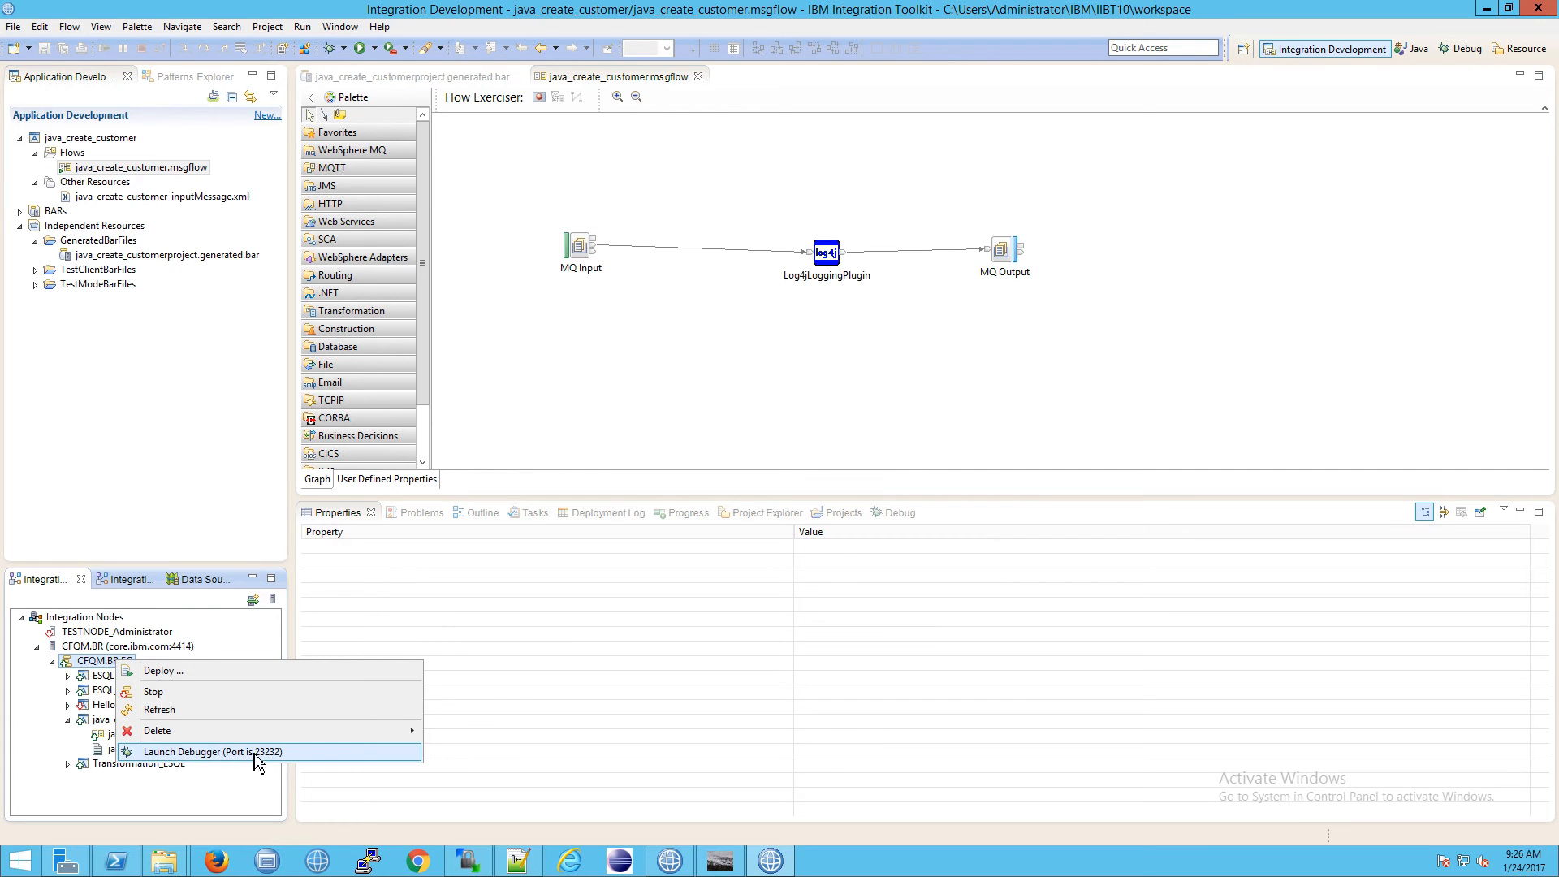
click(213, 752)
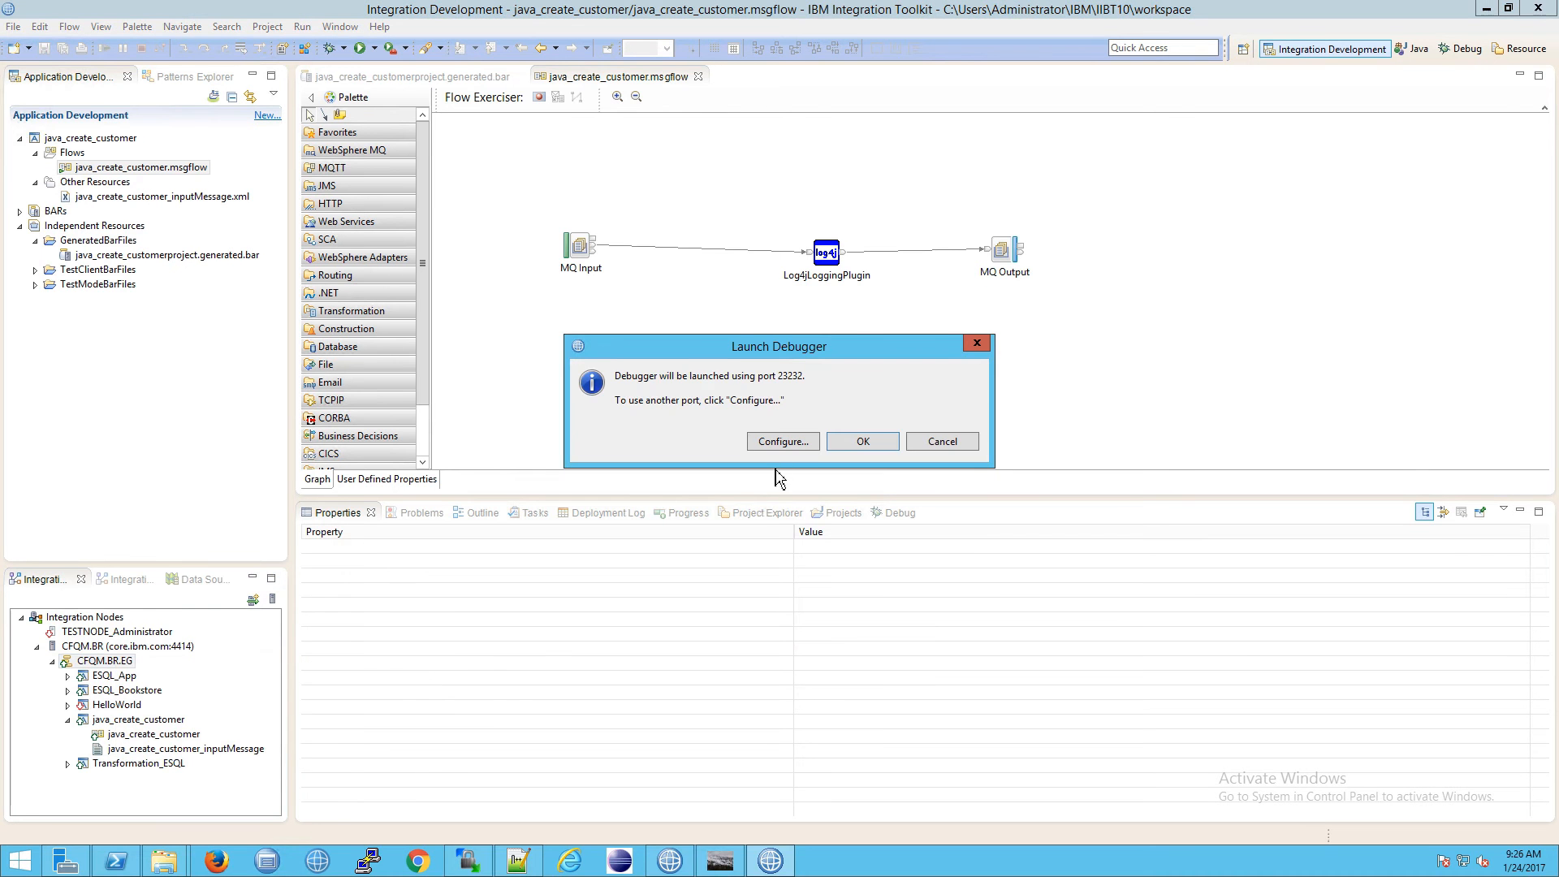
click(781, 441)
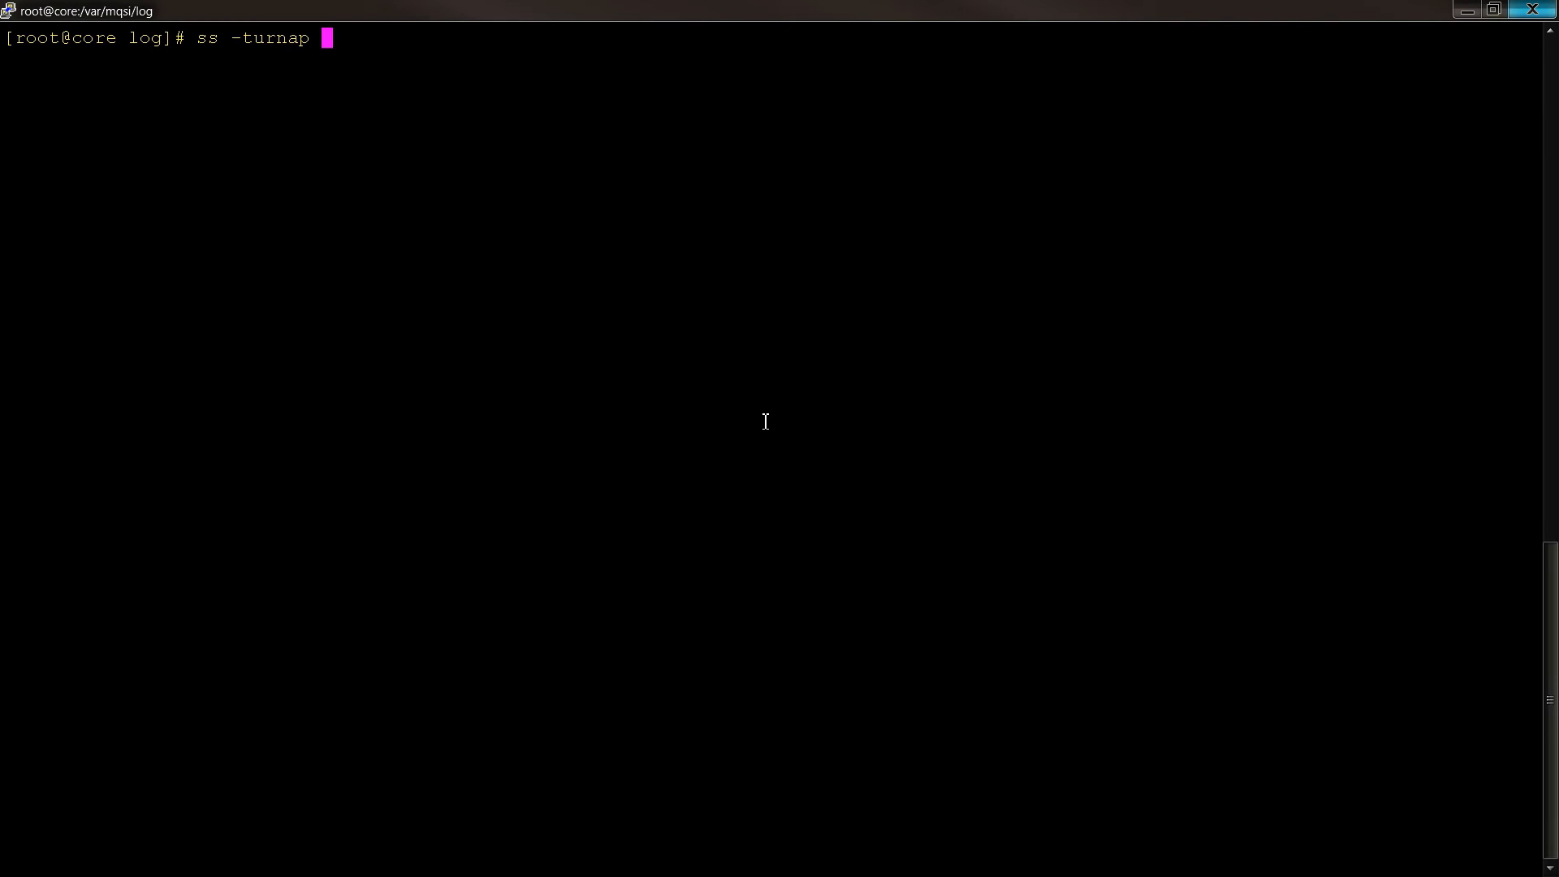
- Enter 'ss -turnap | grep 23232' to confirm DataFlowEngine listens on port 23232
text(| grep)
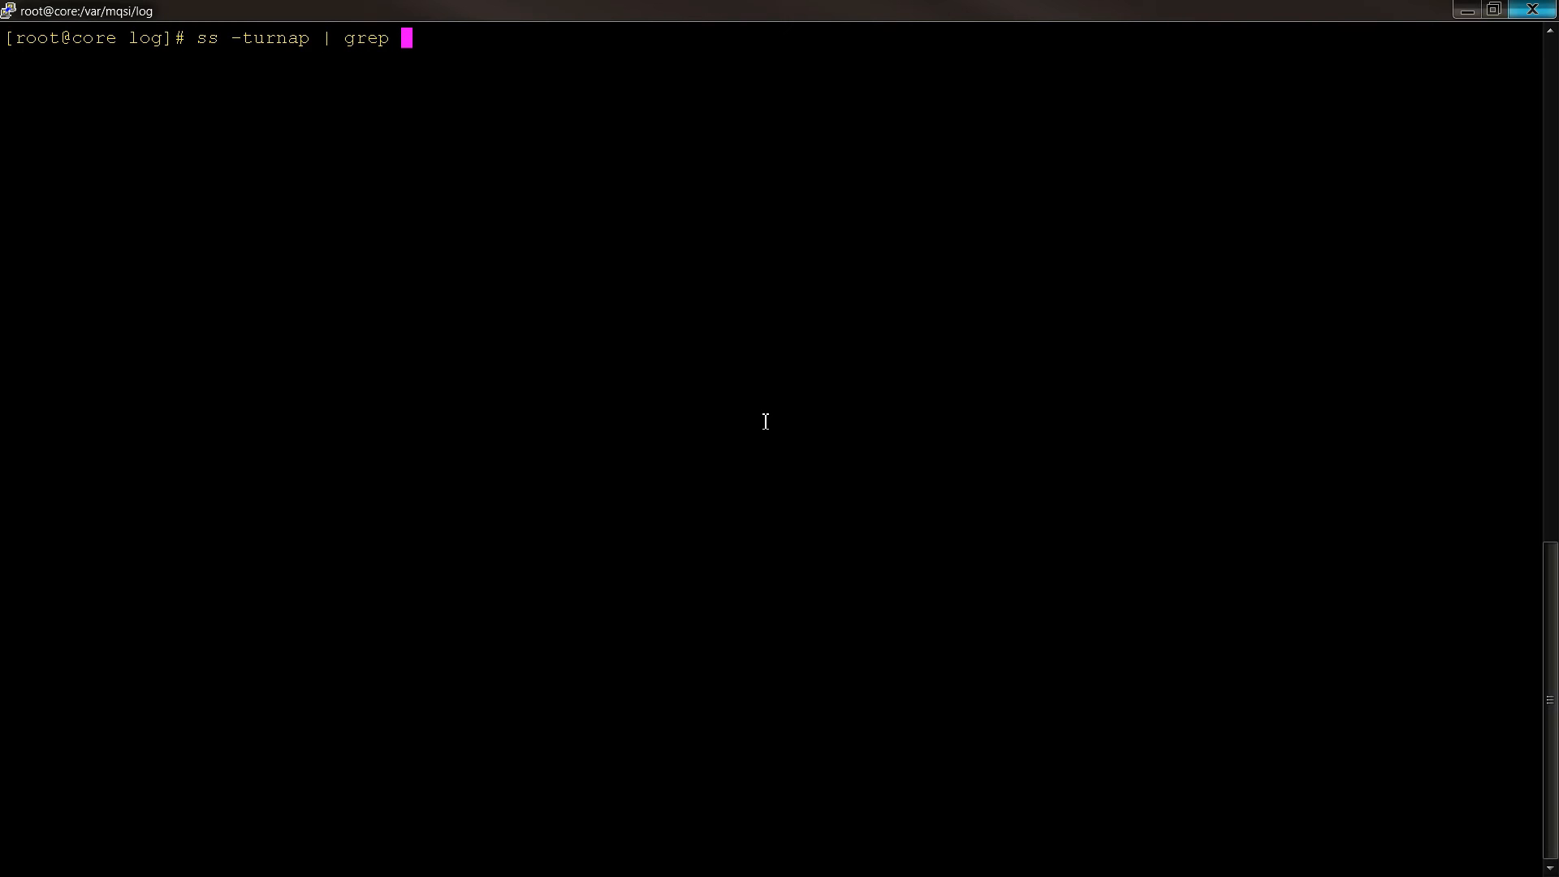
text(23232)
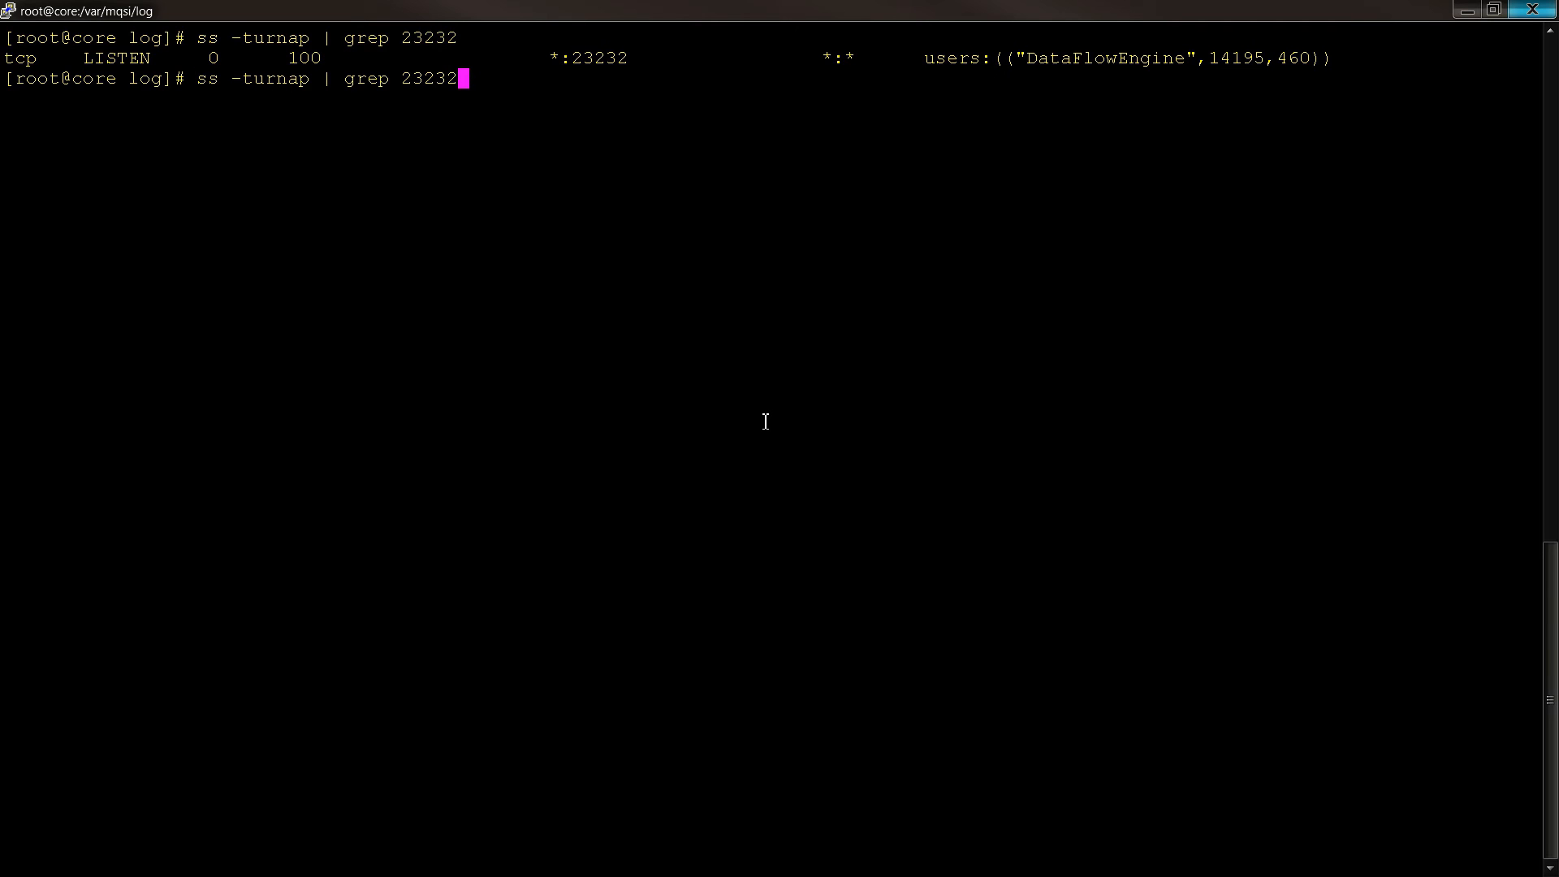
key(BackSpace)
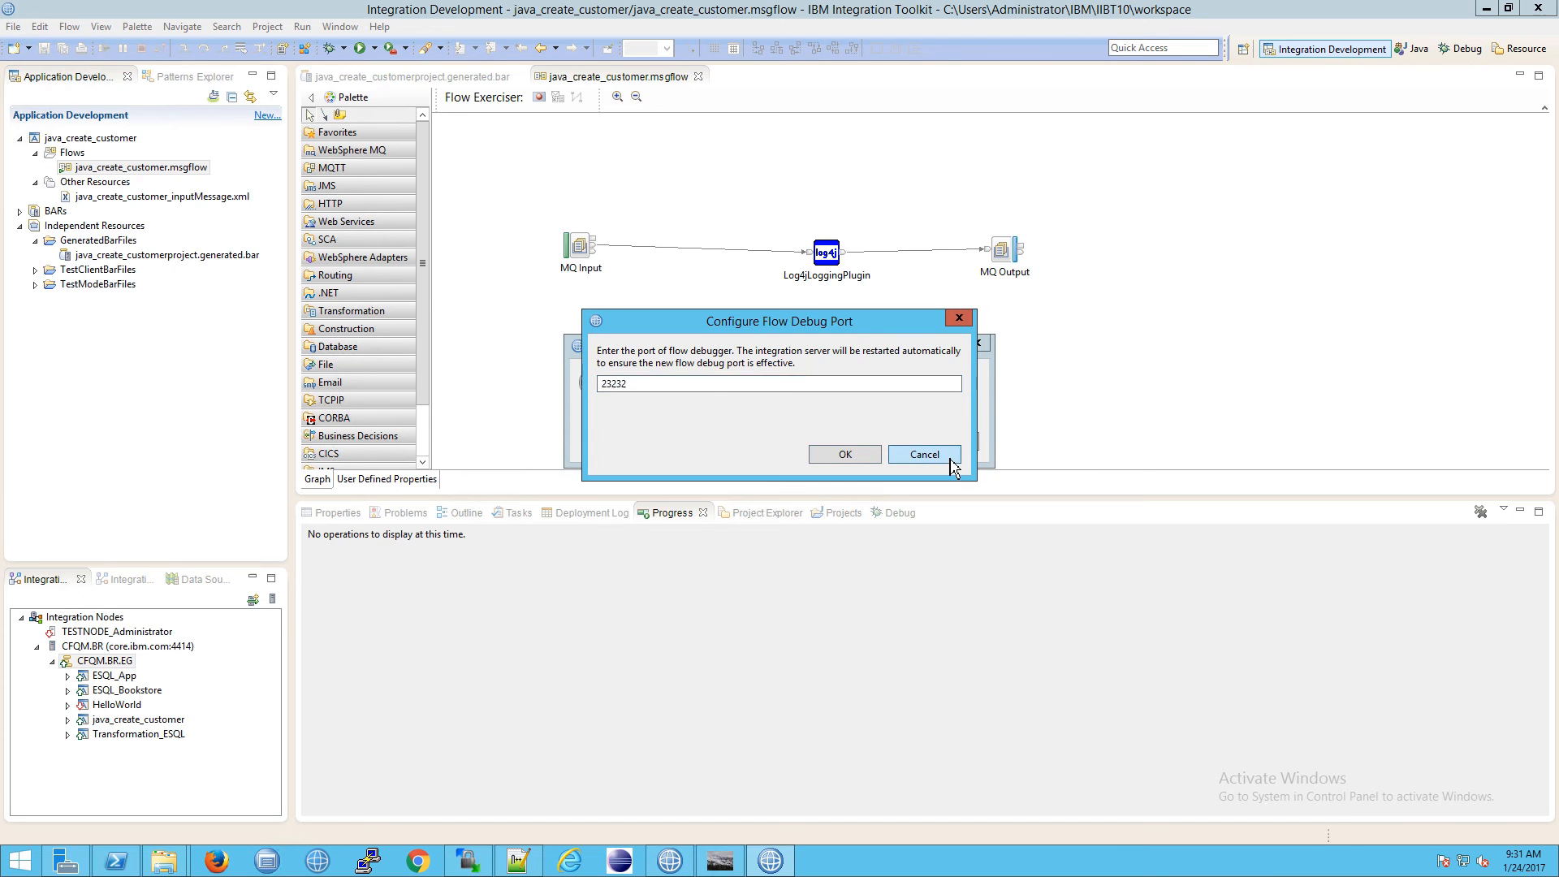
- Keep port 23232, decline the perspective switch, and select the MQ Input connection
click(843, 453)
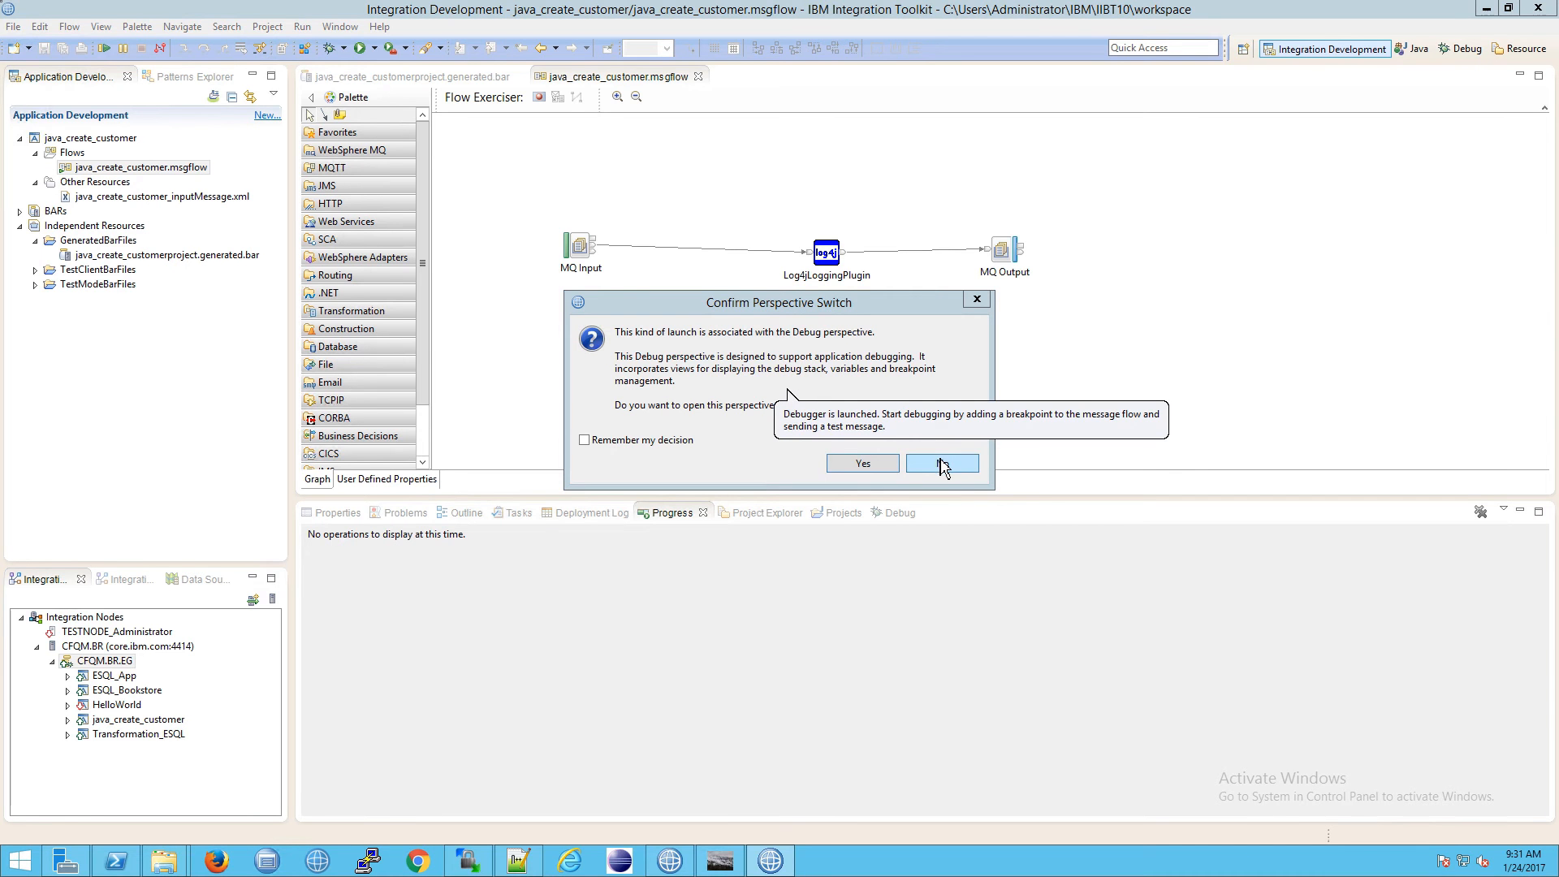
click(943, 463)
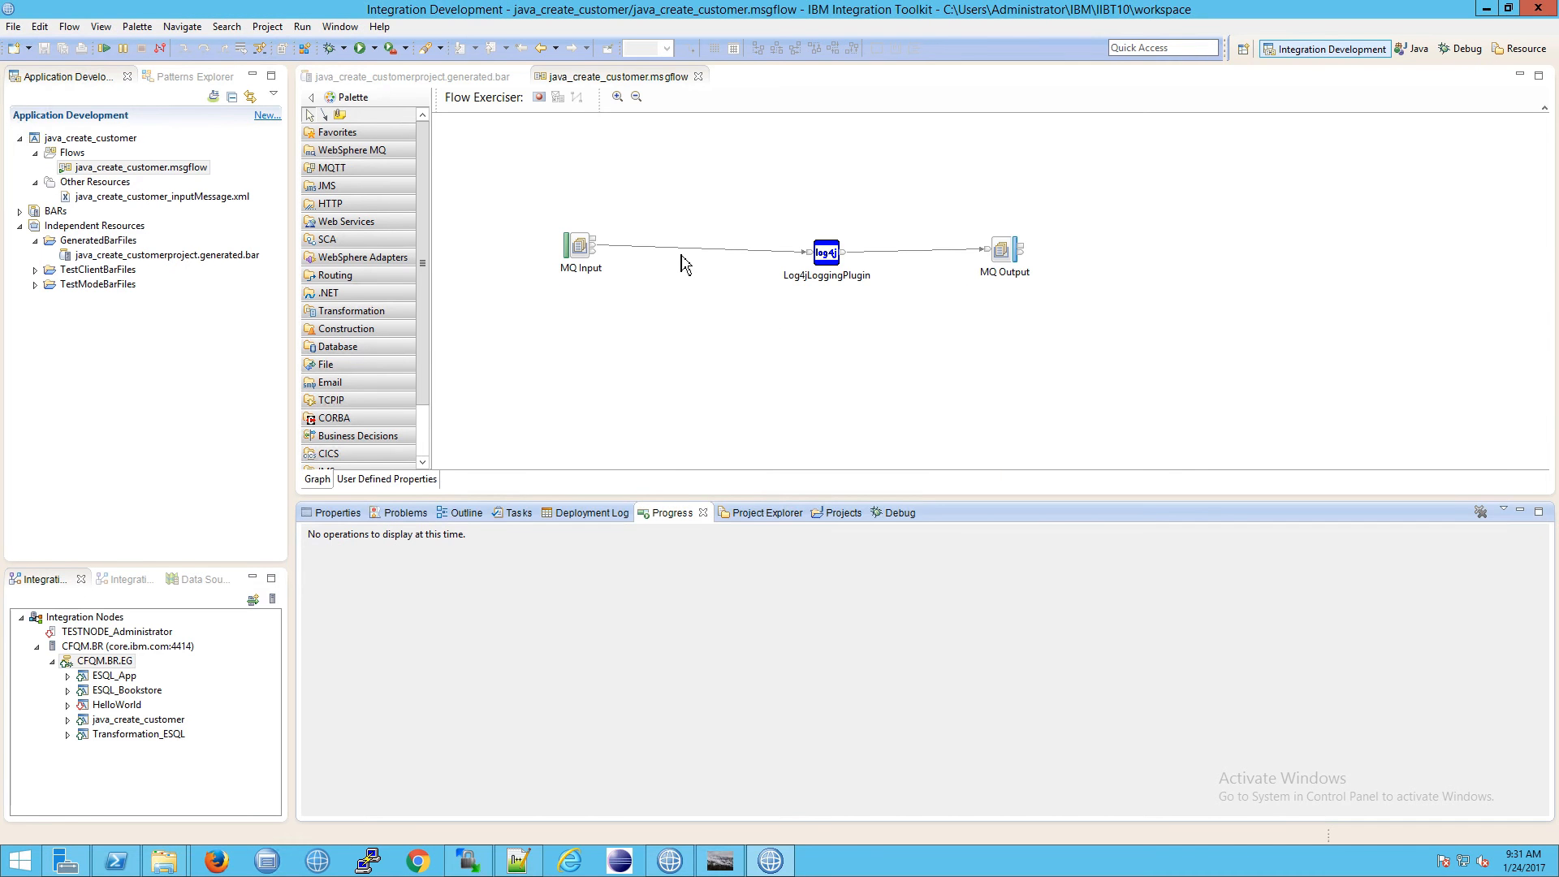
click(696, 249)
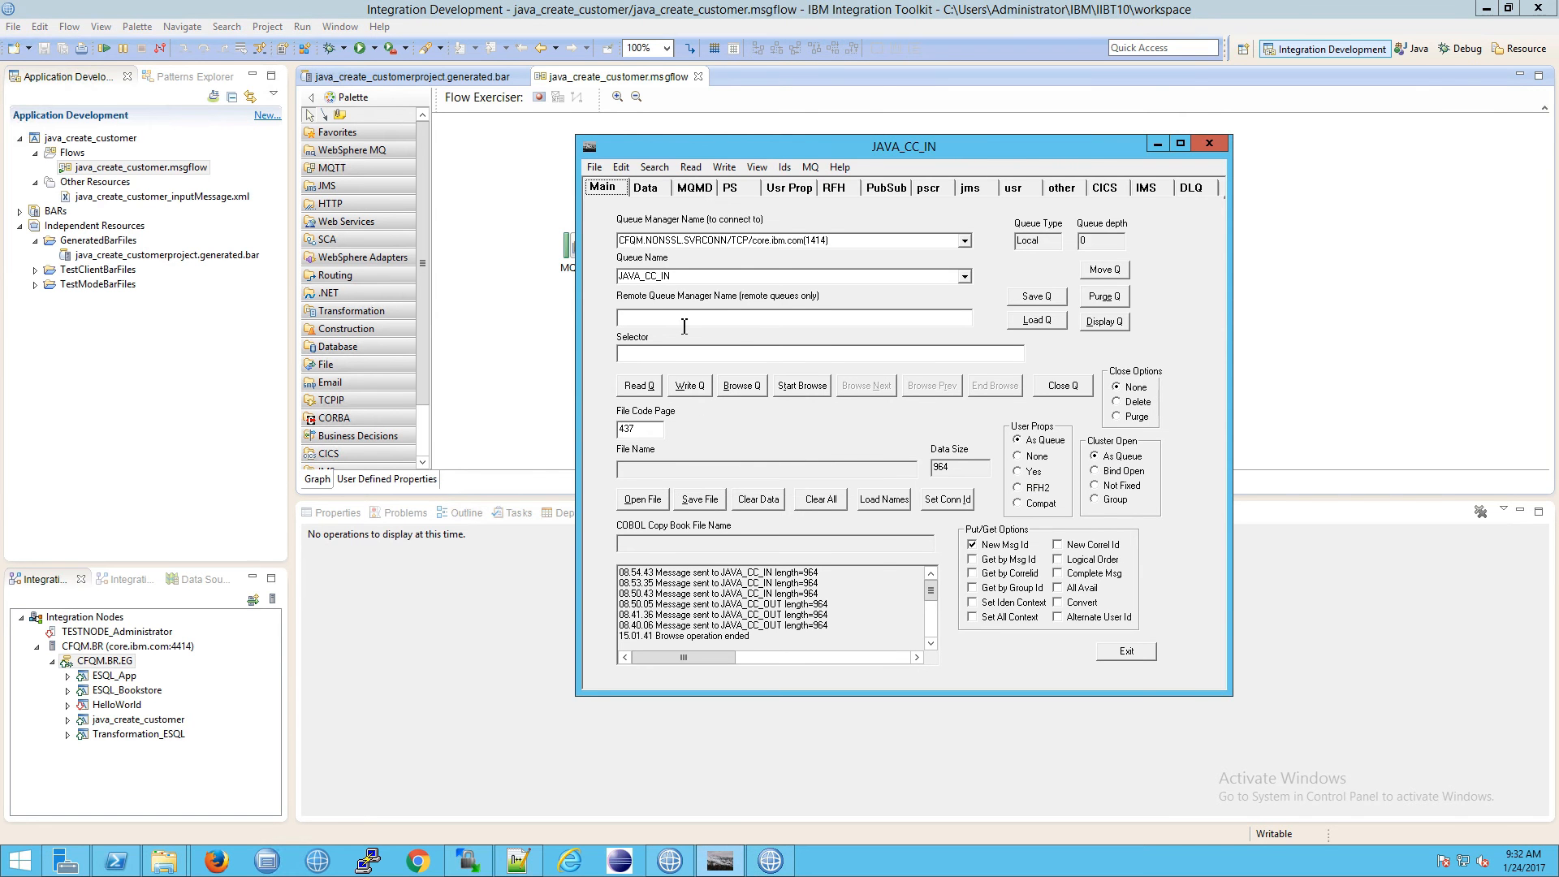
- In RFHUtil, select queue JAVA_CC_IN, move the window aside, and write the test message
double_click(637, 277)
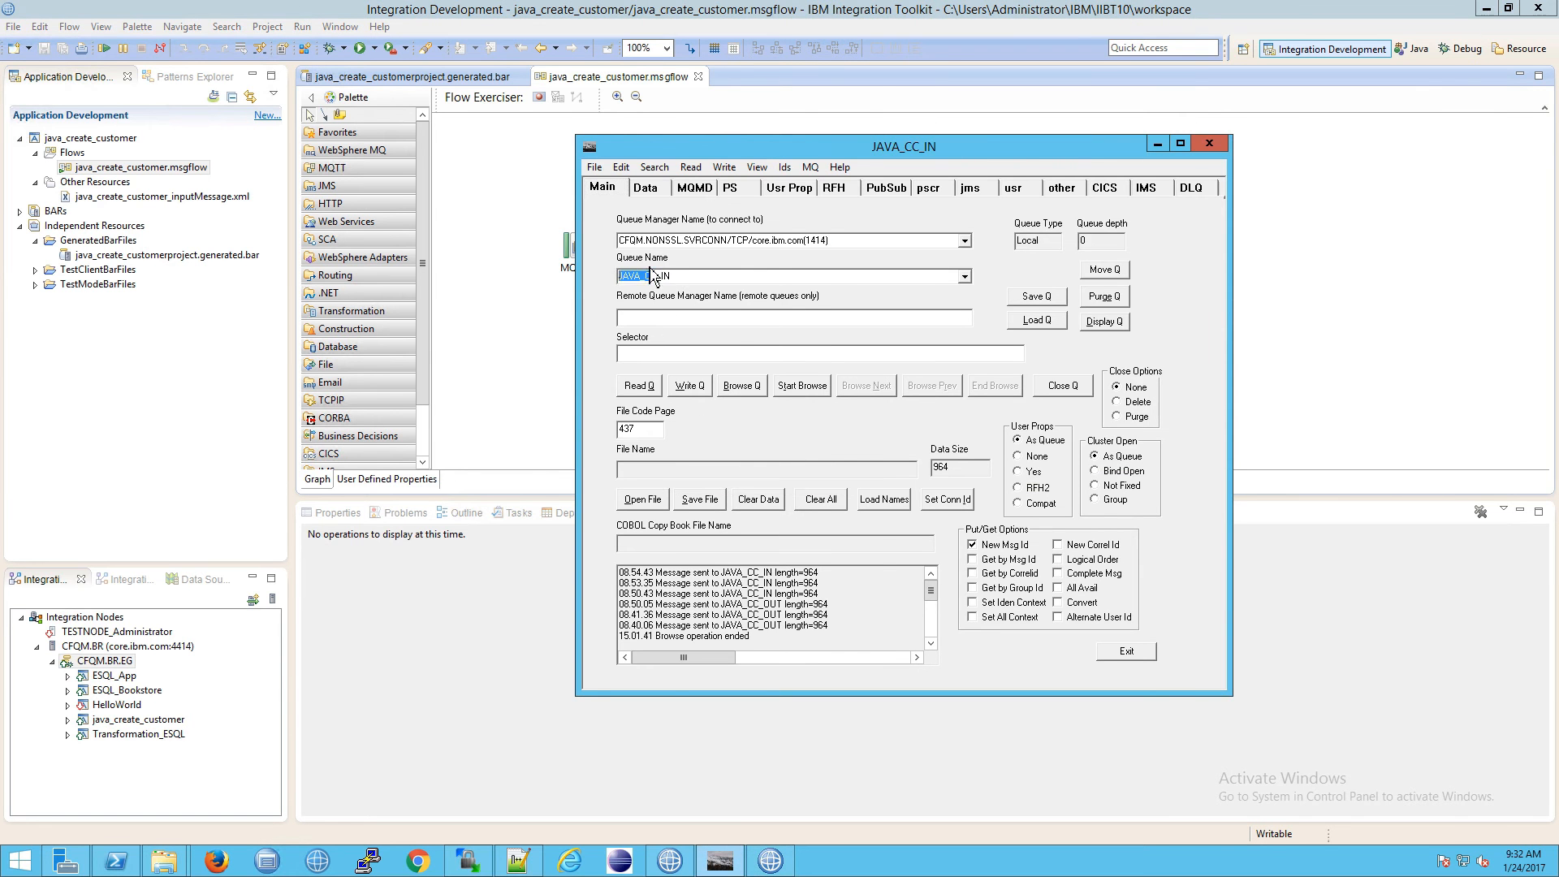
drag(900, 146, 1054, 142)
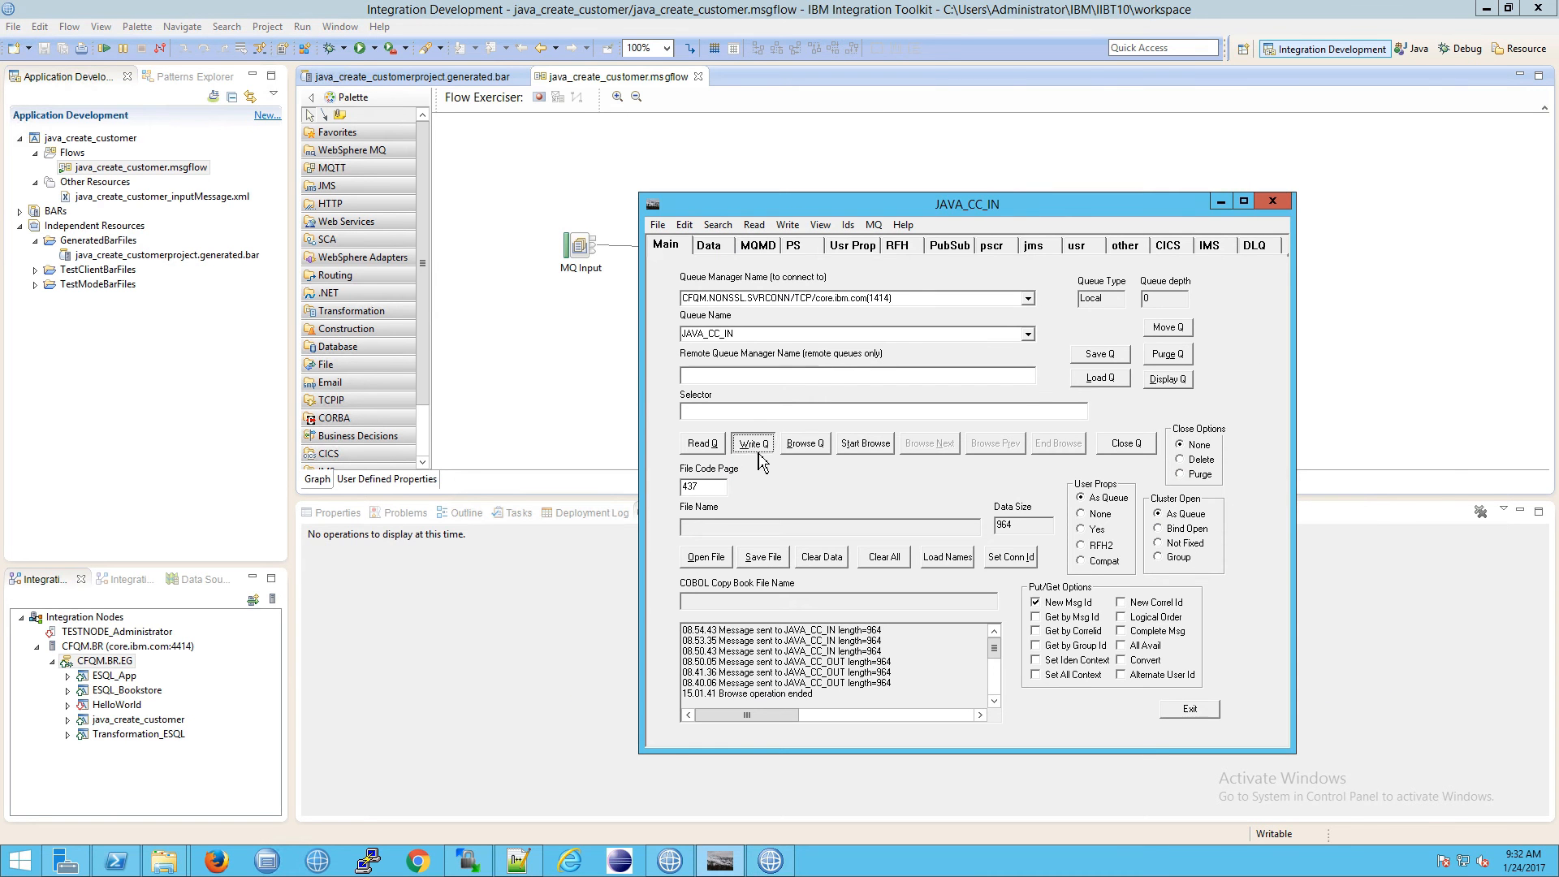
click(753, 444)
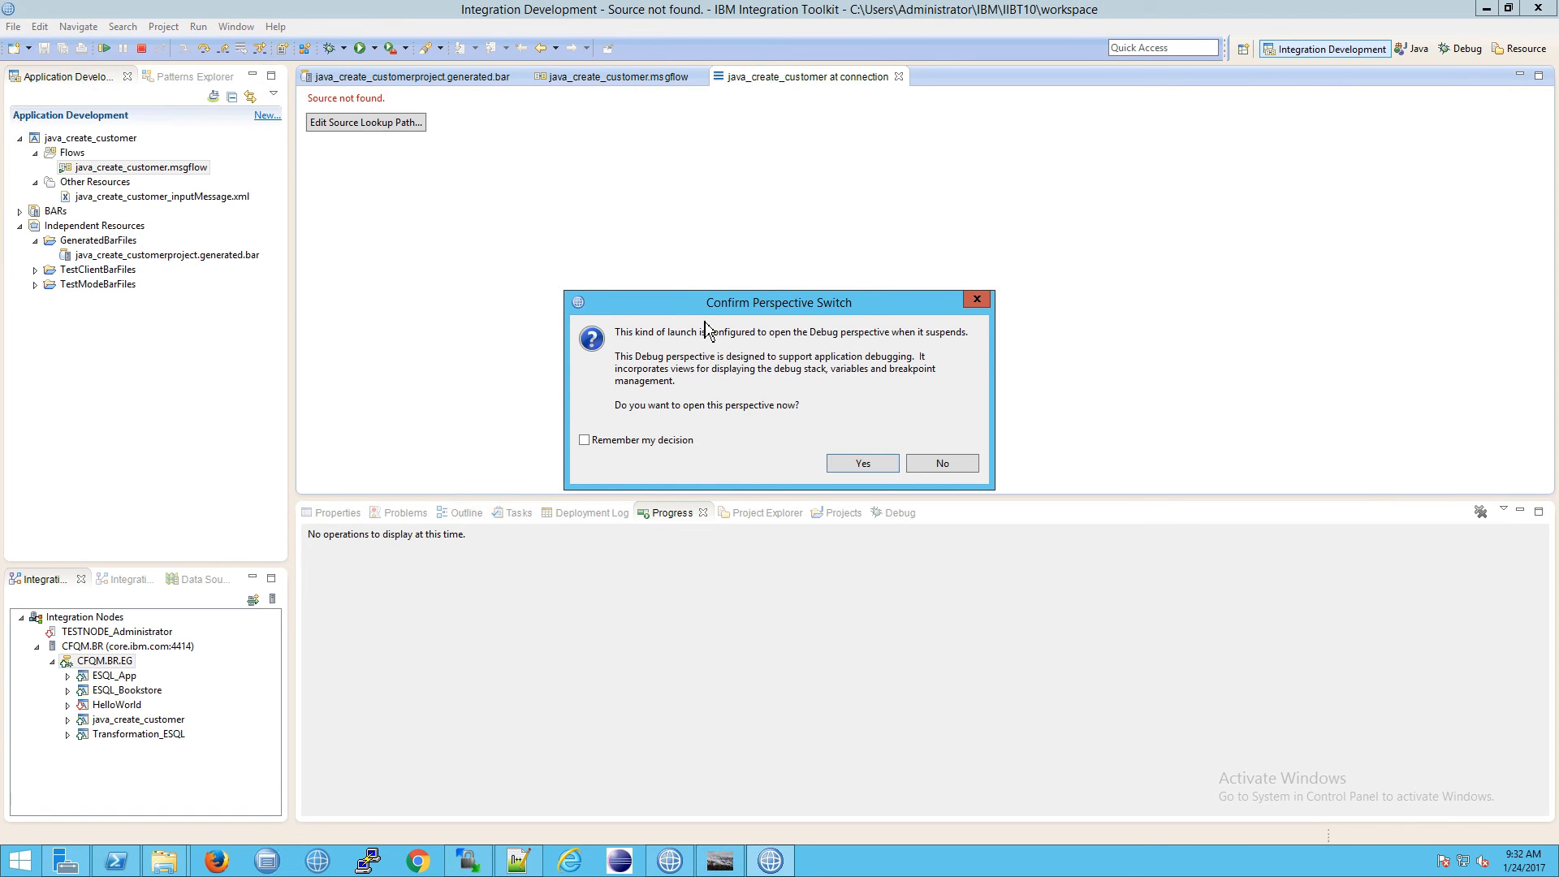
mouse_move(712, 368)
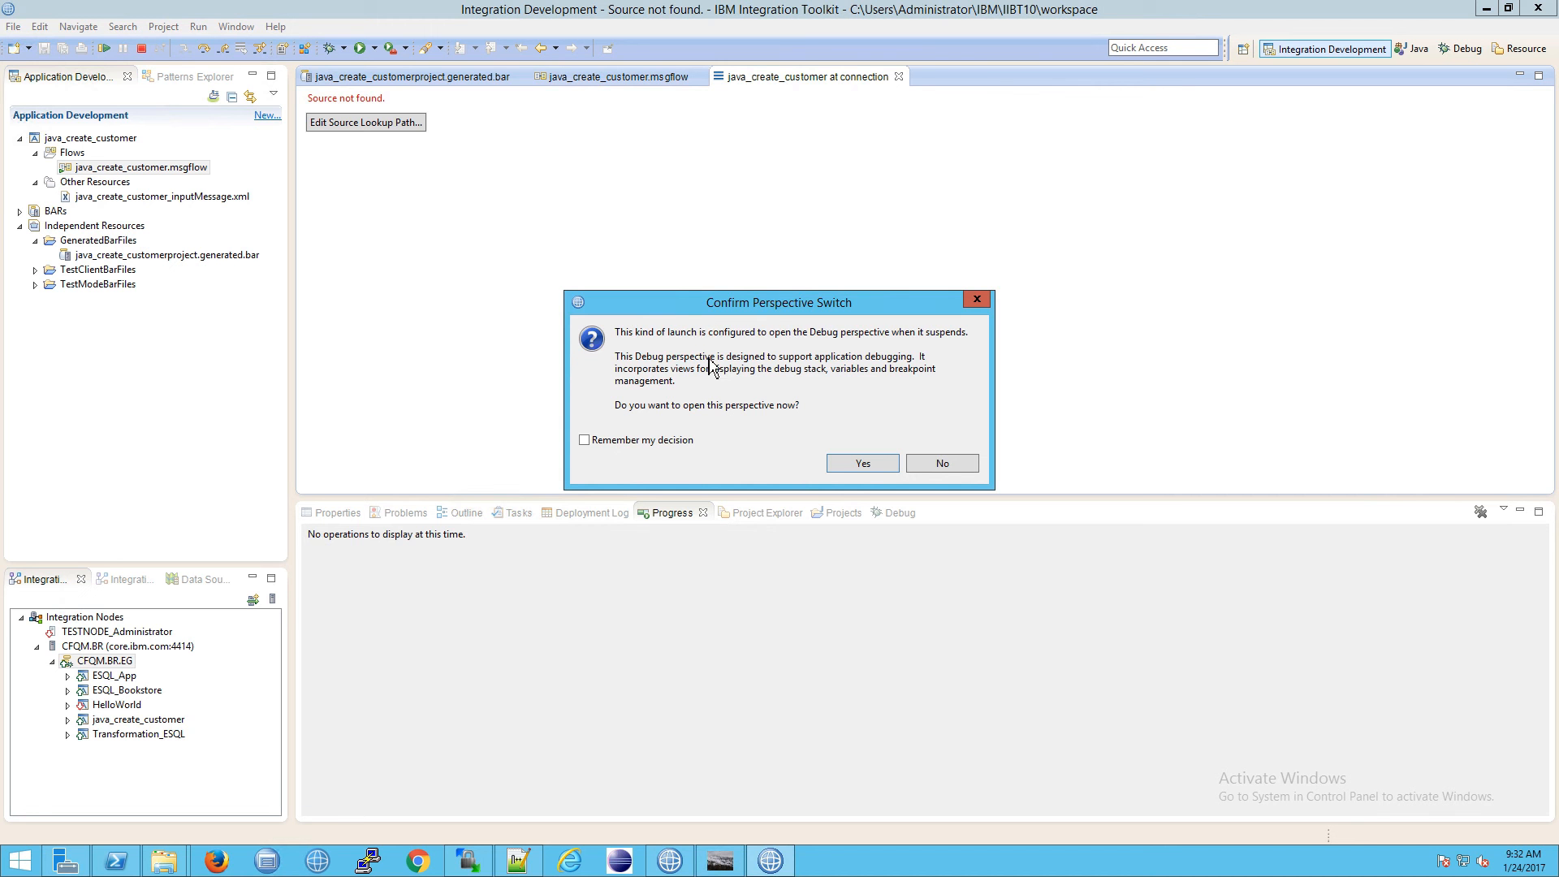
click(861, 464)
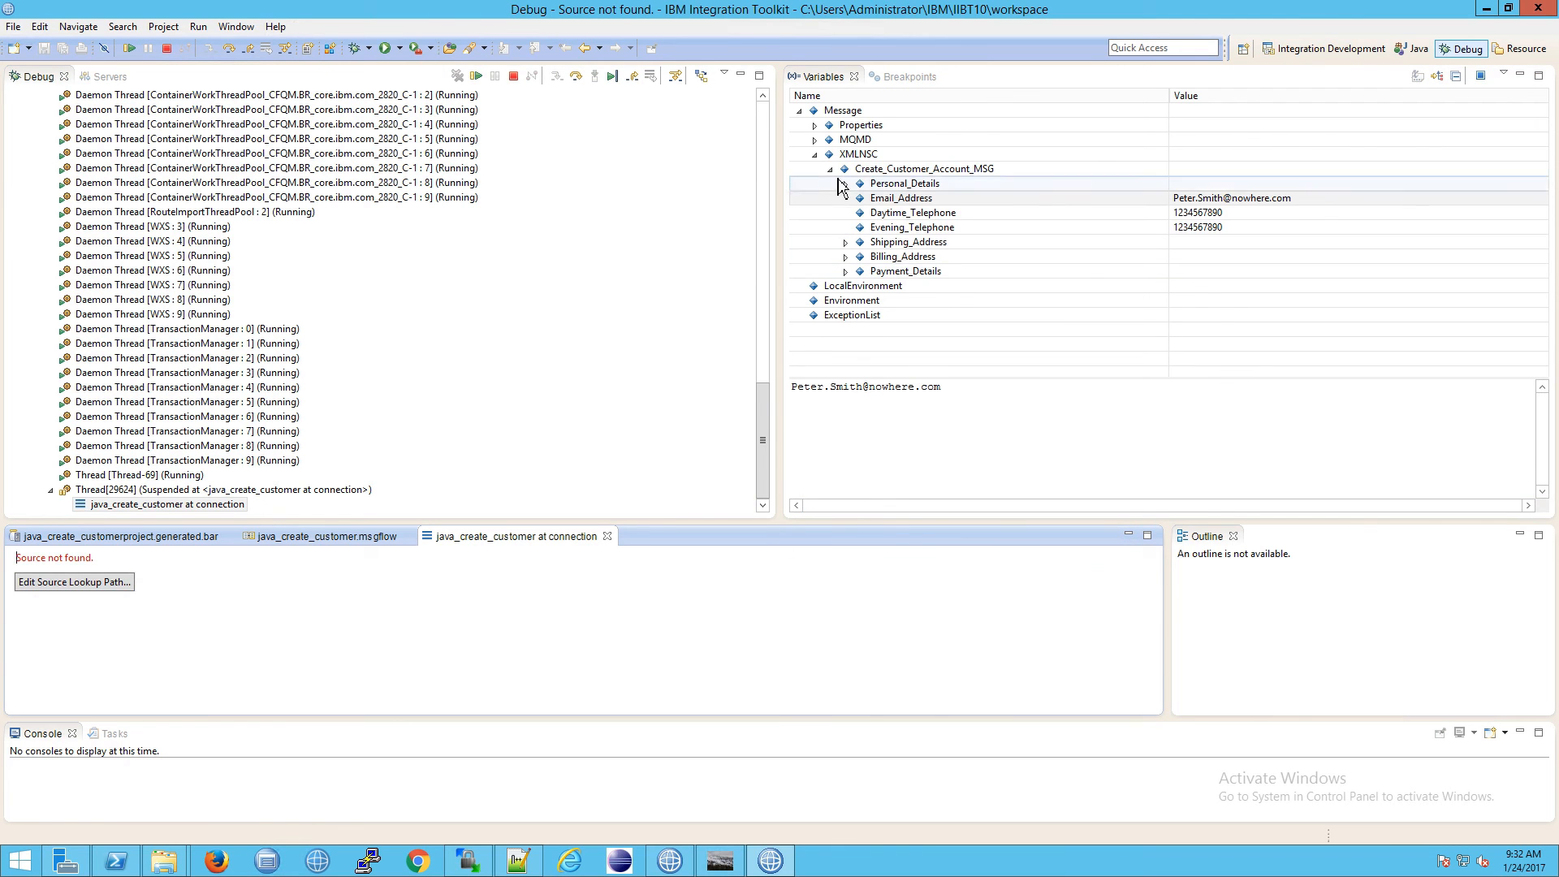
click(843, 109)
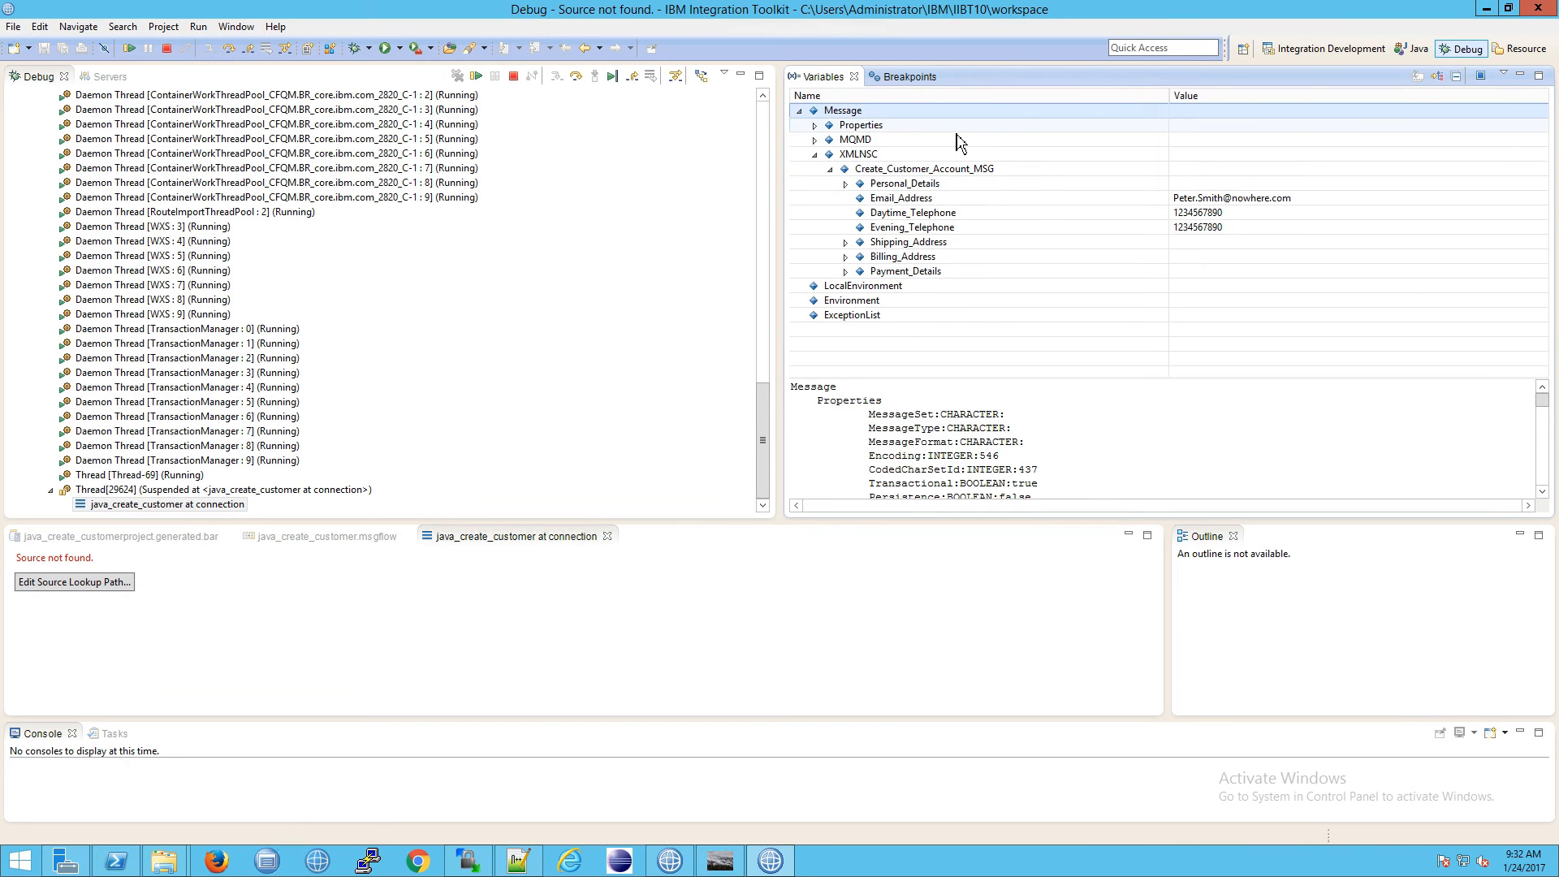
click(815, 139)
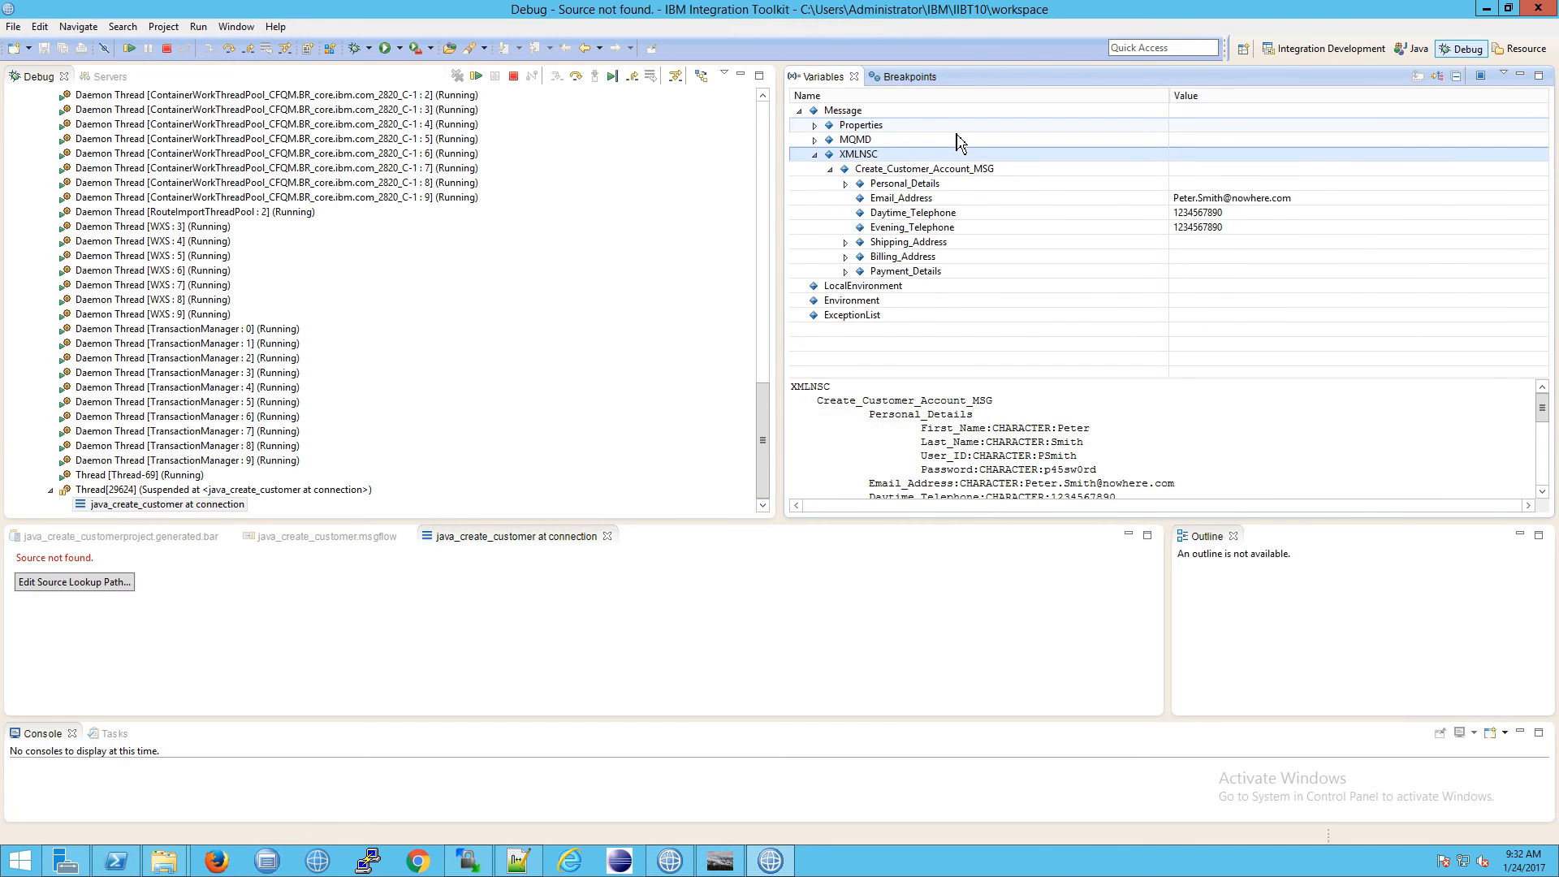
click(843, 168)
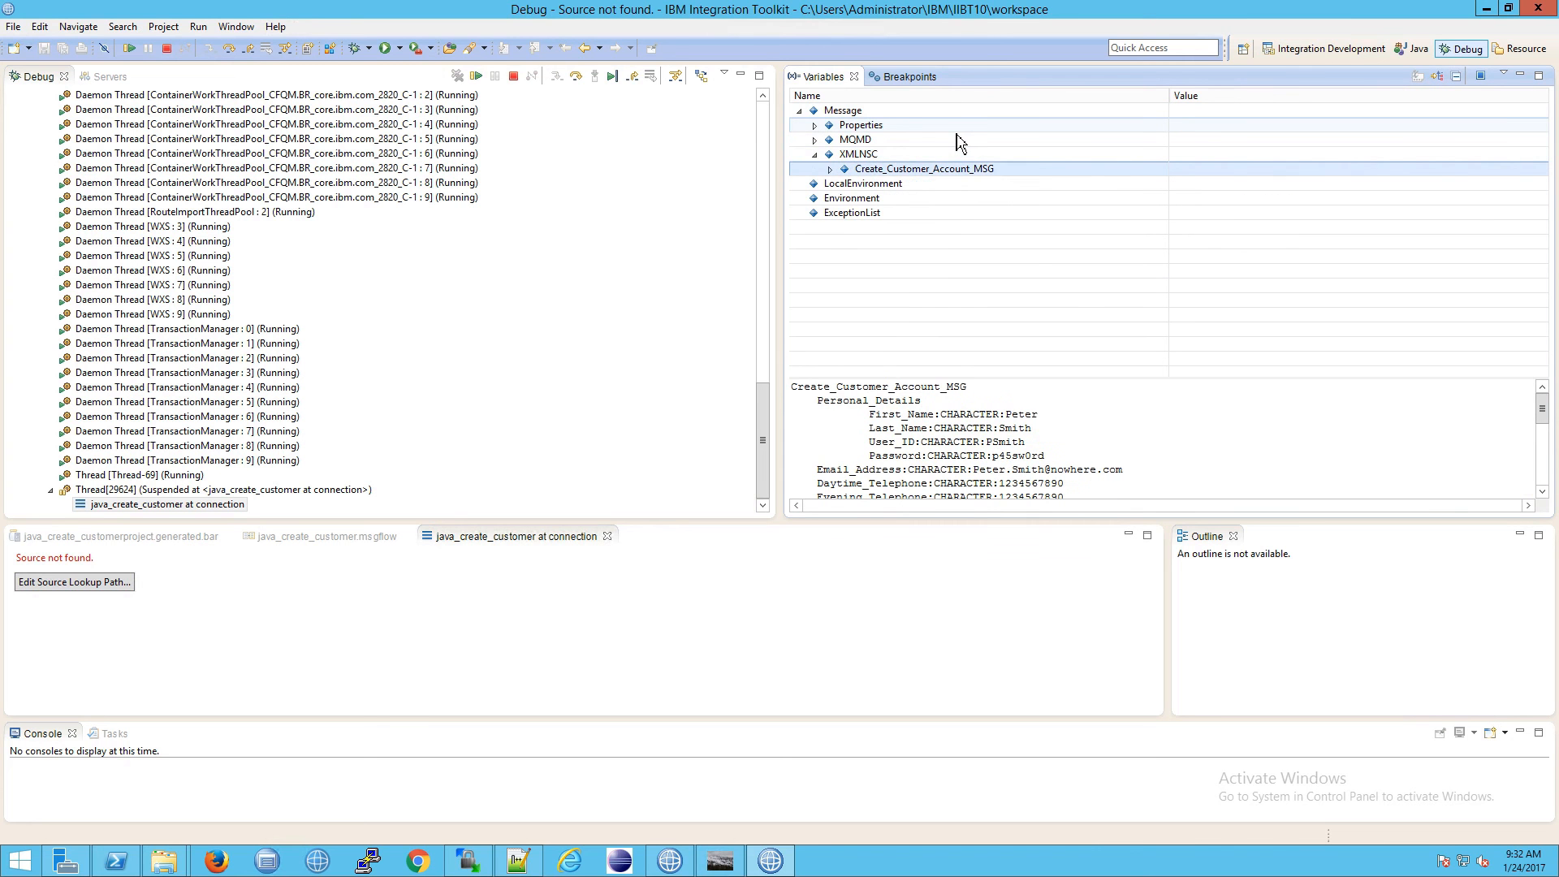
click(828, 154)
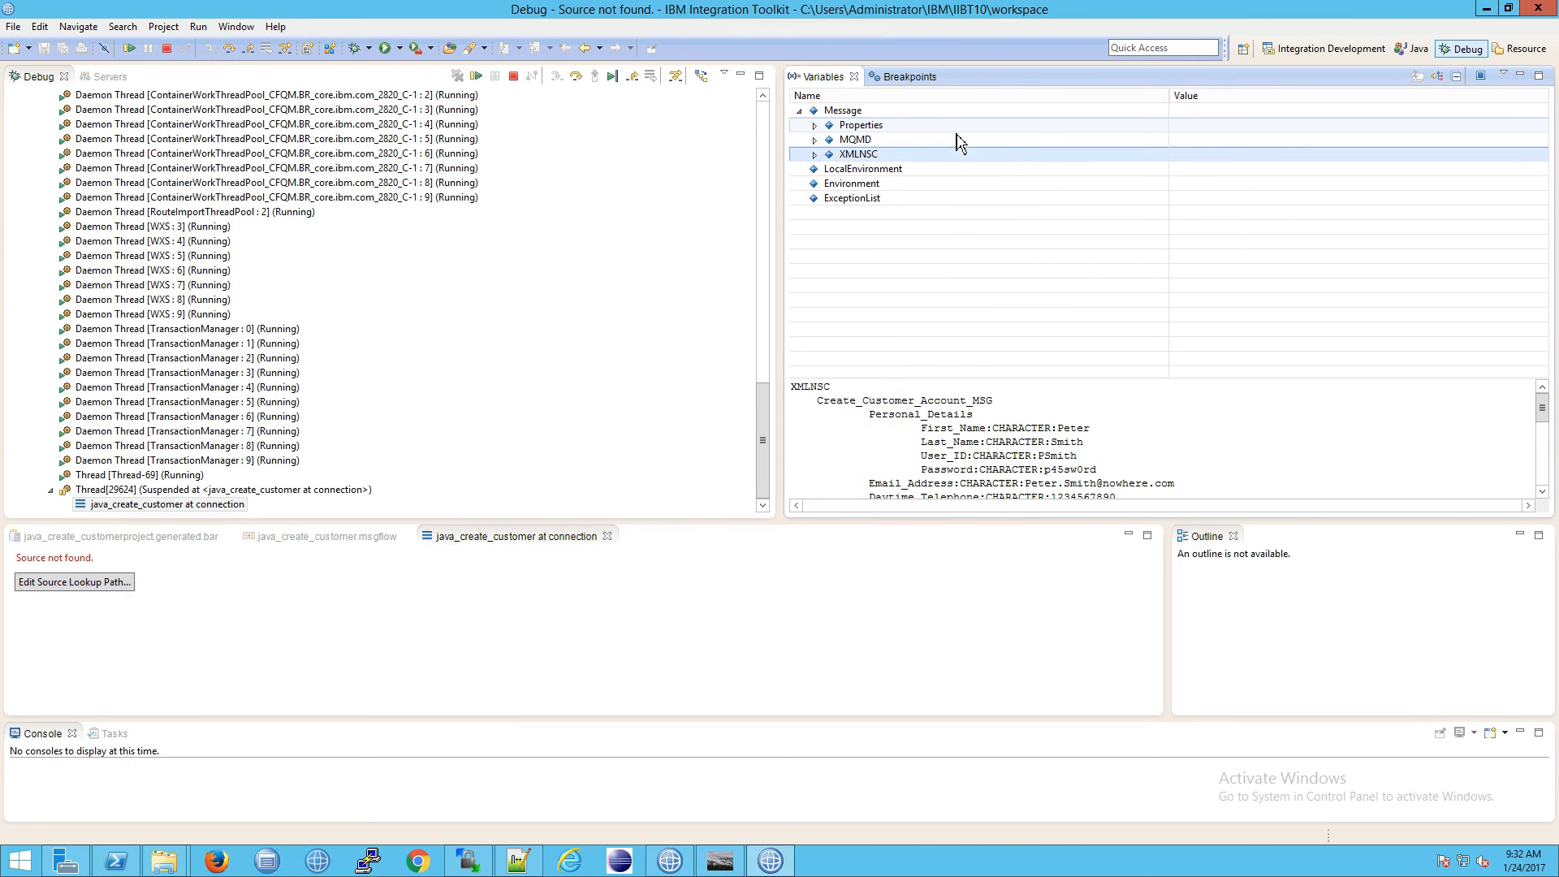
mouse_move(477, 75)
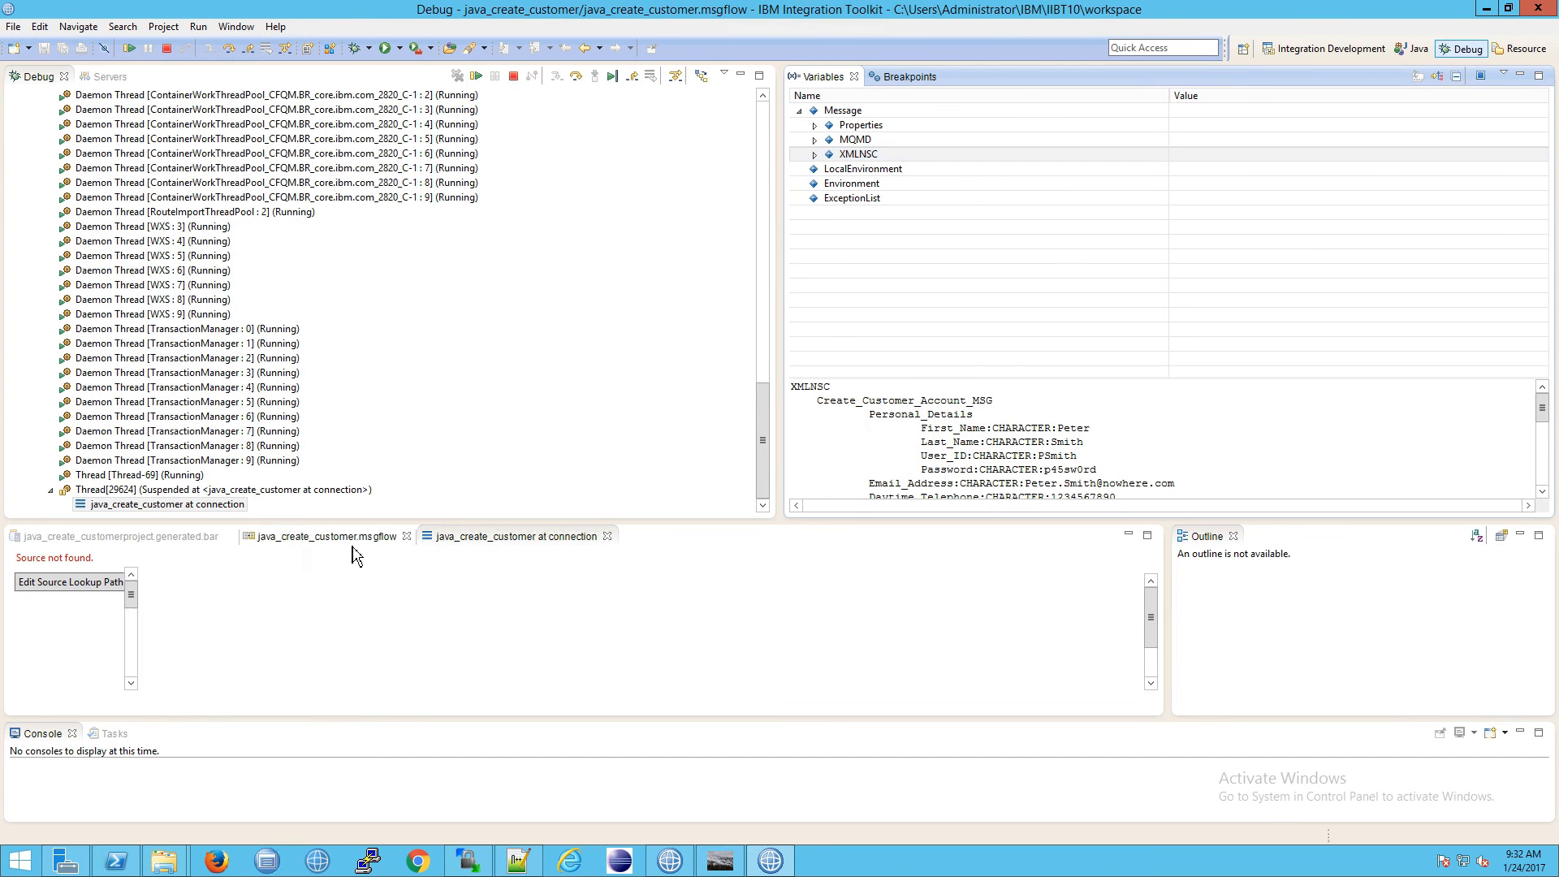
- Check the 'java_create_customer at connection' source tab, then return to the msgflow diagram
click(325, 536)
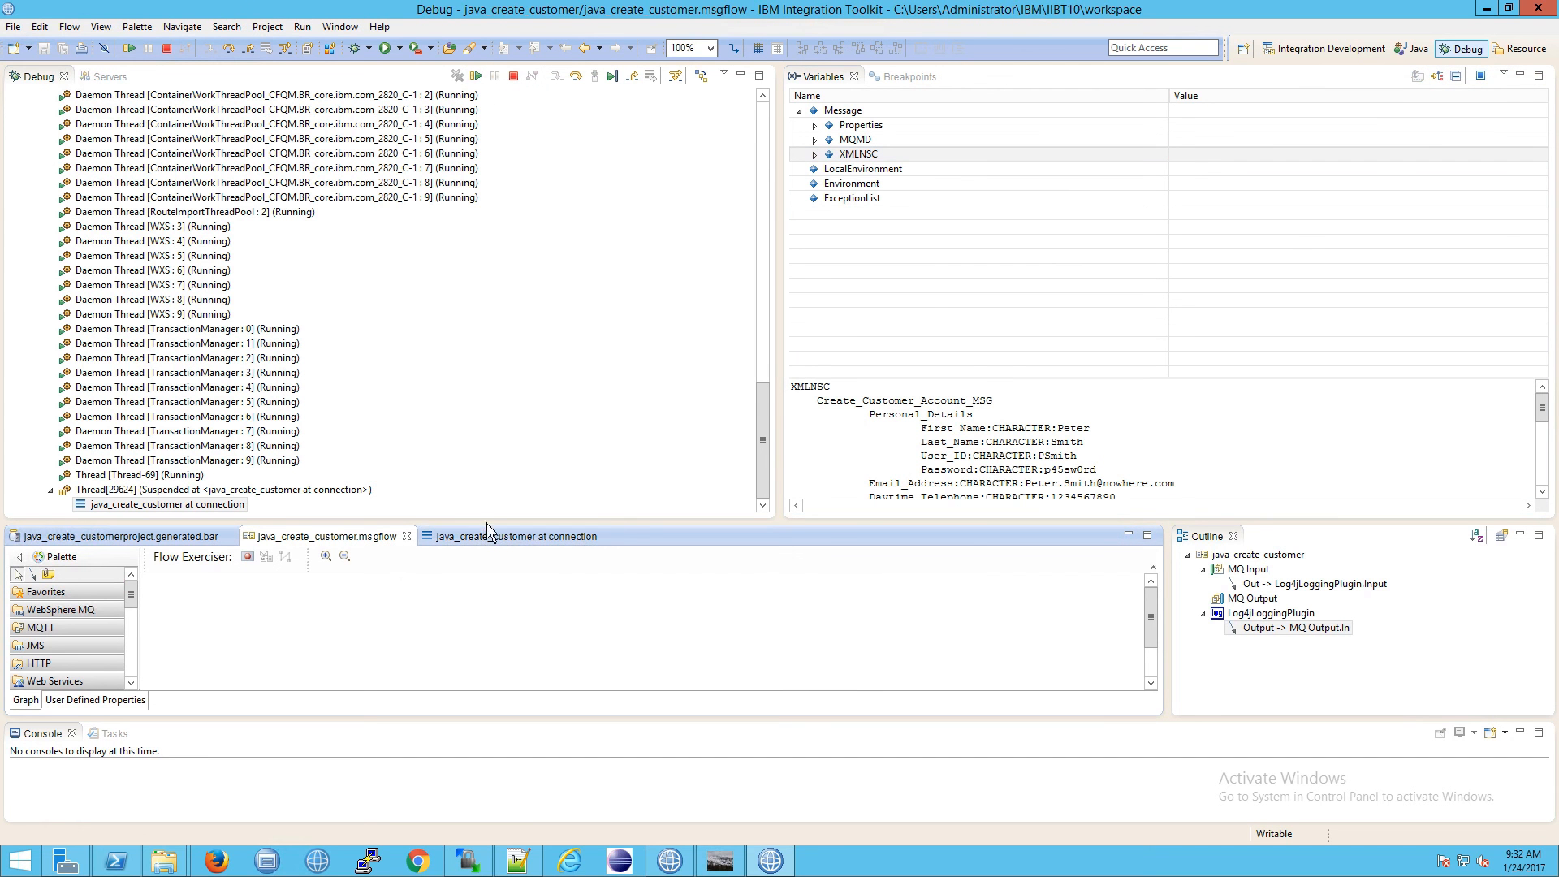
mouse_move(501, 528)
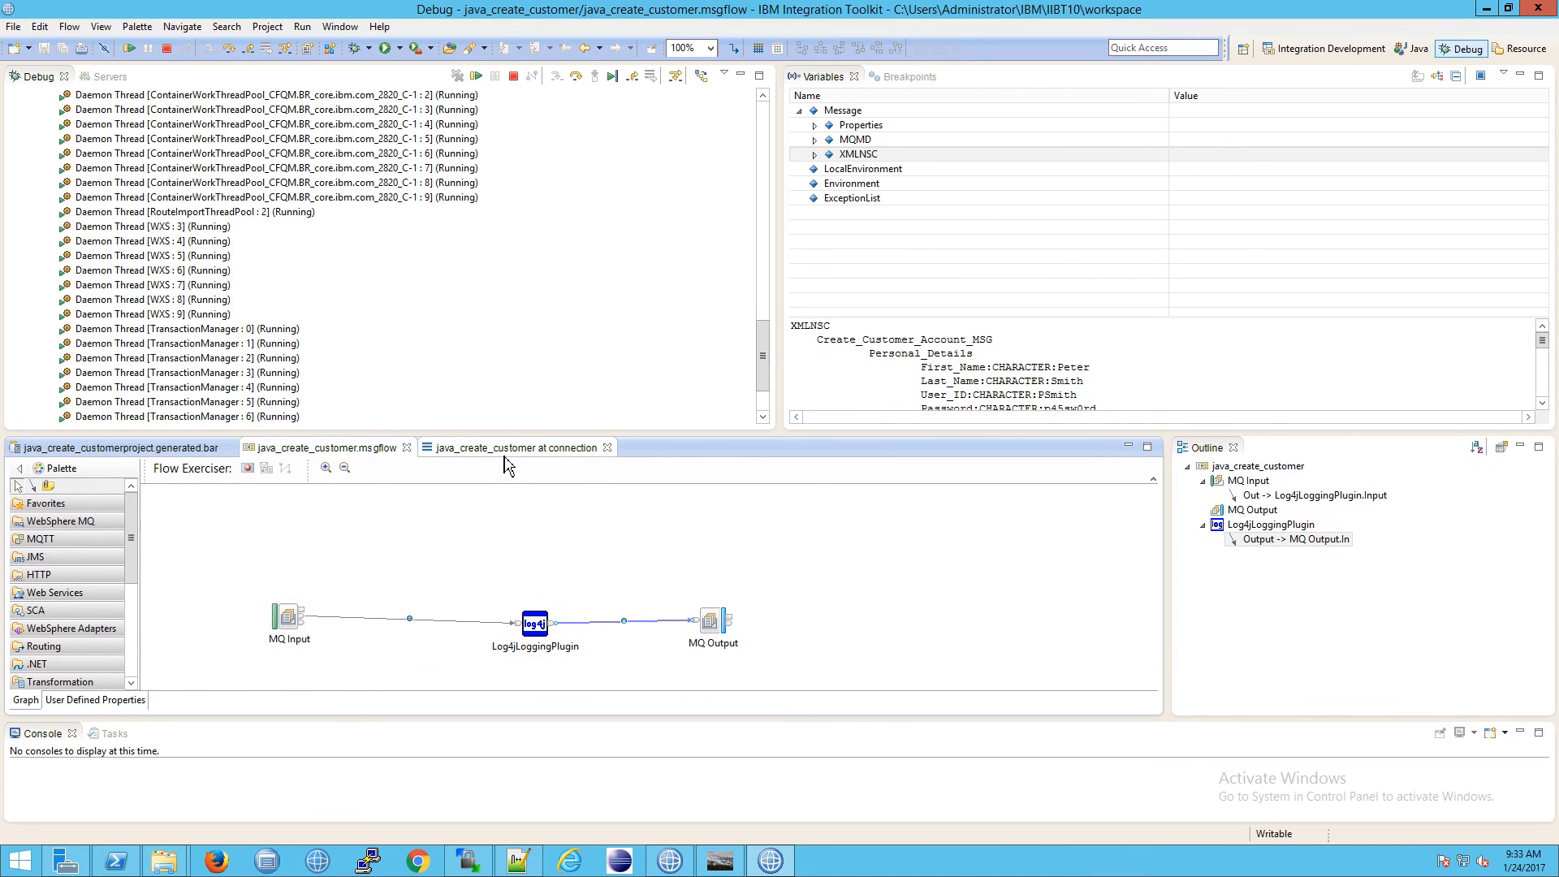
mouse_move(505, 461)
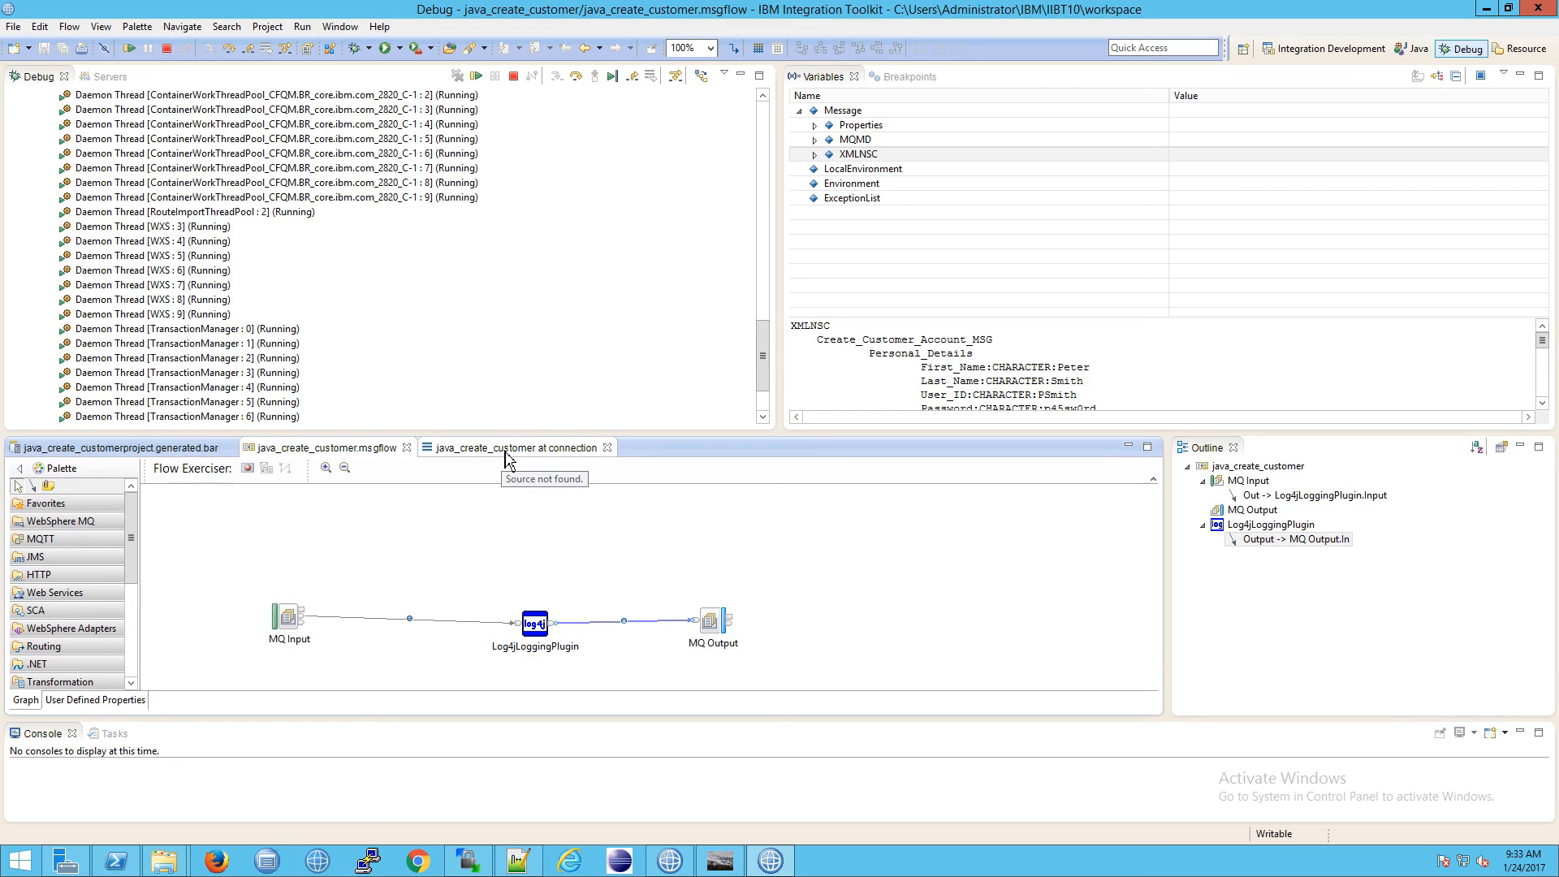
click(507, 448)
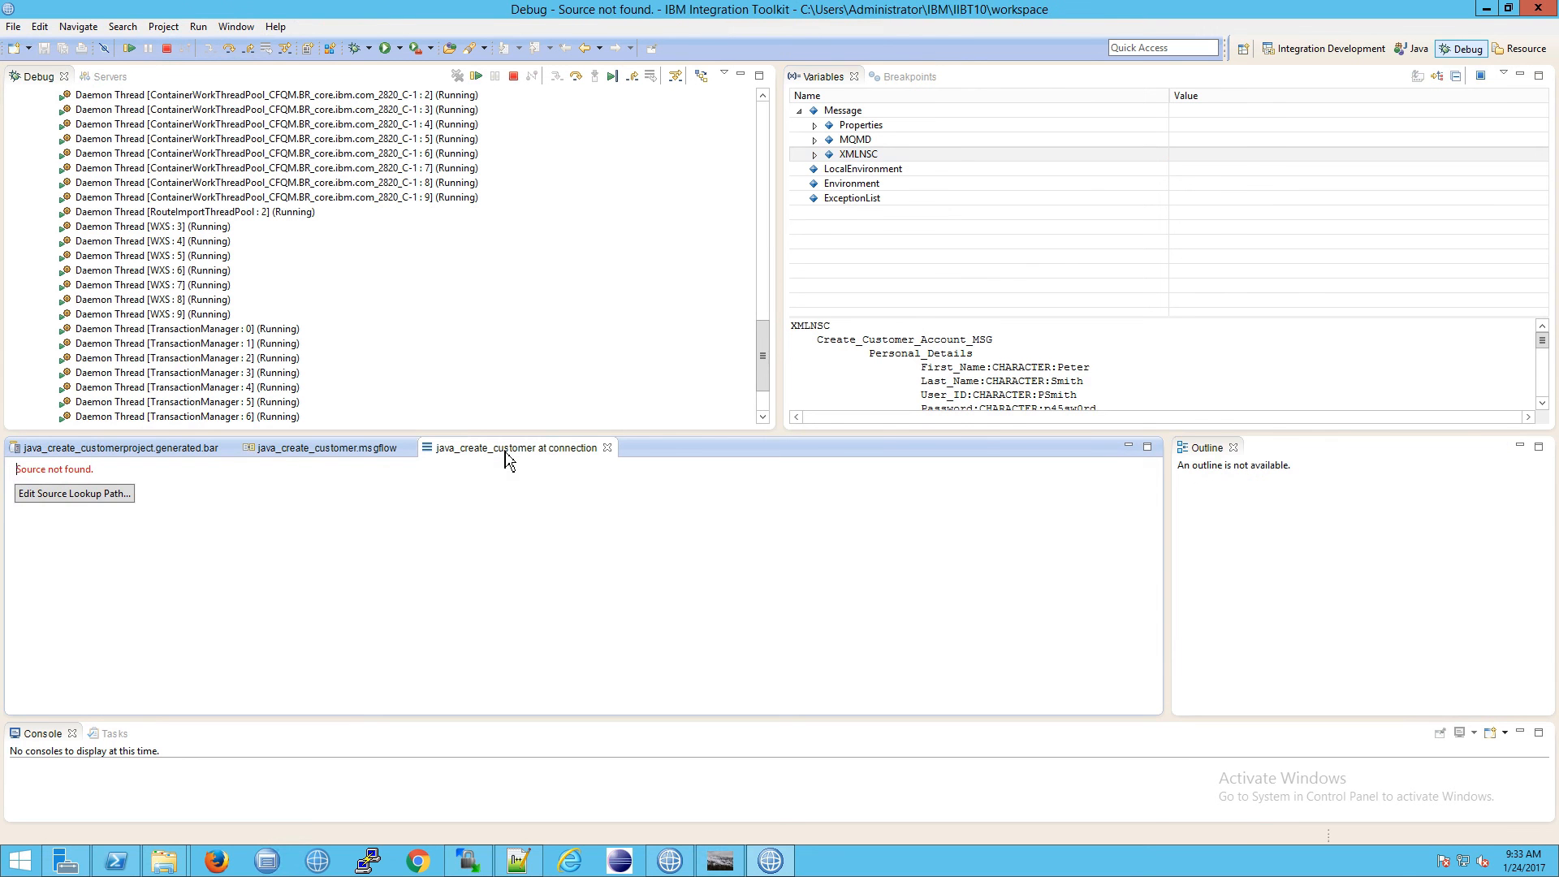
click(323, 448)
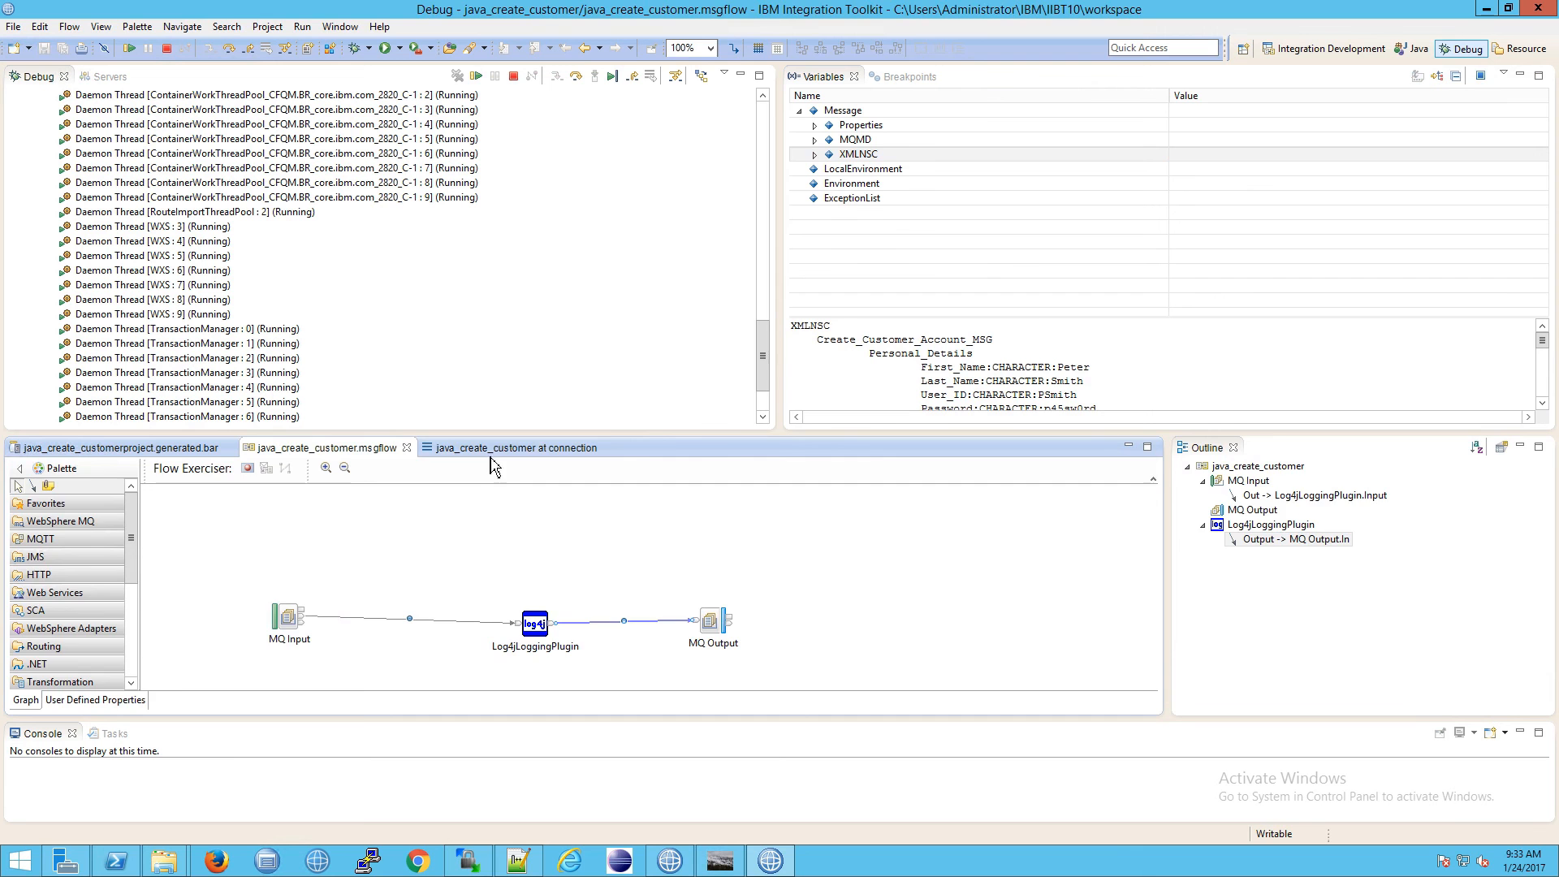
- Select the thread suspended at the connection and view the message Properties values
click(475, 76)
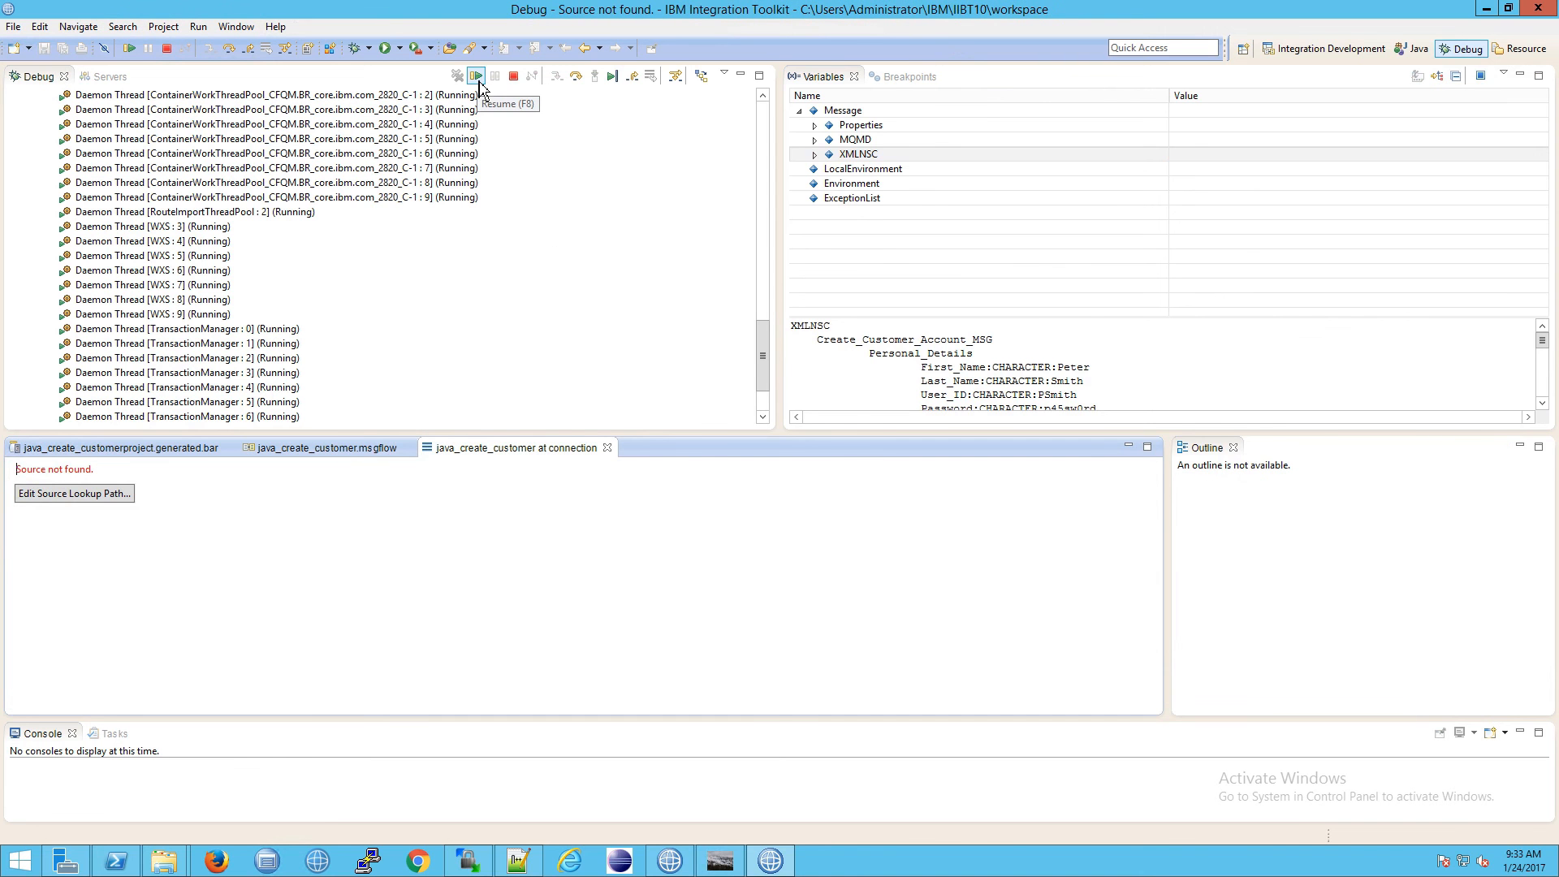
click(475, 76)
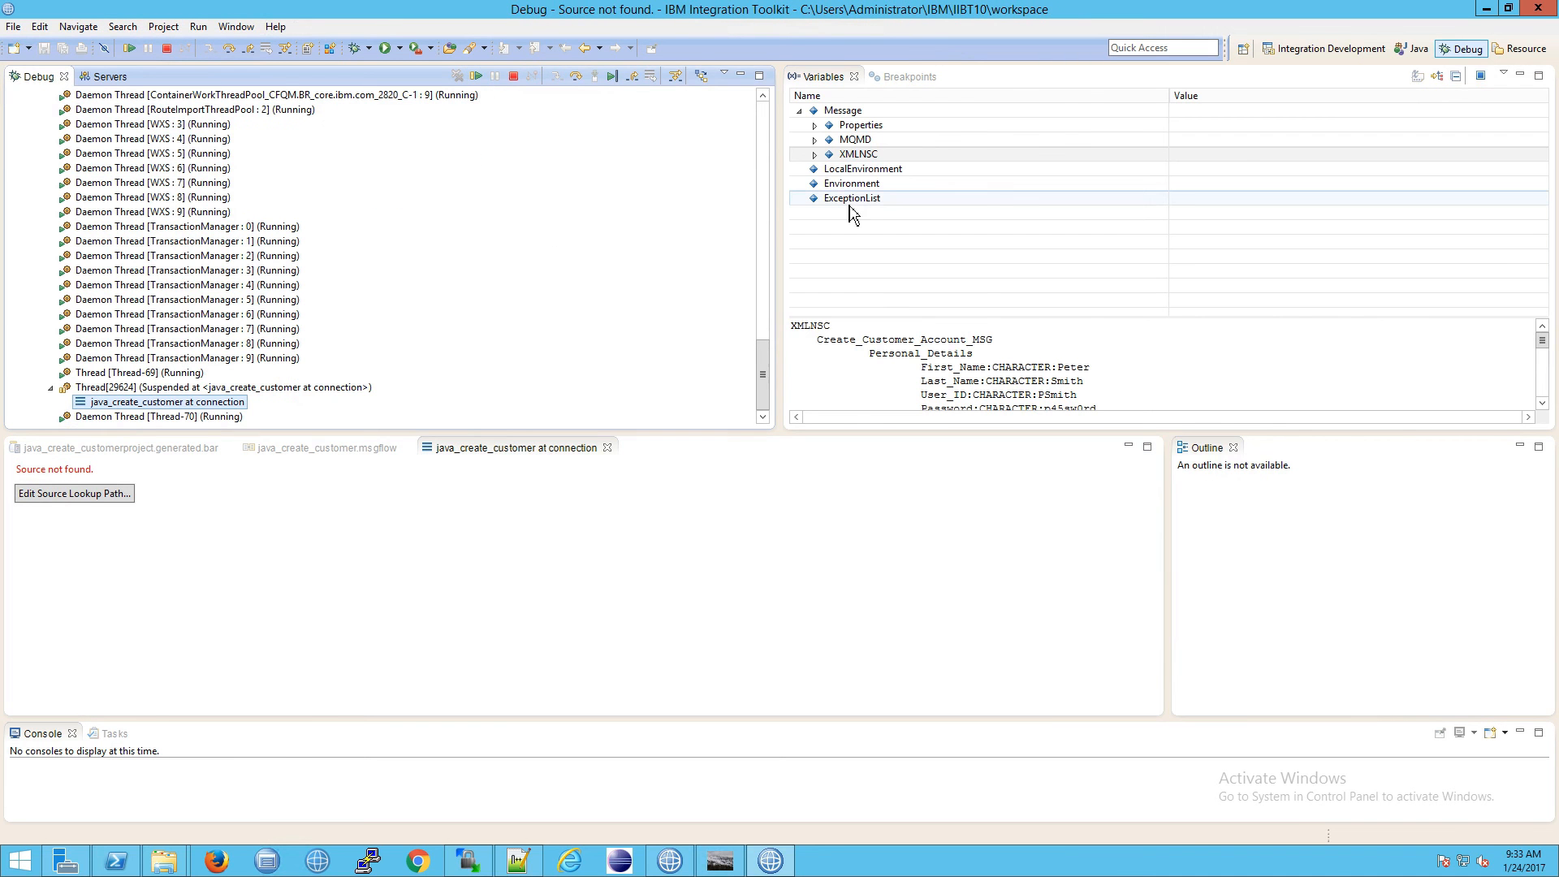
click(859, 124)
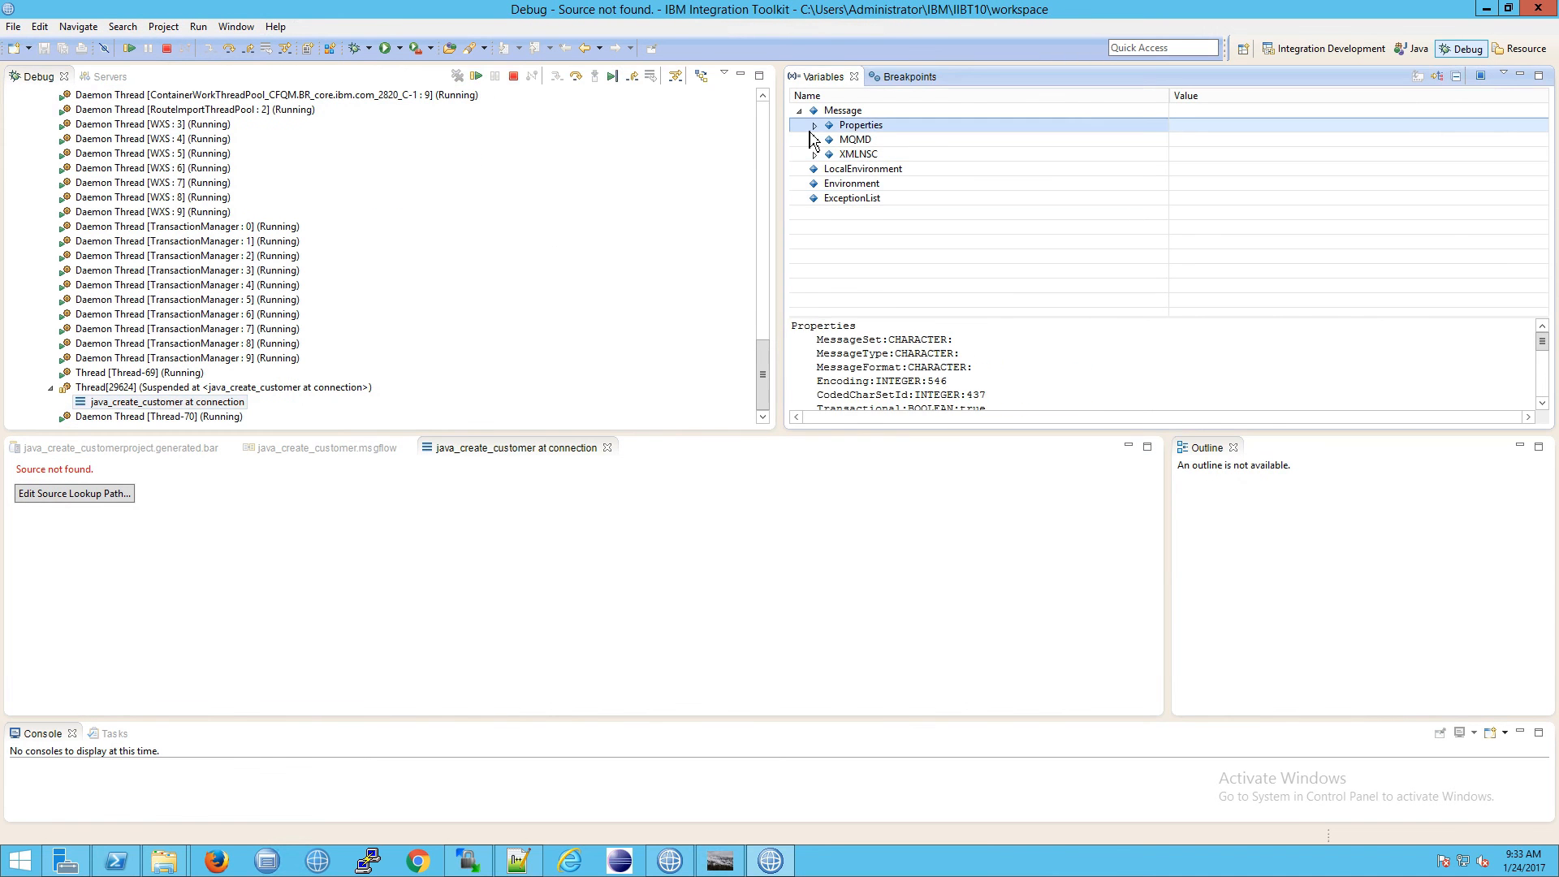
click(854, 139)
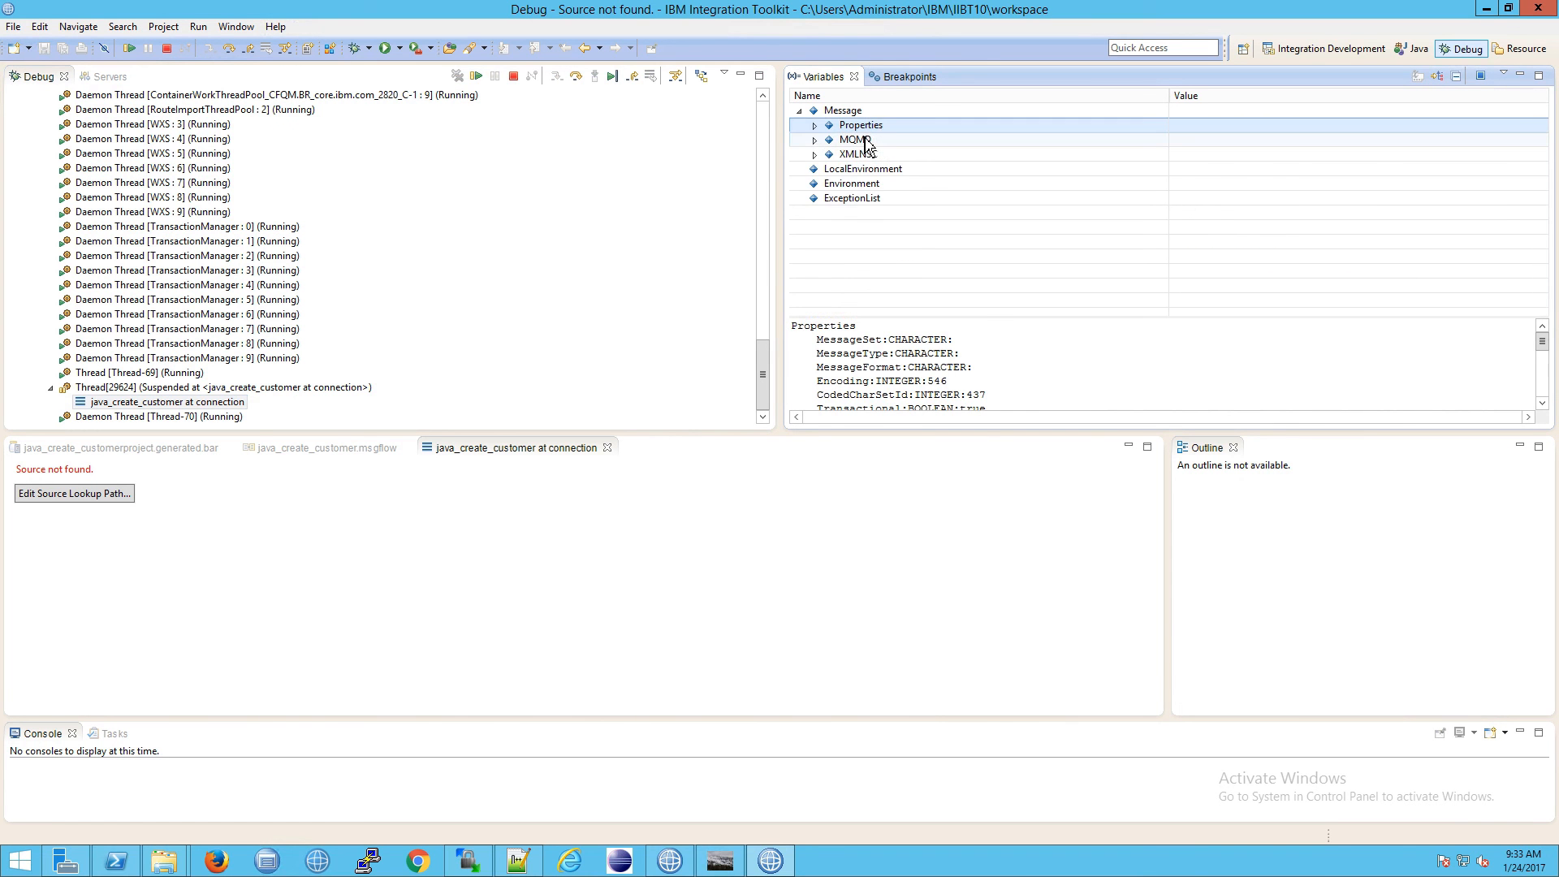
- Inspect the MQMD header (source queue JAVA_CC_IN) and XMLNSC customer payment details
click(856, 139)
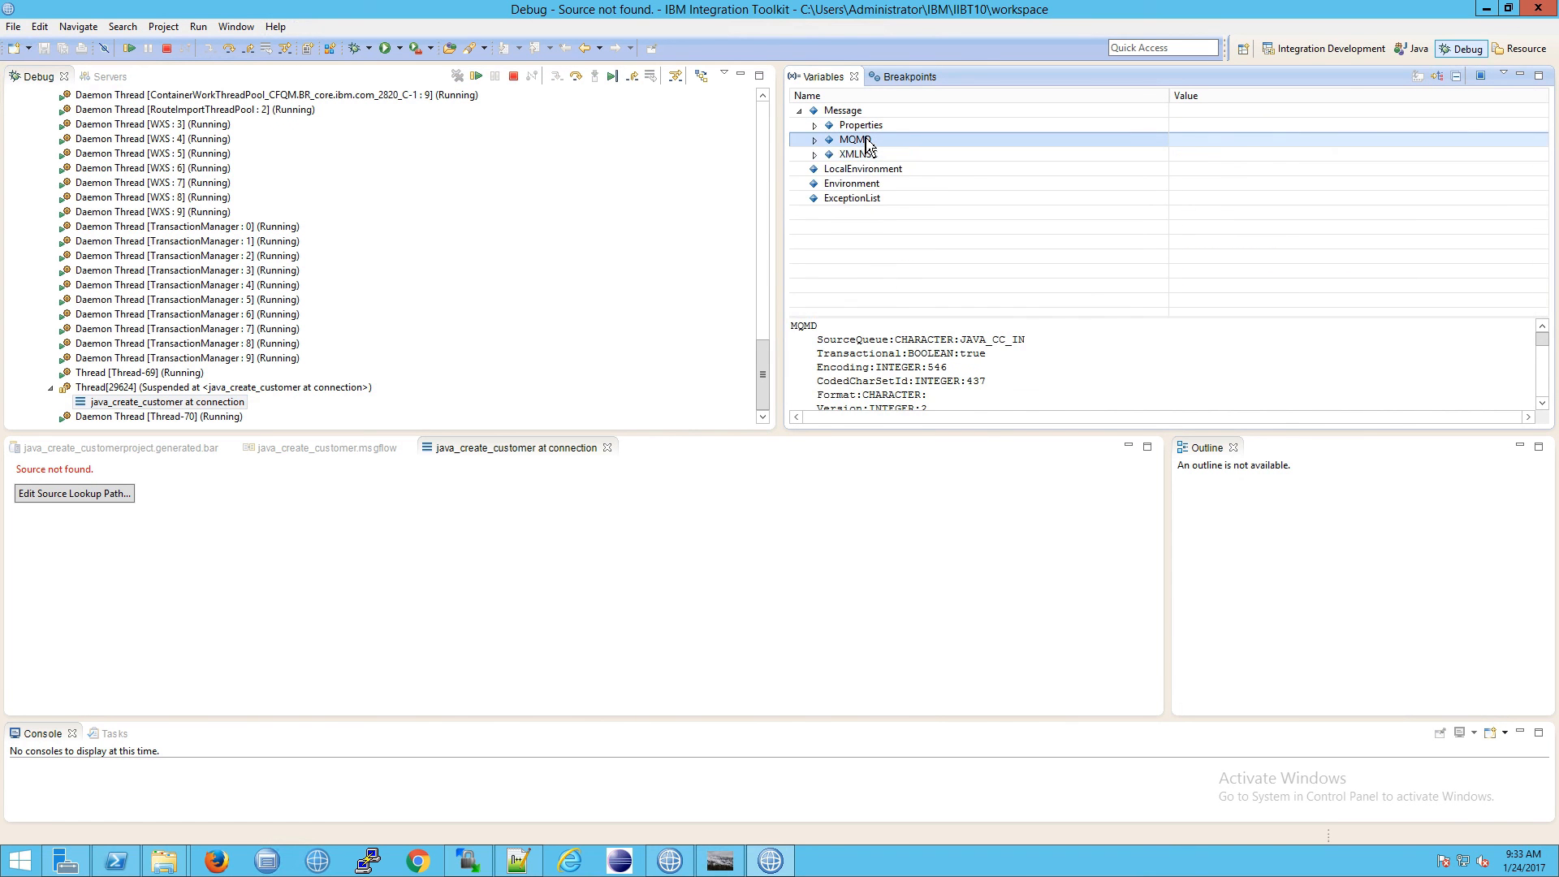
click(850, 183)
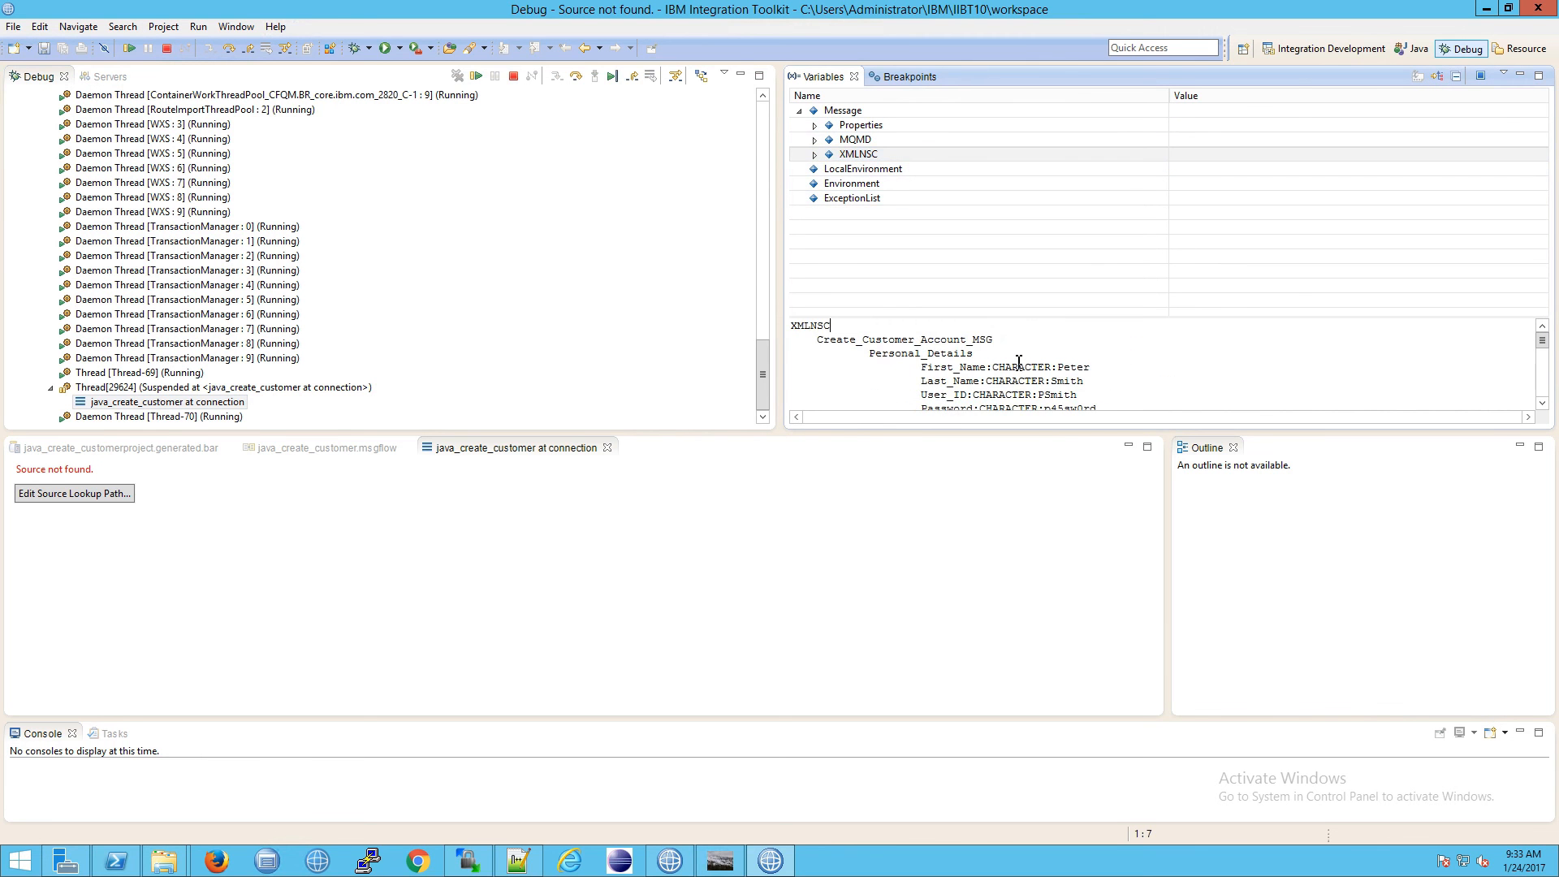
scroll(down, 3)
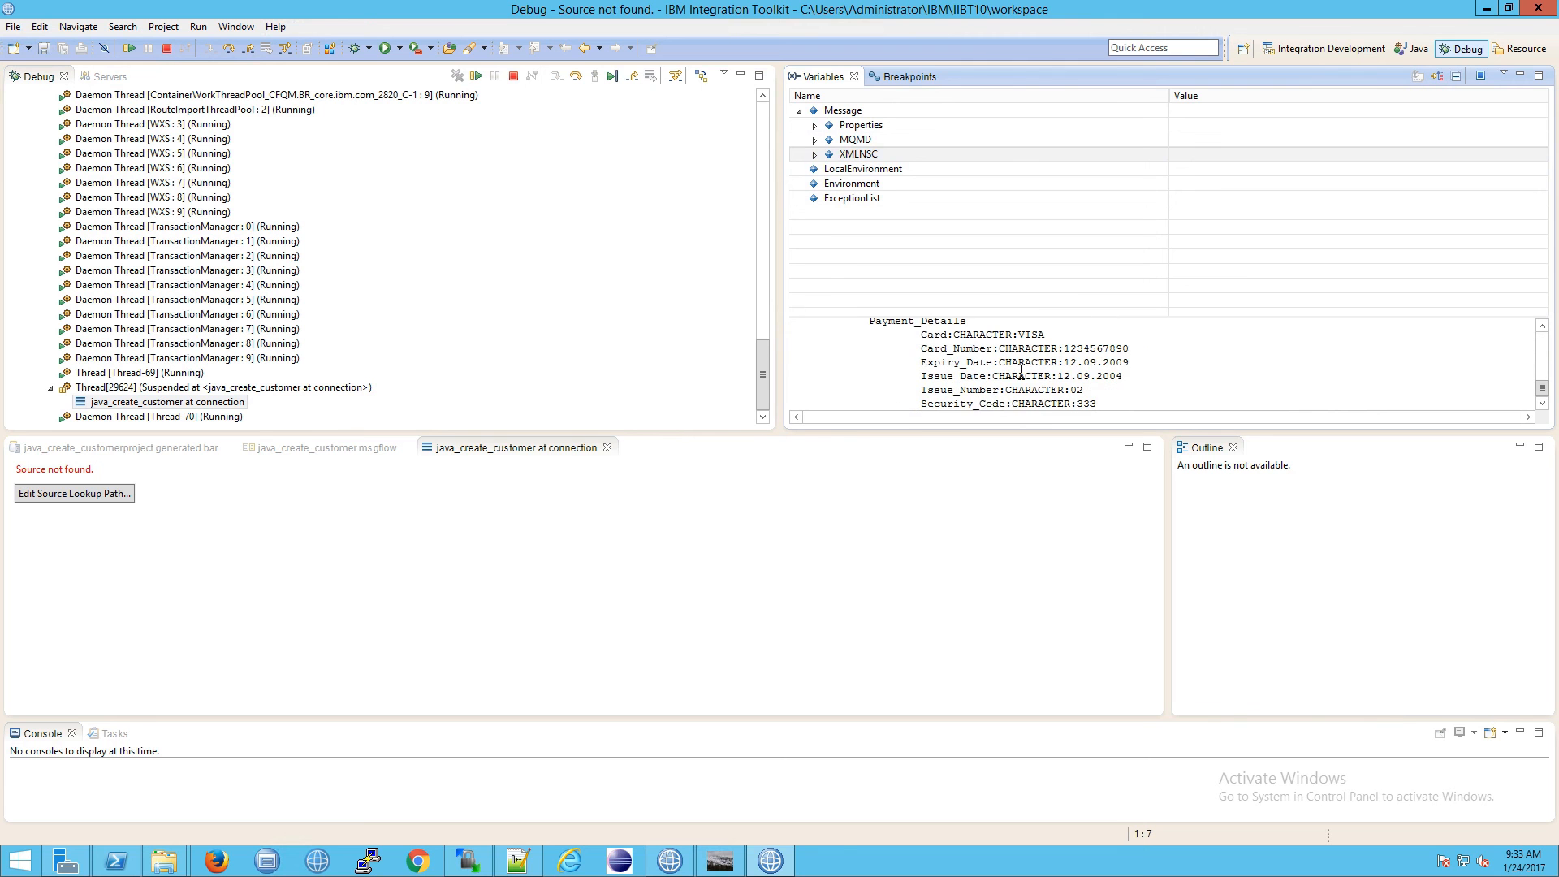
click(858, 154)
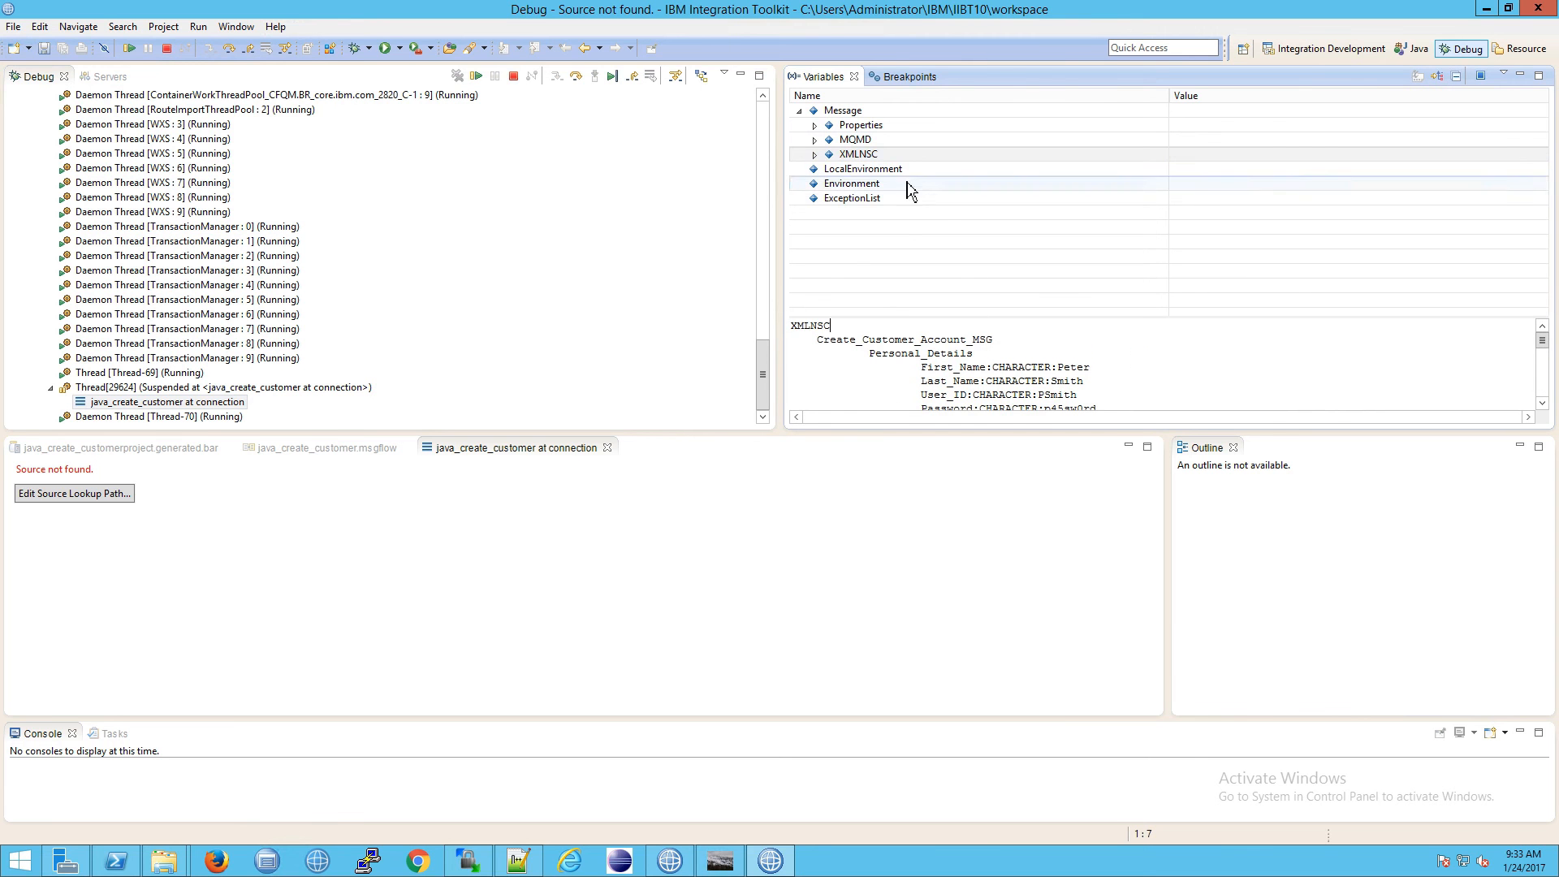
- Add a Message Flow Container to the source lookup path, then review the variables and both breakpoints
click(857, 155)
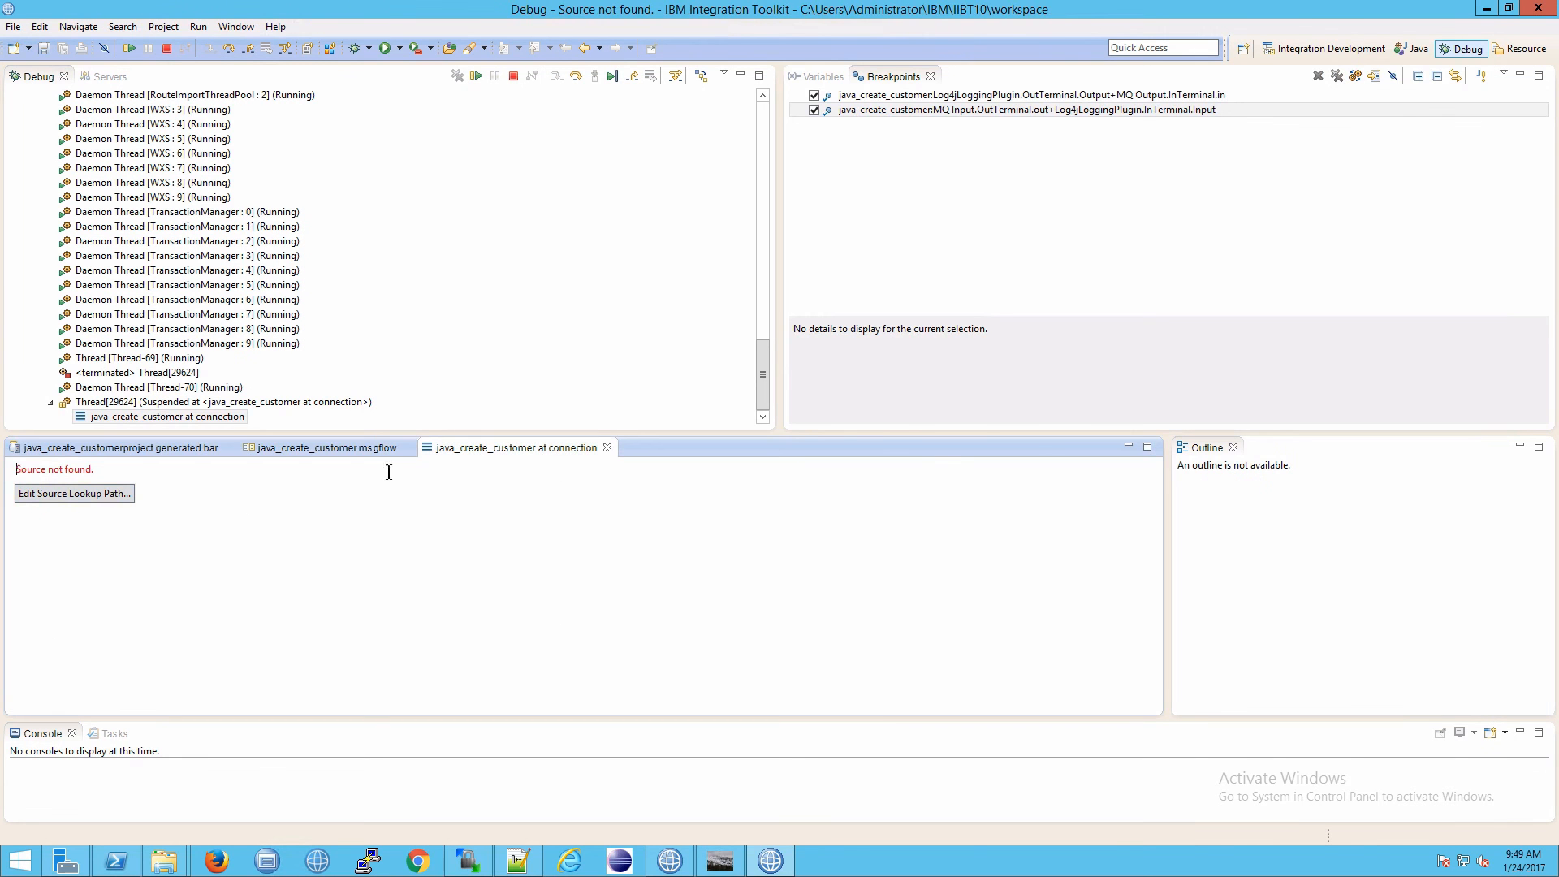
click(74, 493)
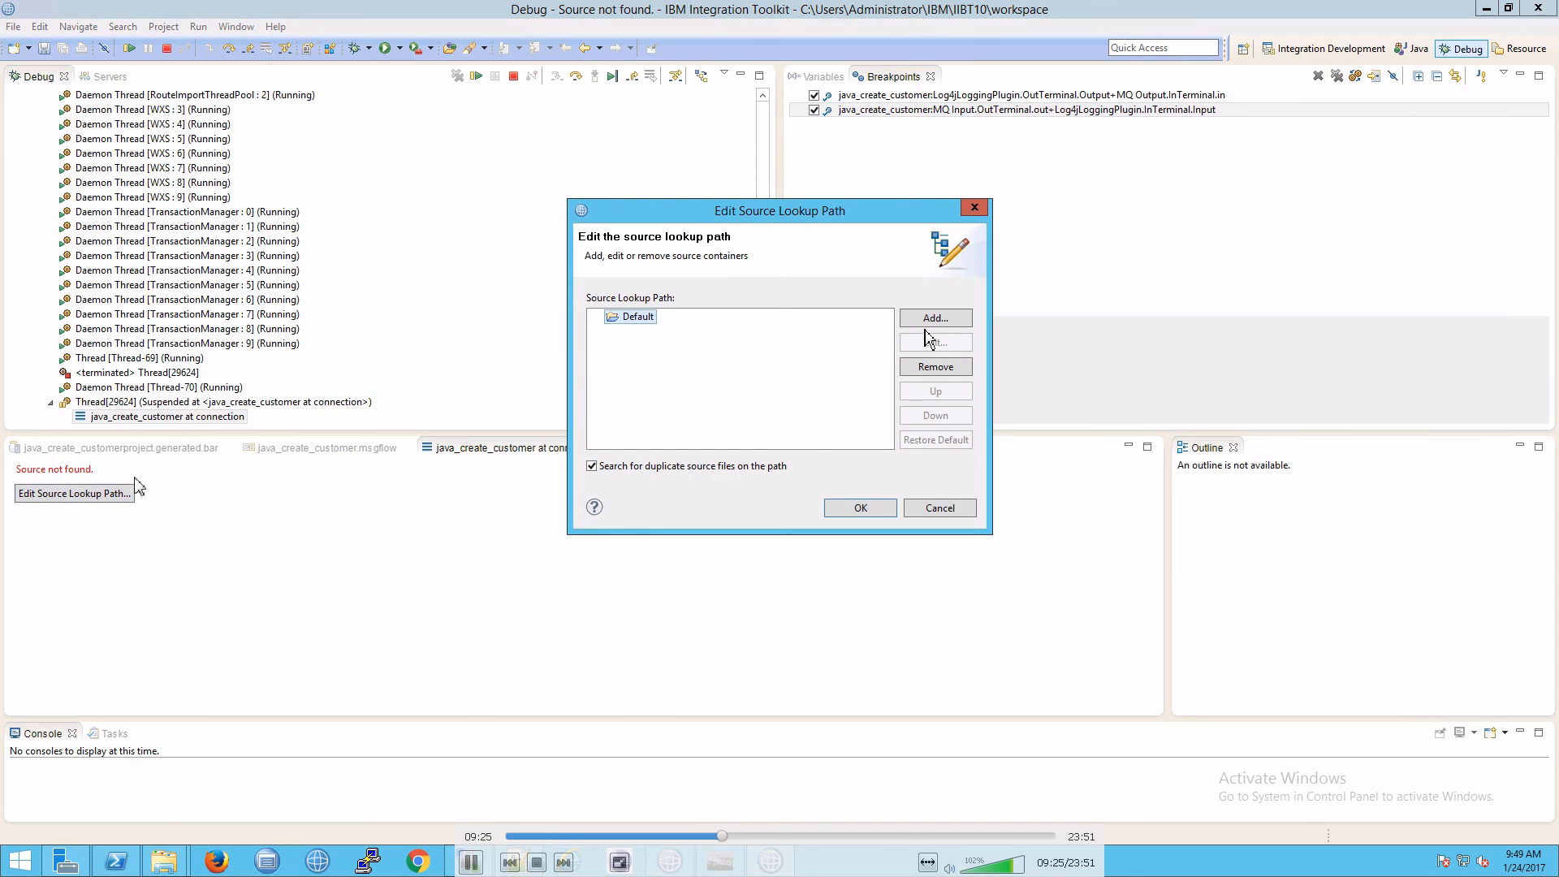
click(934, 318)
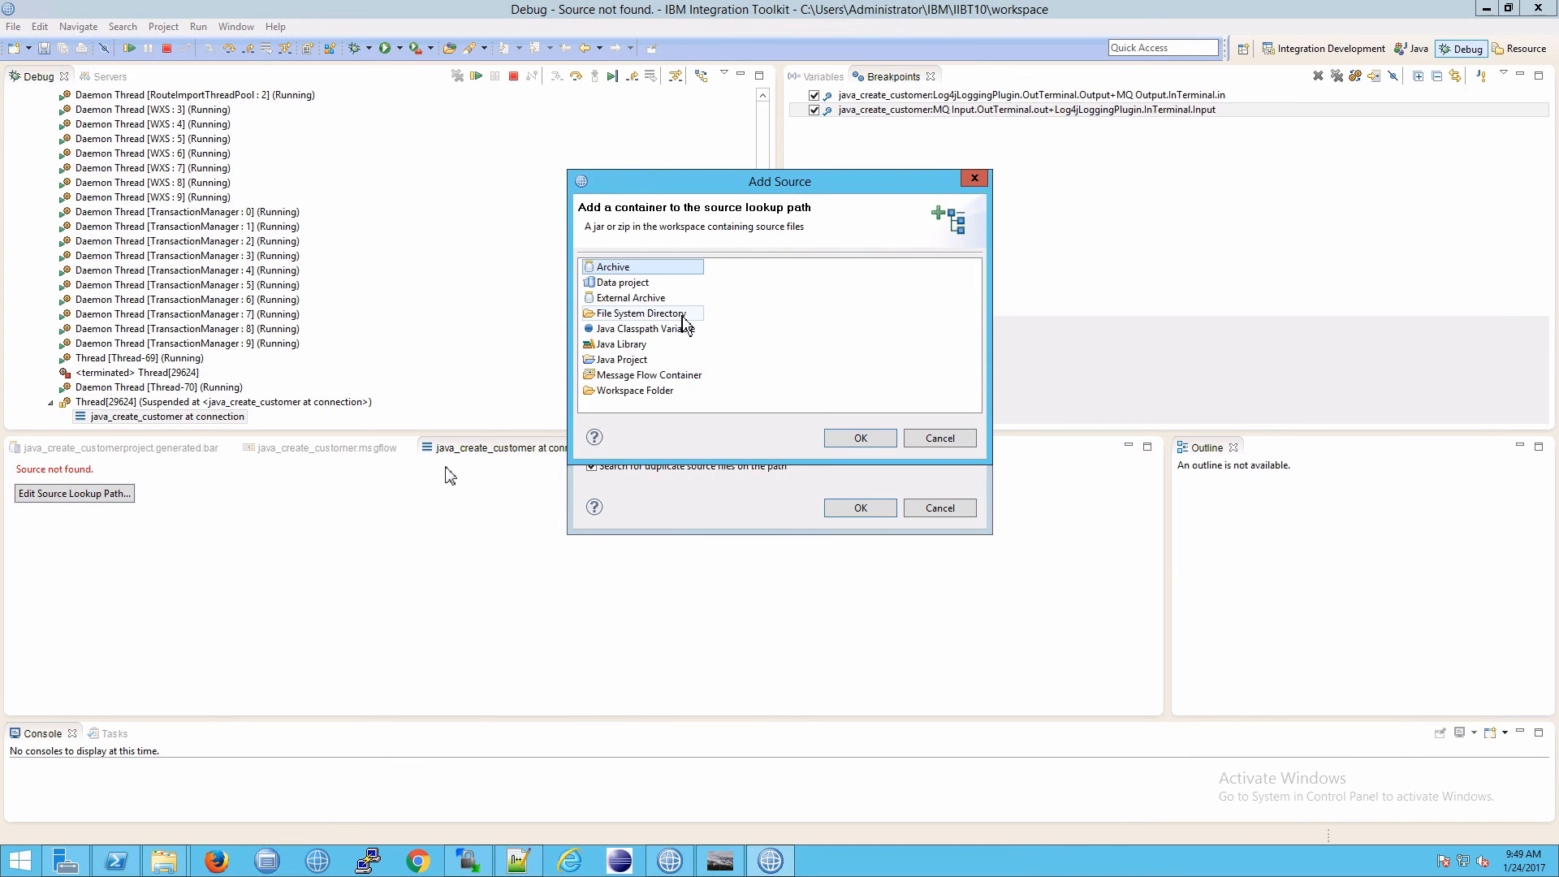
click(649, 375)
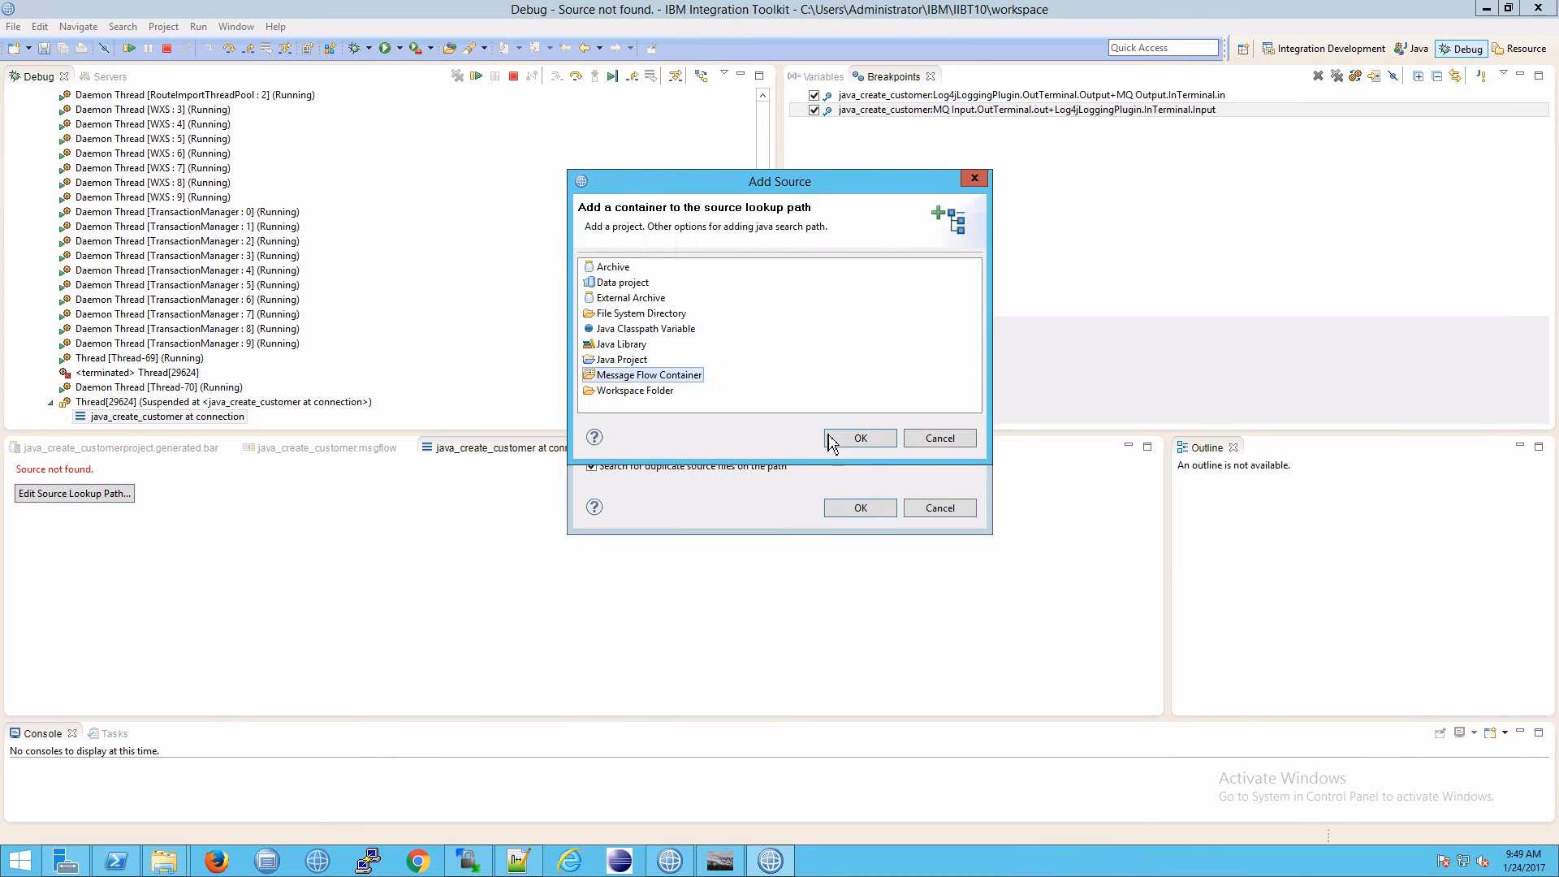
click(859, 437)
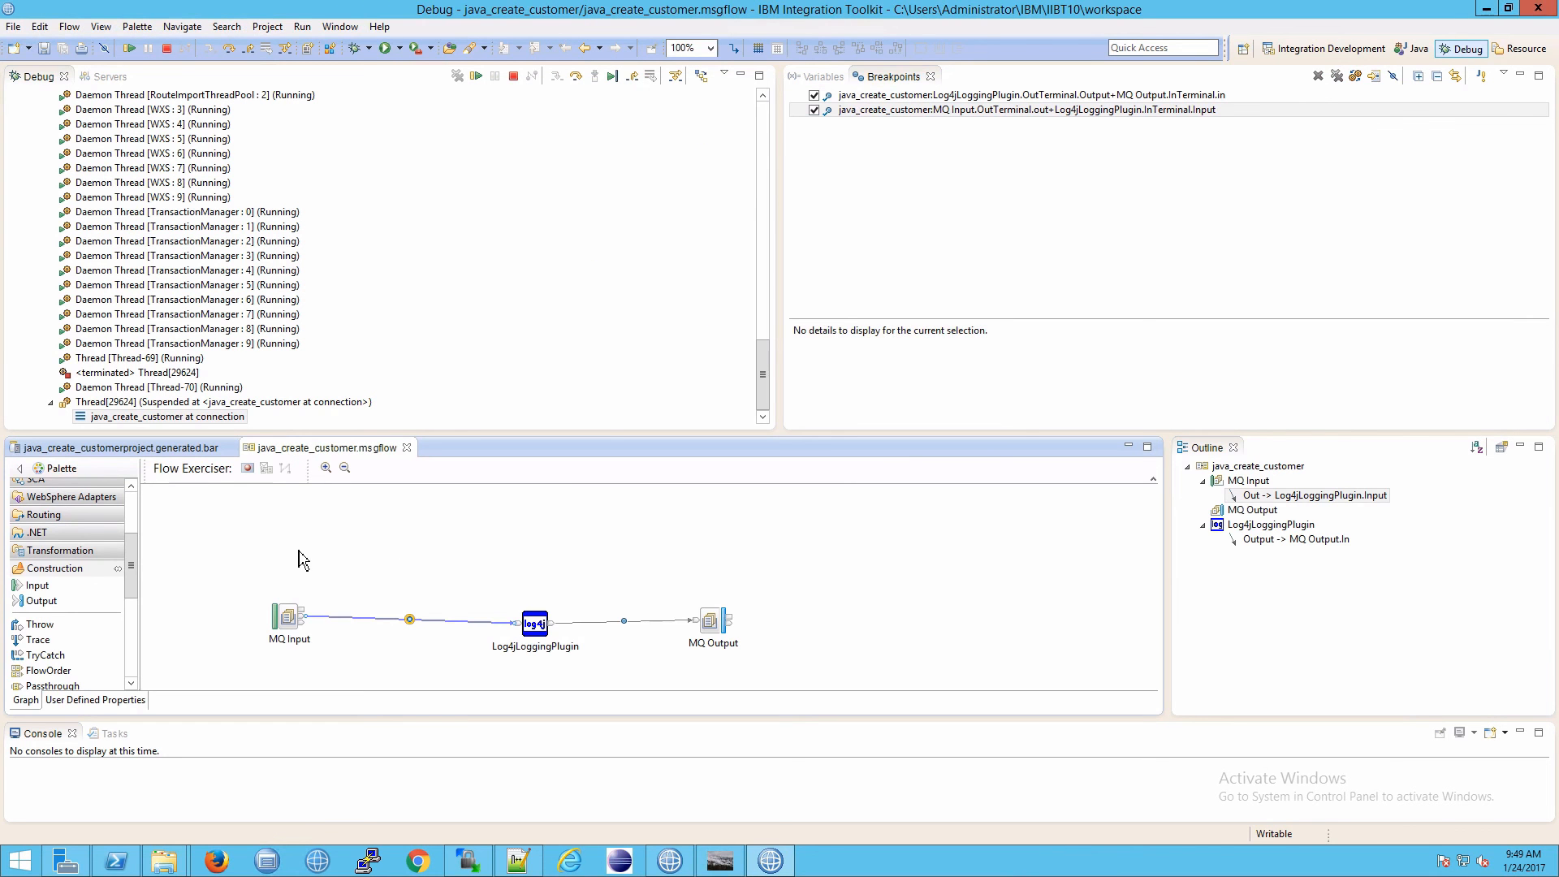
mouse_move(141, 572)
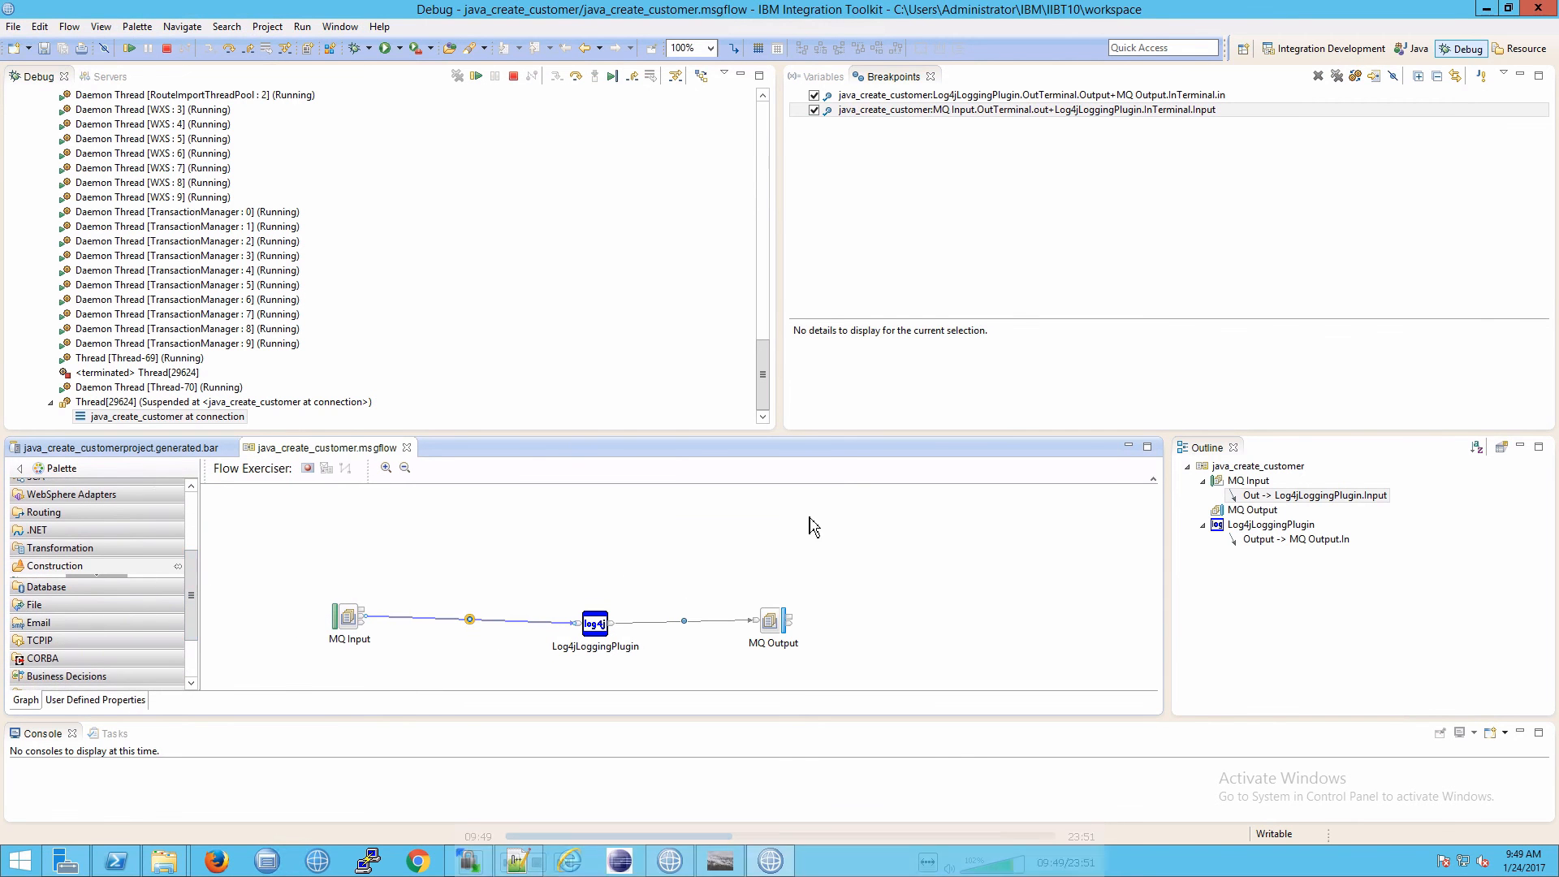
click(815, 76)
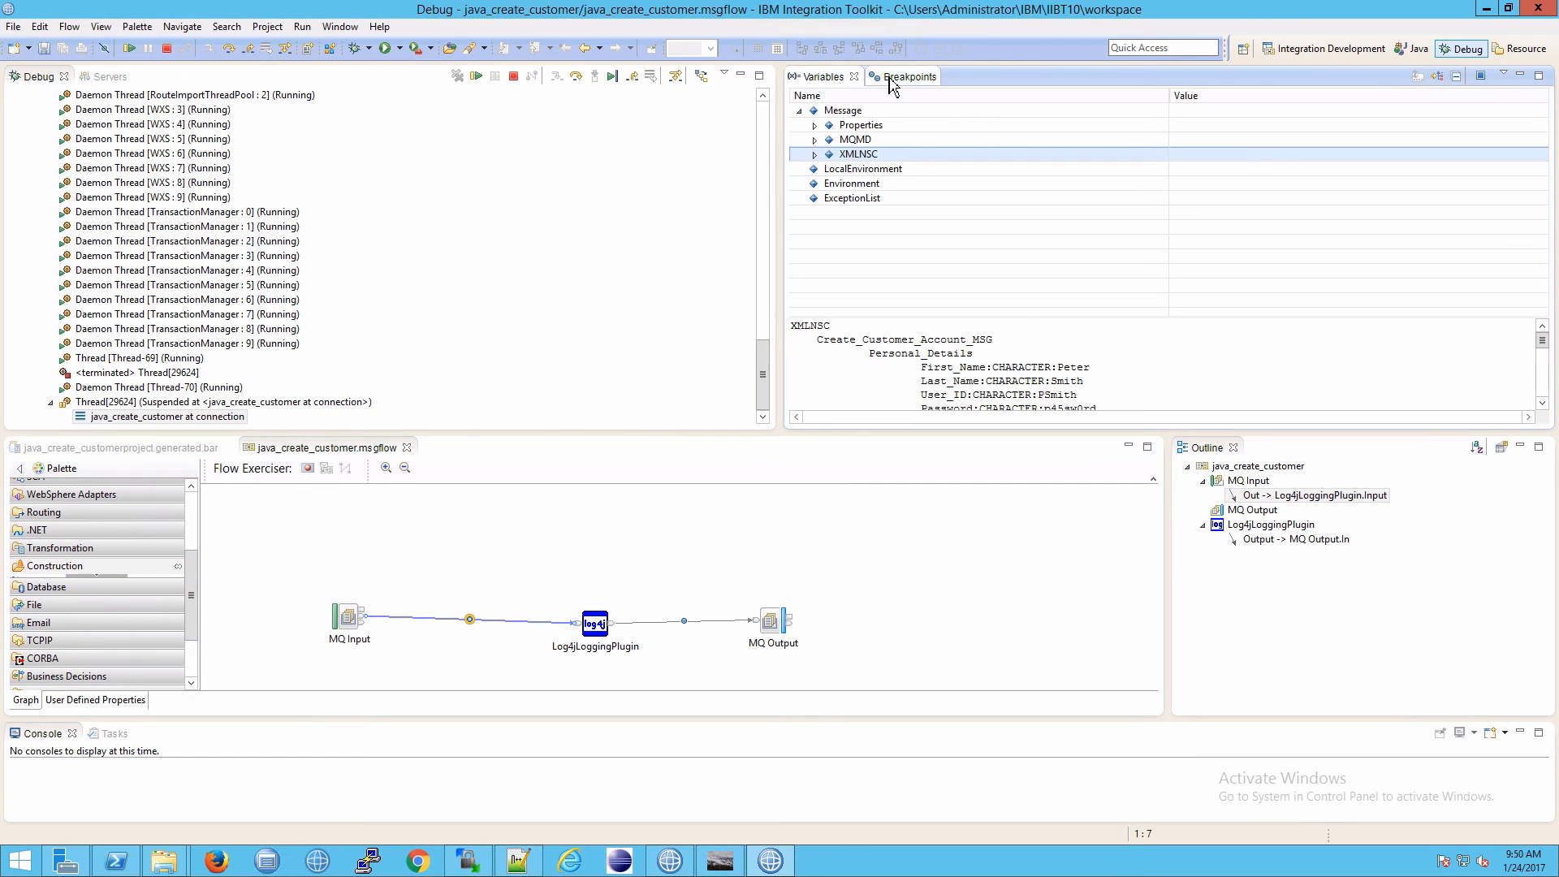
click(900, 76)
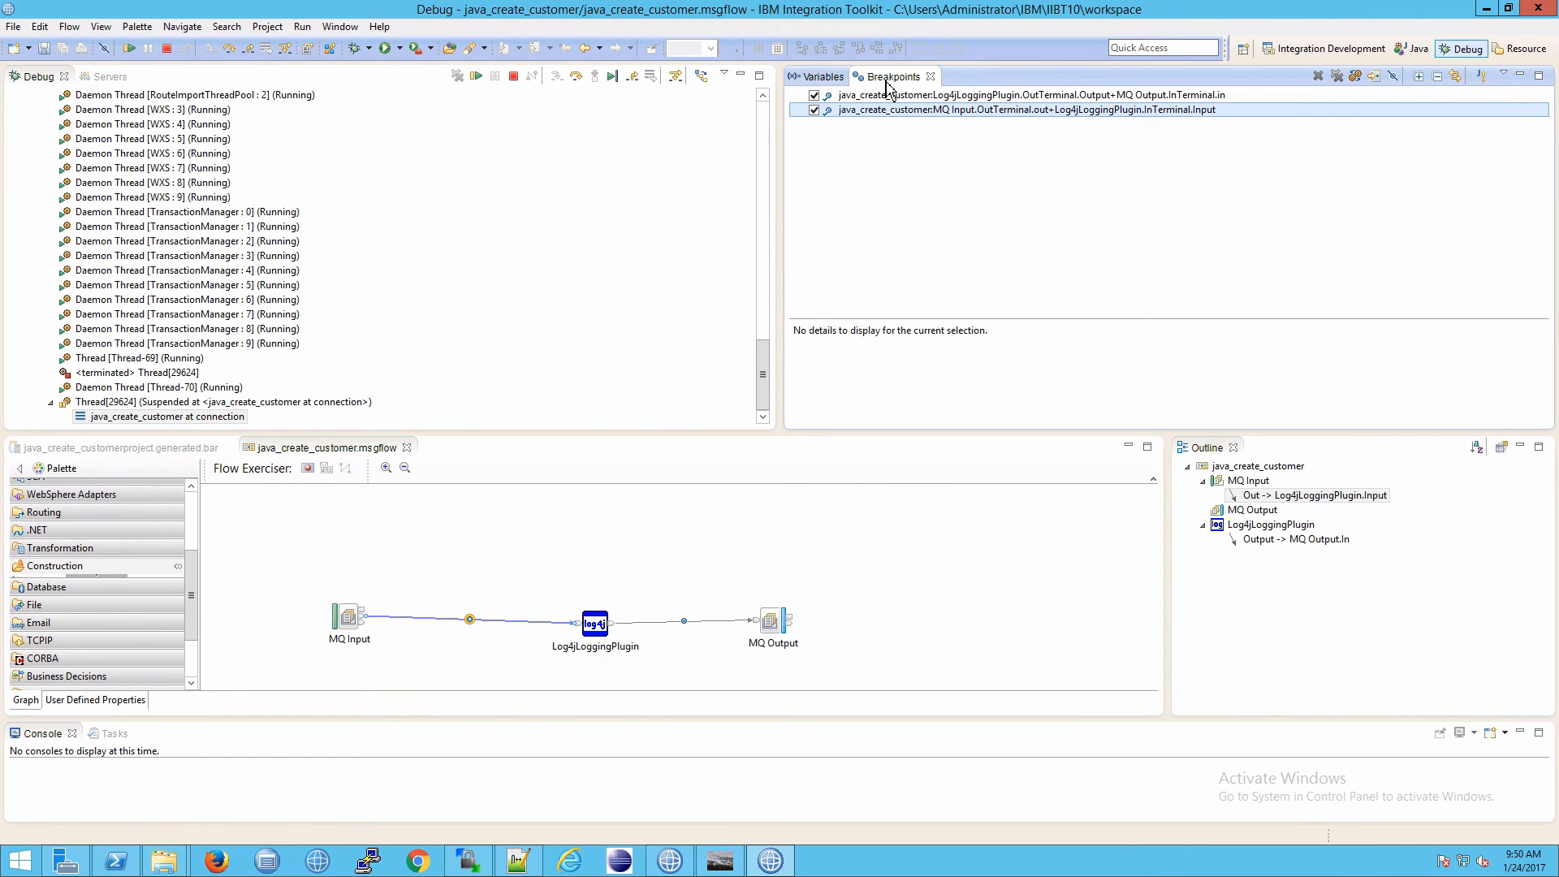
mouse_move(879, 147)
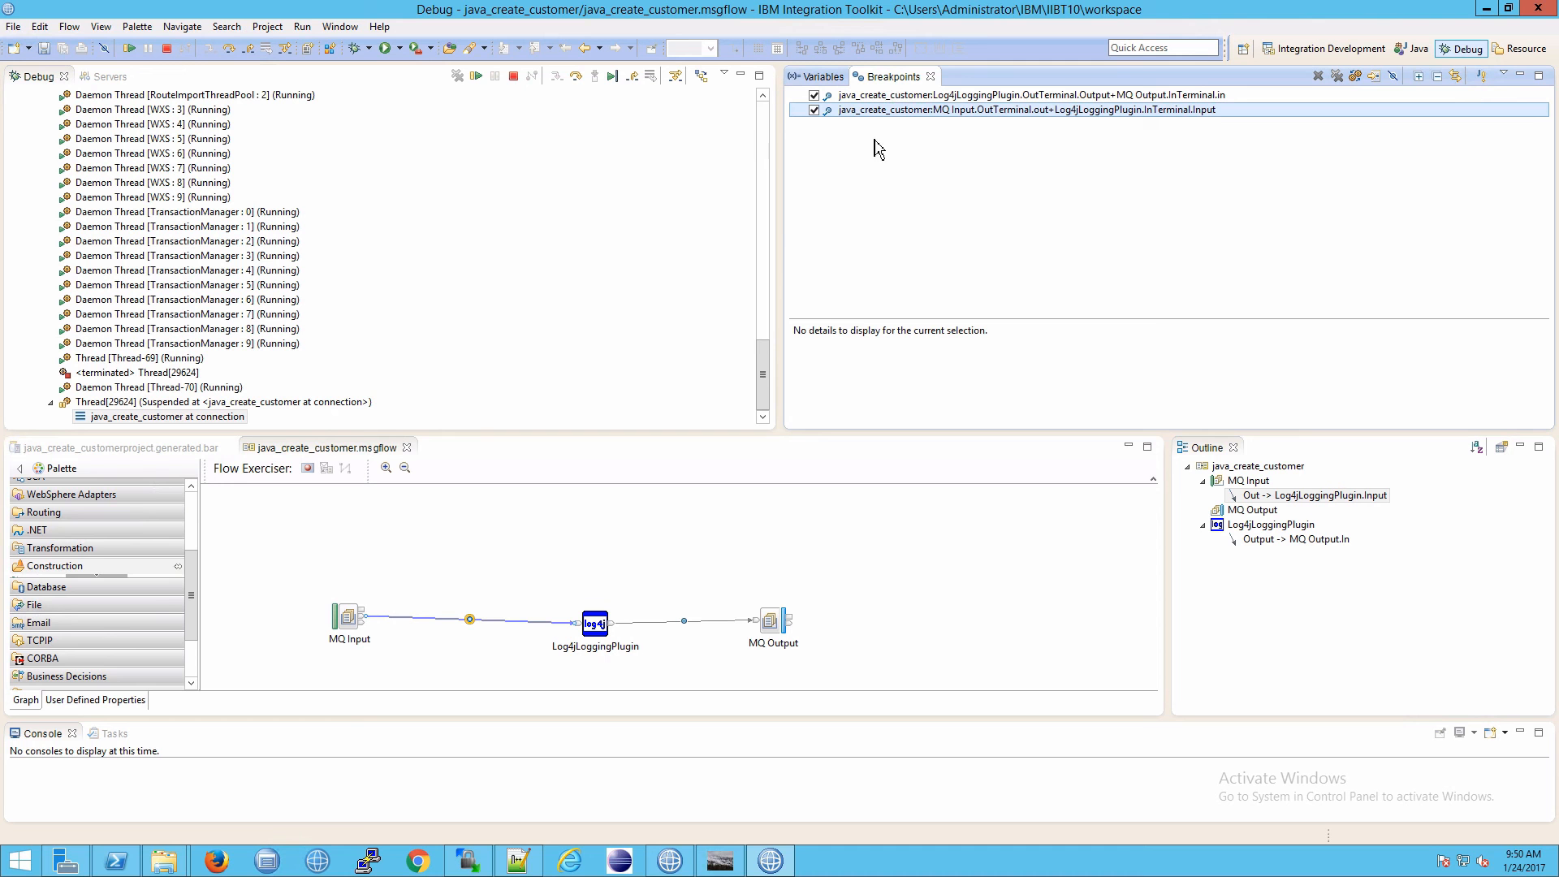